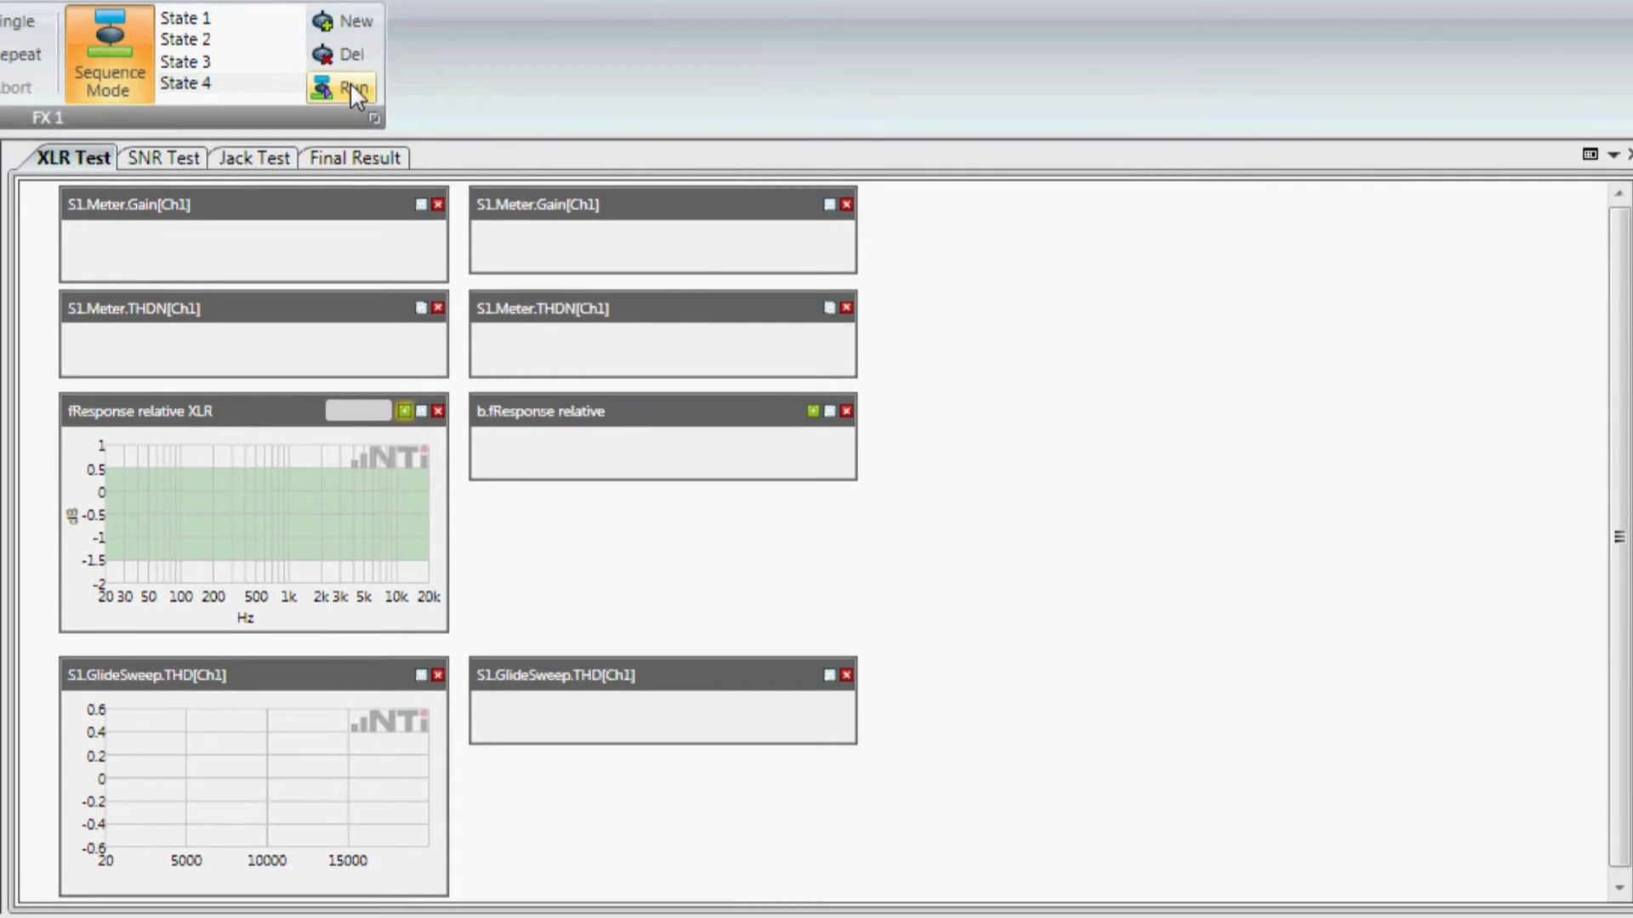
Run the sequence, enter serial number 75698, and confirm the transmitter is linked and connected.
left_click(353, 87)
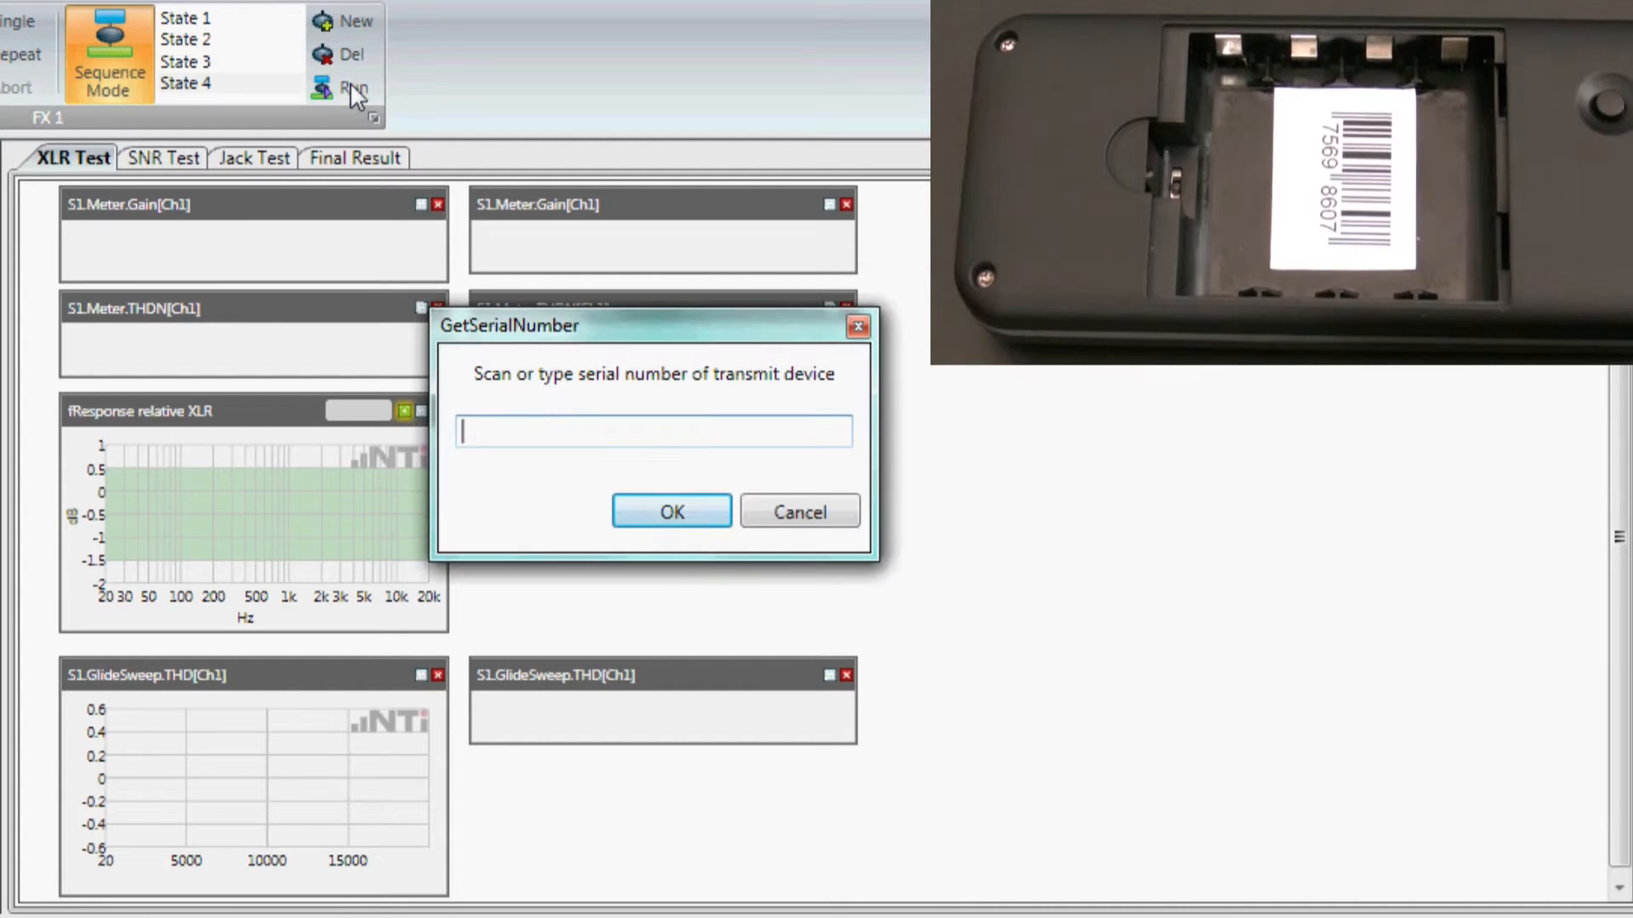
type("75698")
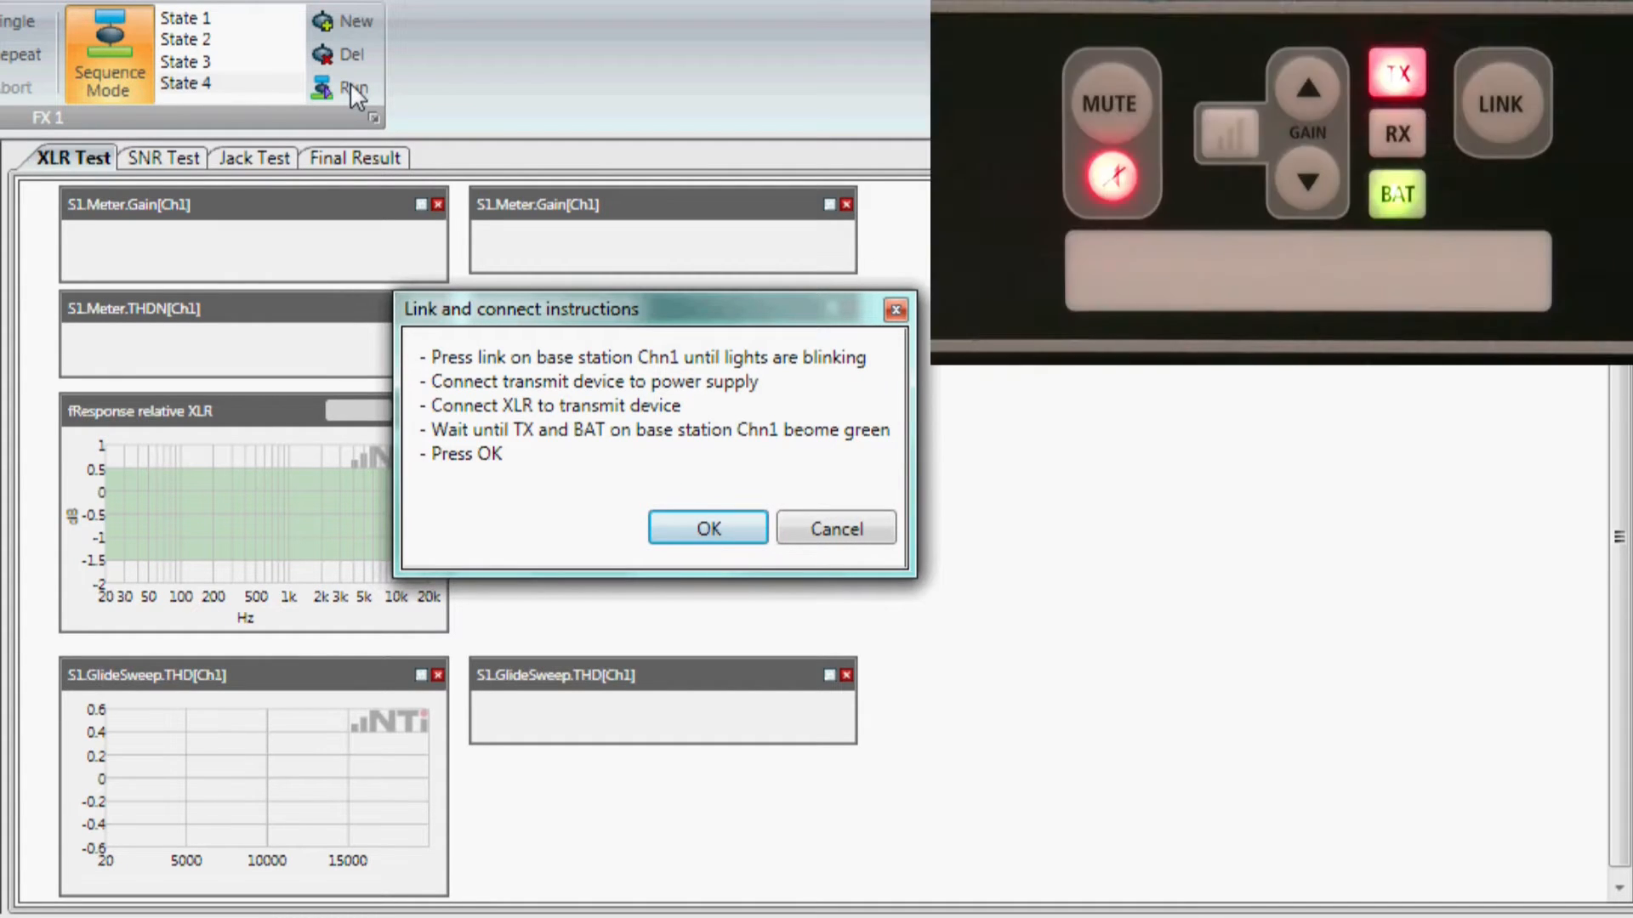
left_click(1500, 104)
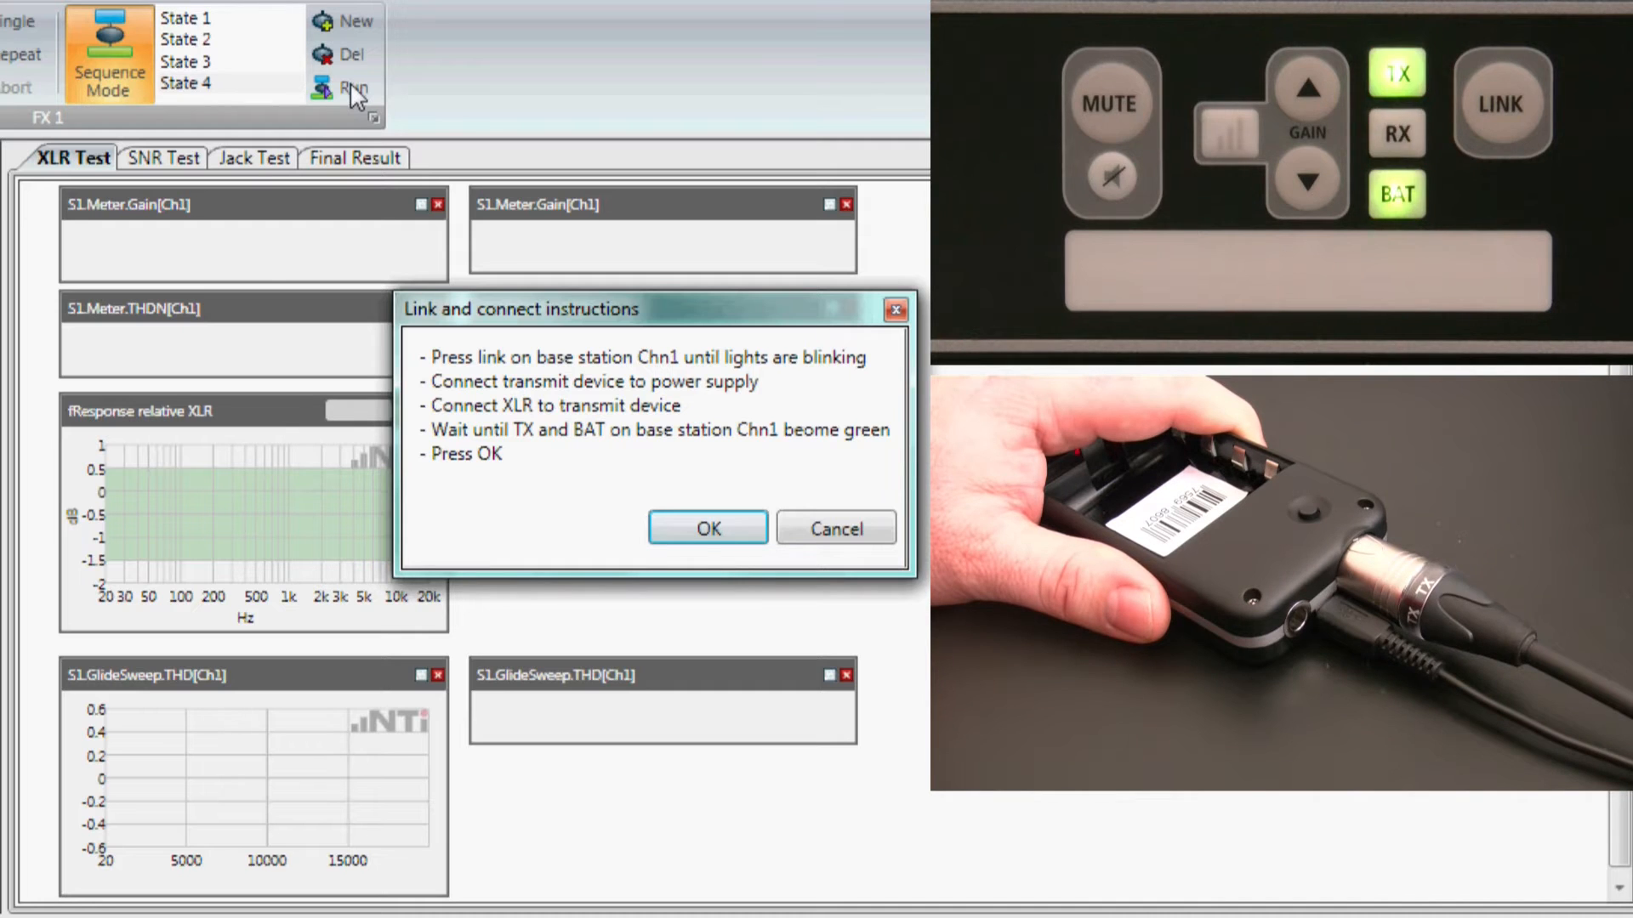
left_click(708, 527)
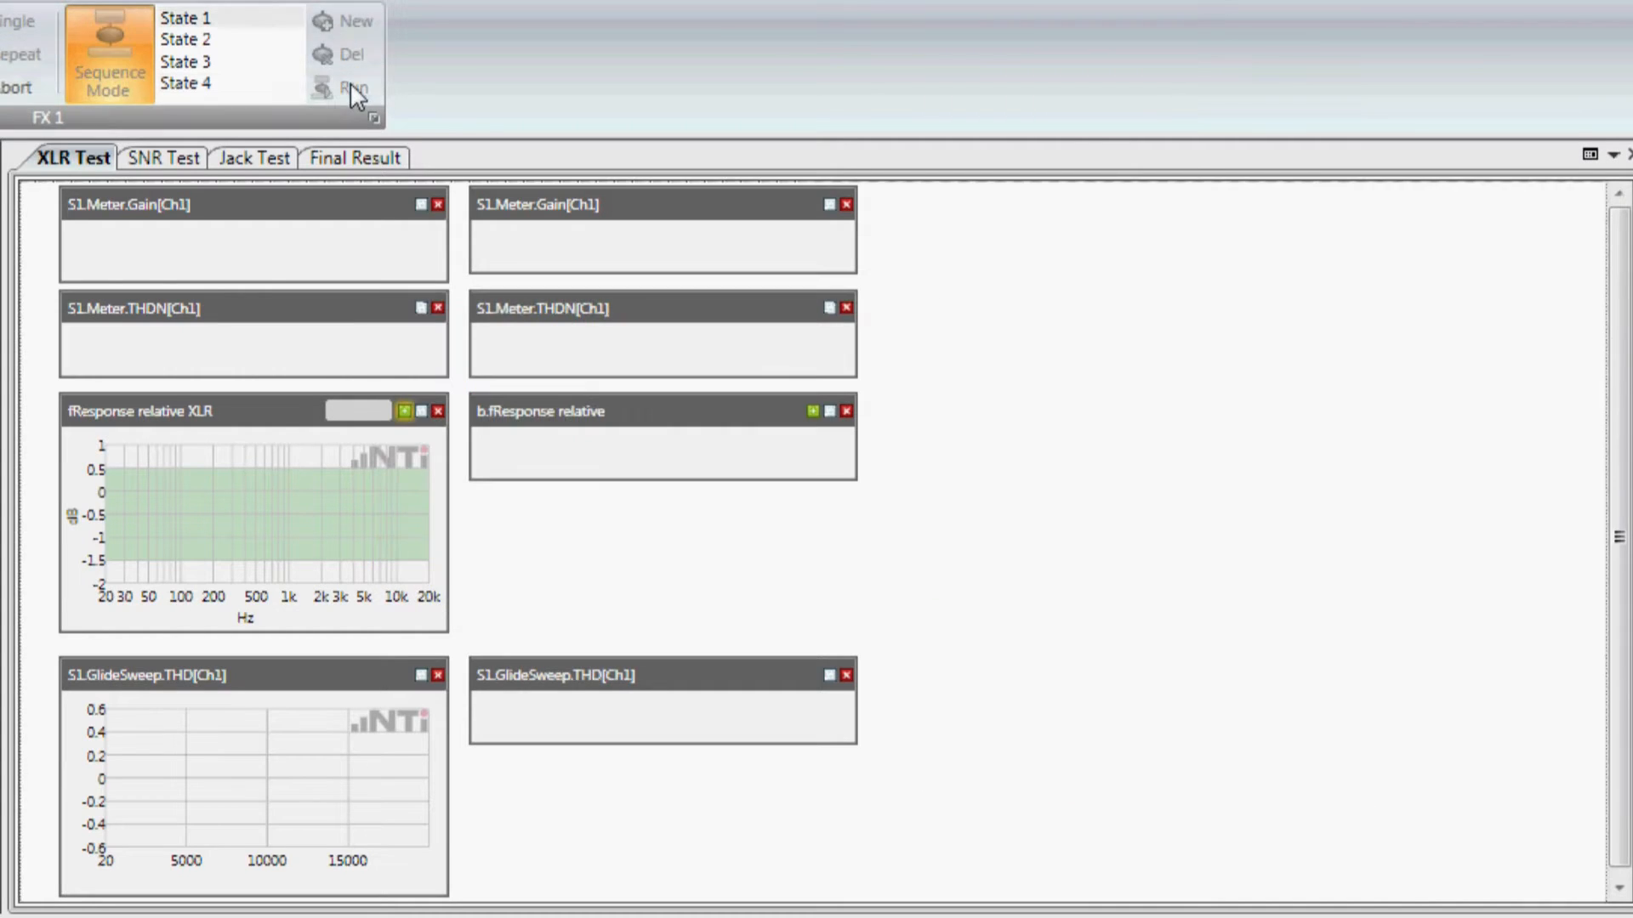
Acknowledge the Mute prompt, then the Unmute and jack-connector prompt so XLR and SNR tests pass.
left_click(353, 86)
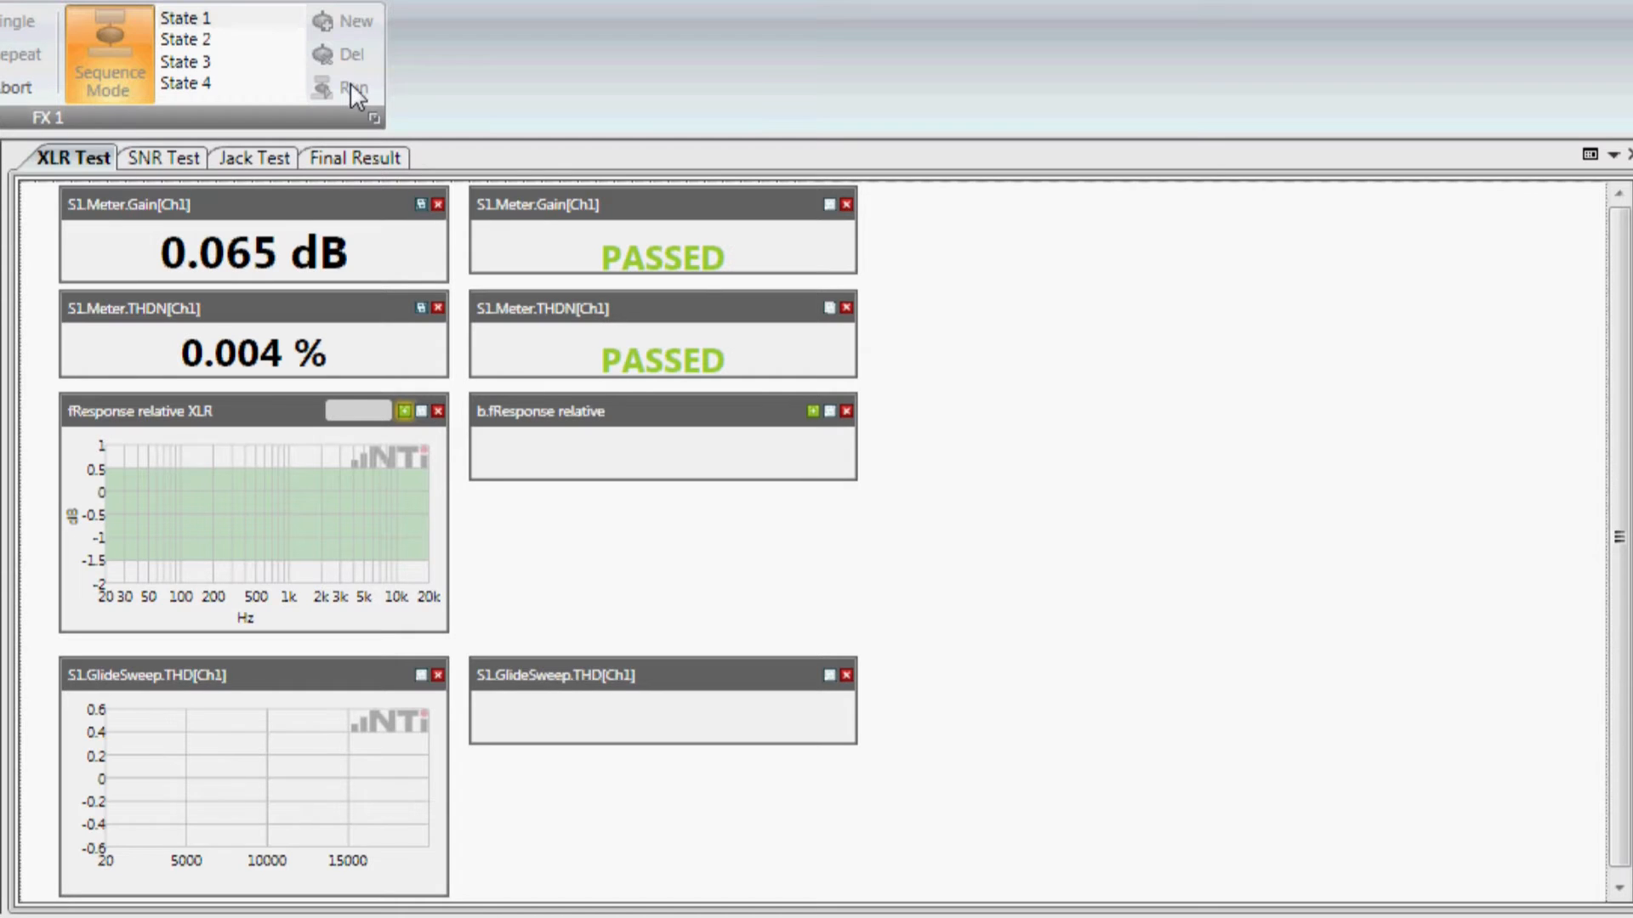
left_click(163, 157)
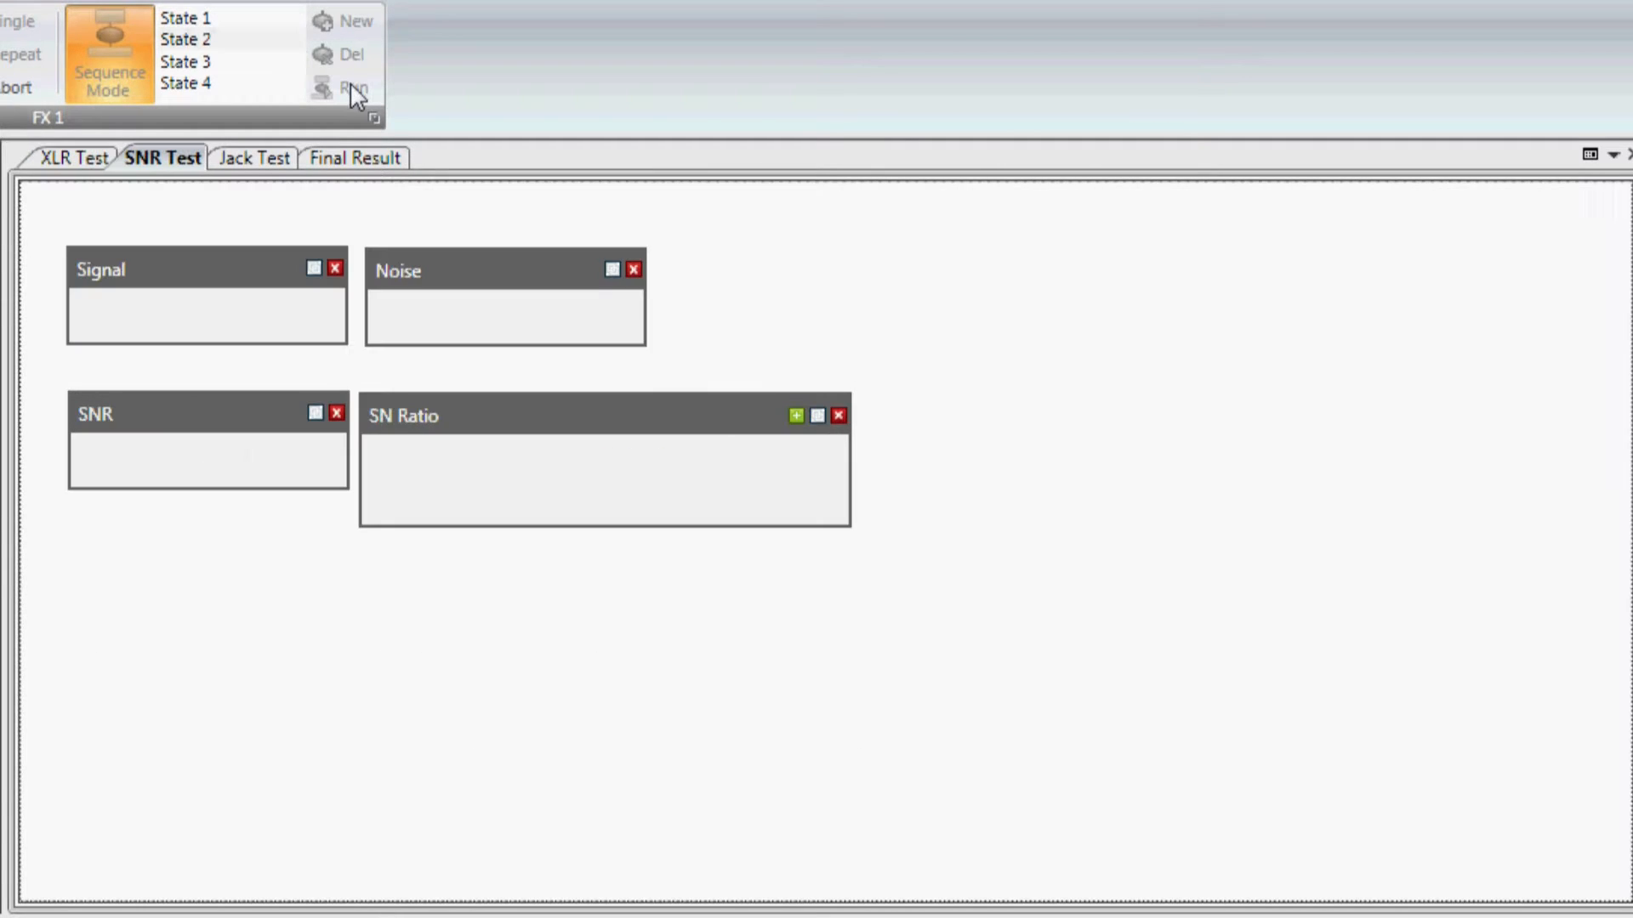
left_click(354, 89)
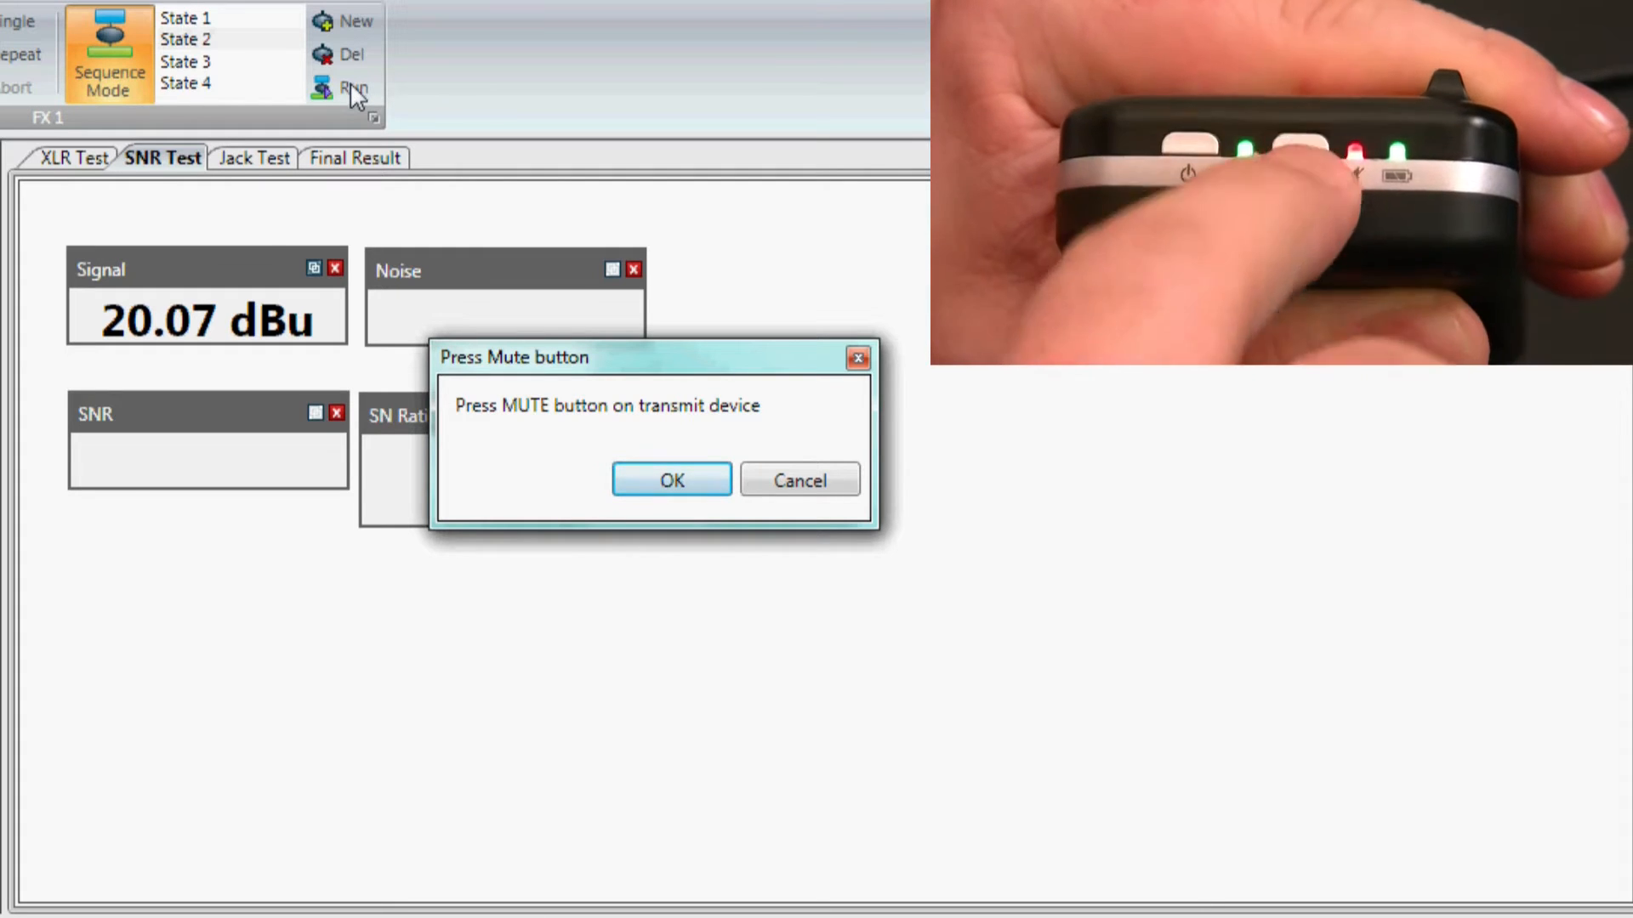
left_click(670, 480)
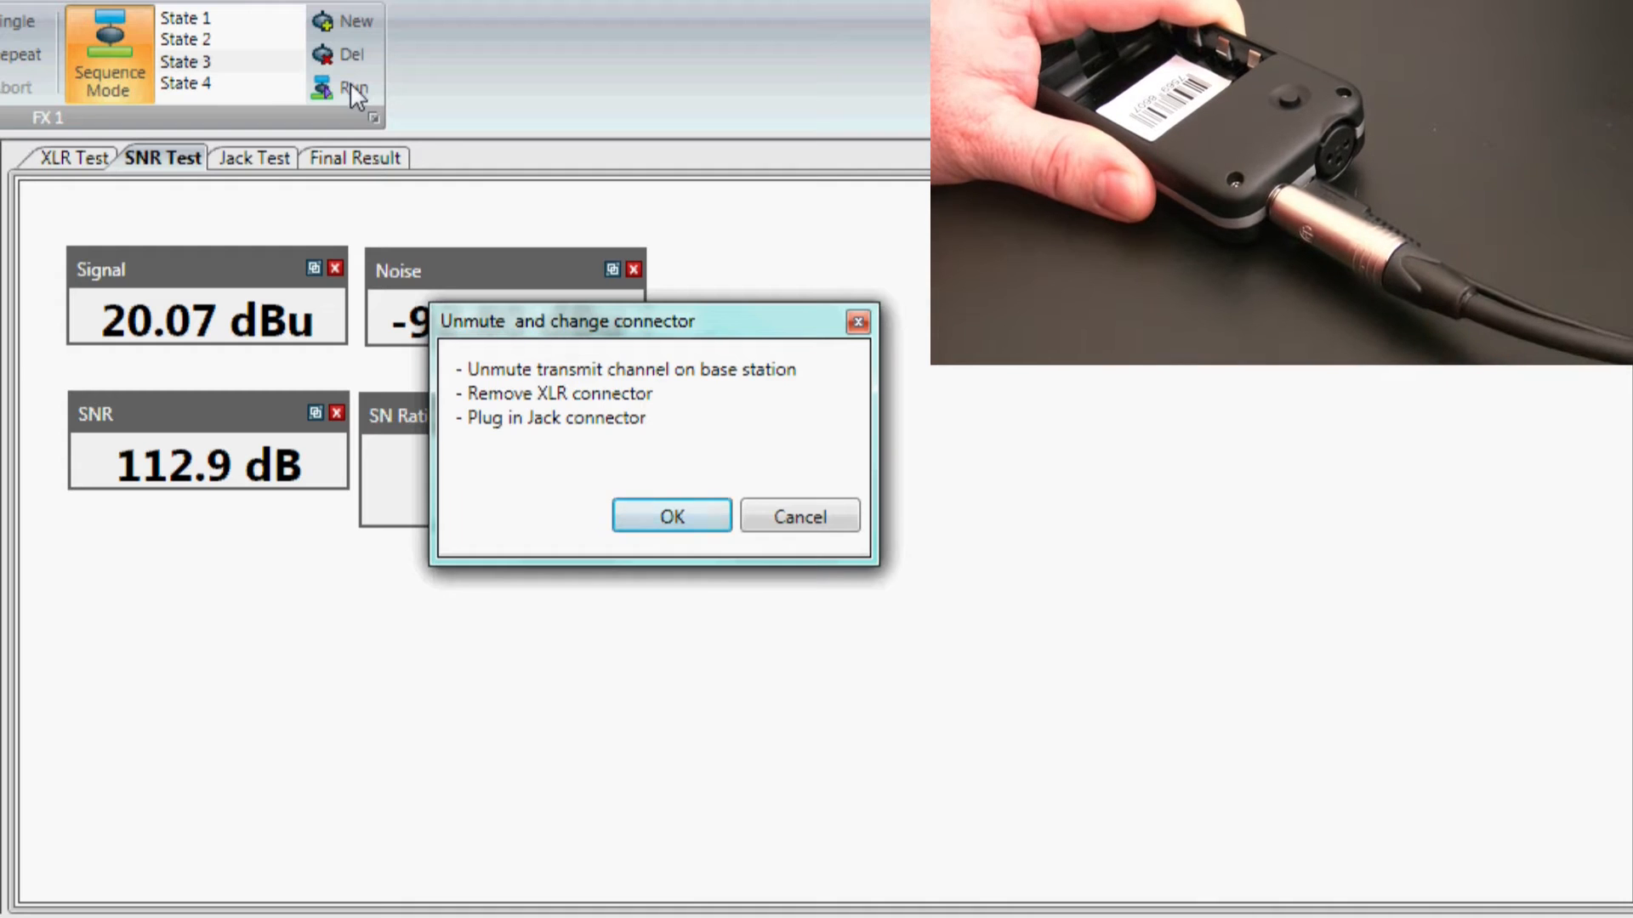
left_click(670, 515)
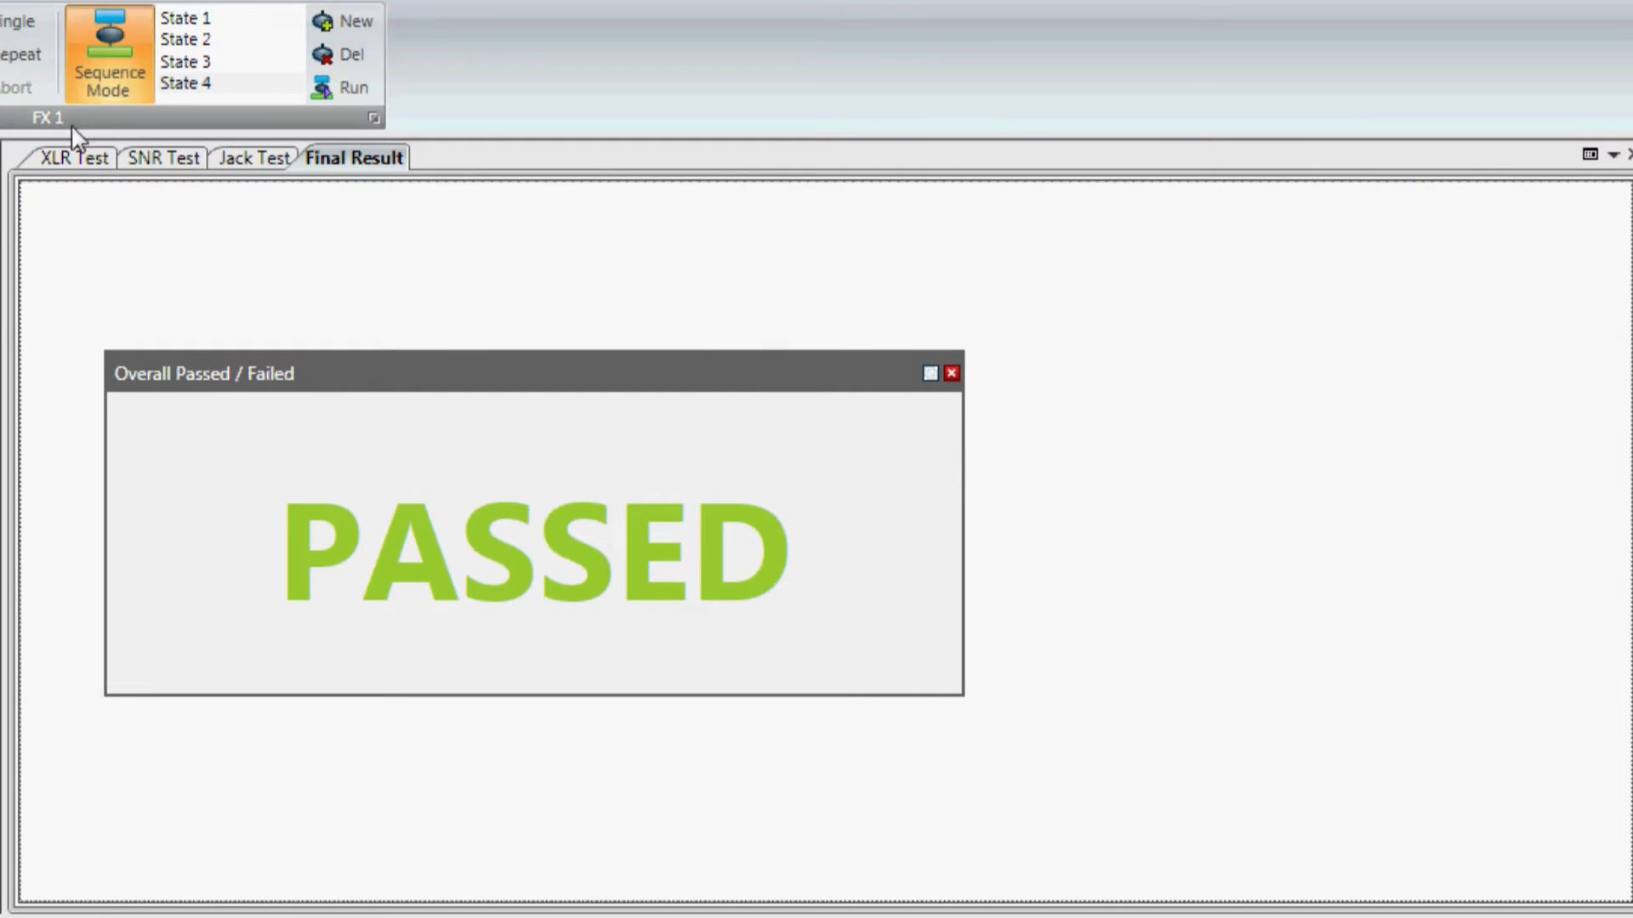
Review the XLR, SNR and Jack Test result sheets, then start a blank project.
left_click(73, 158)
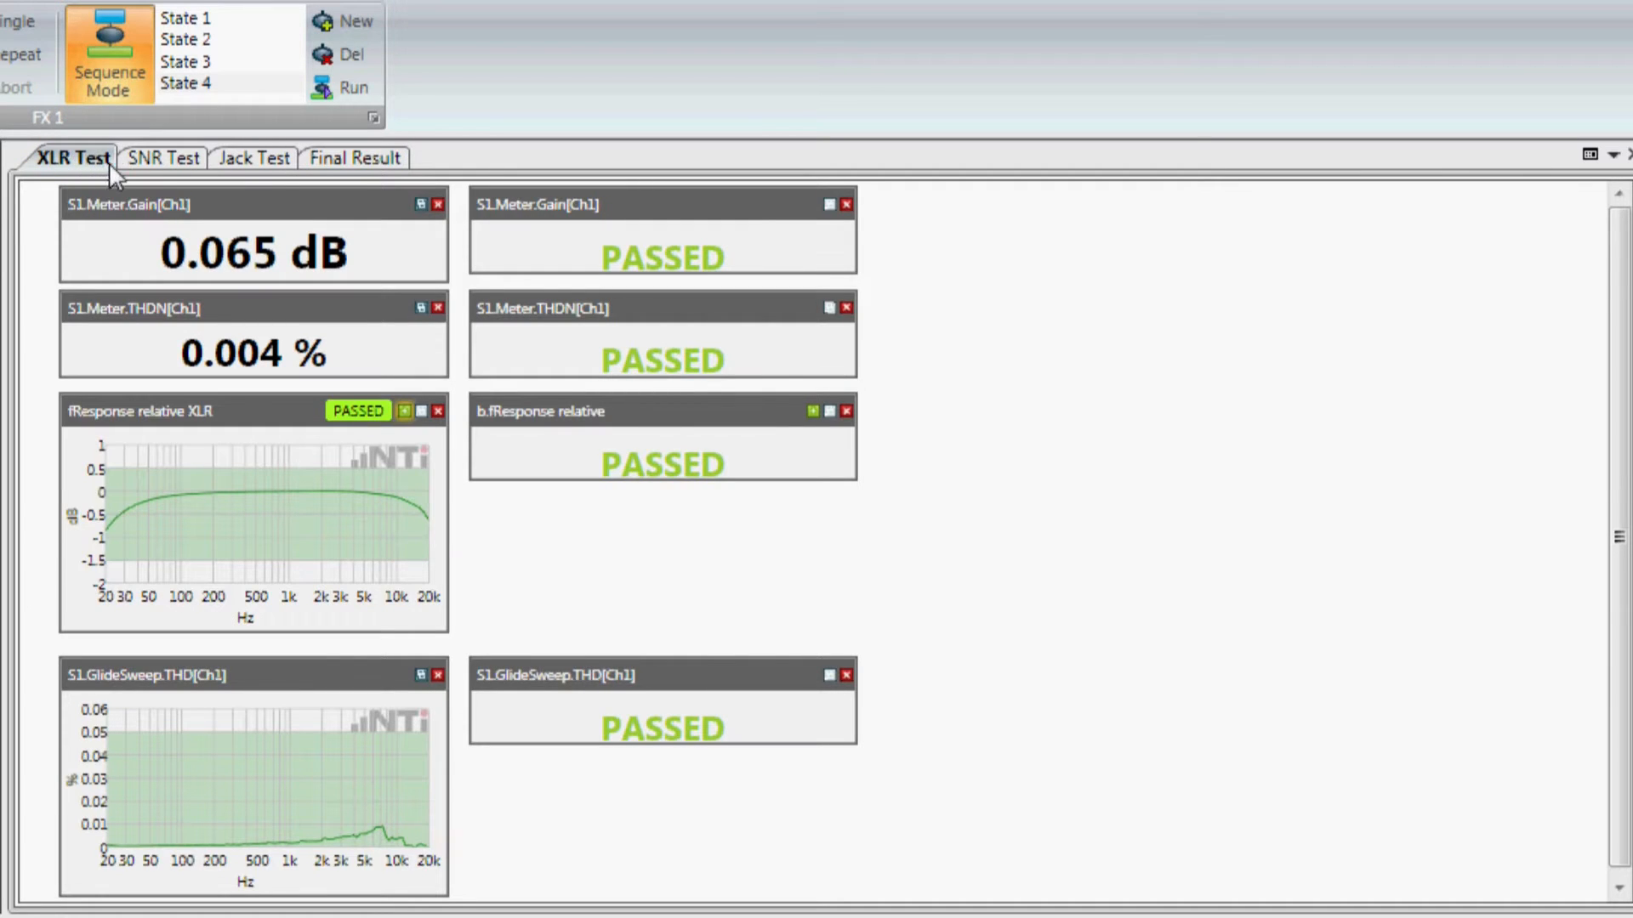
left_click(163, 156)
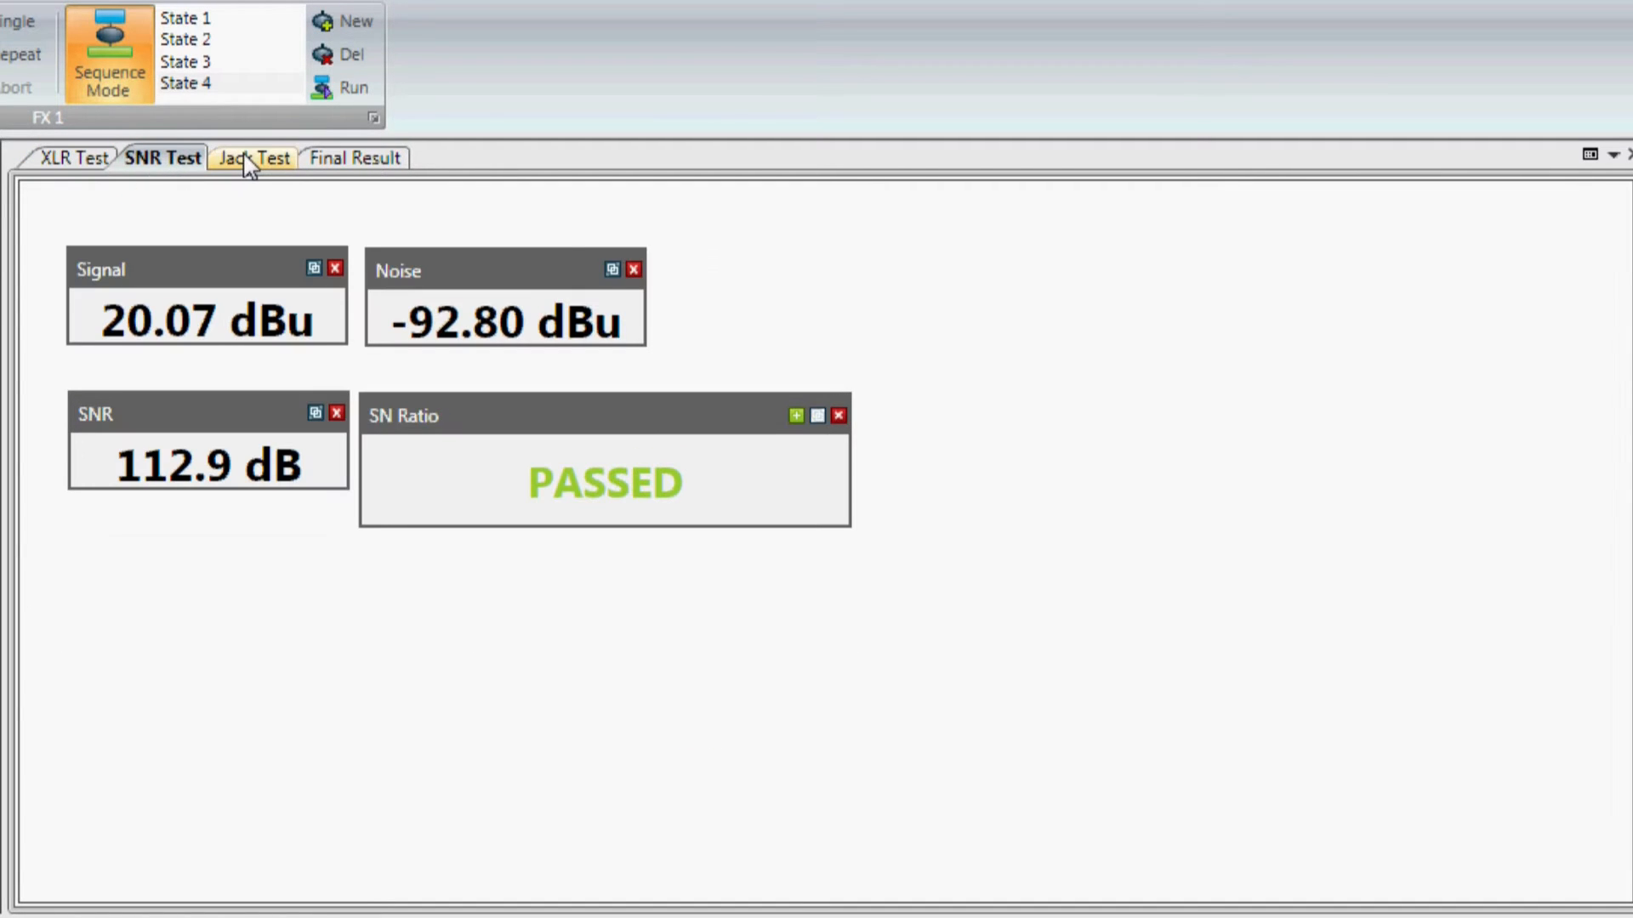
left_click(254, 156)
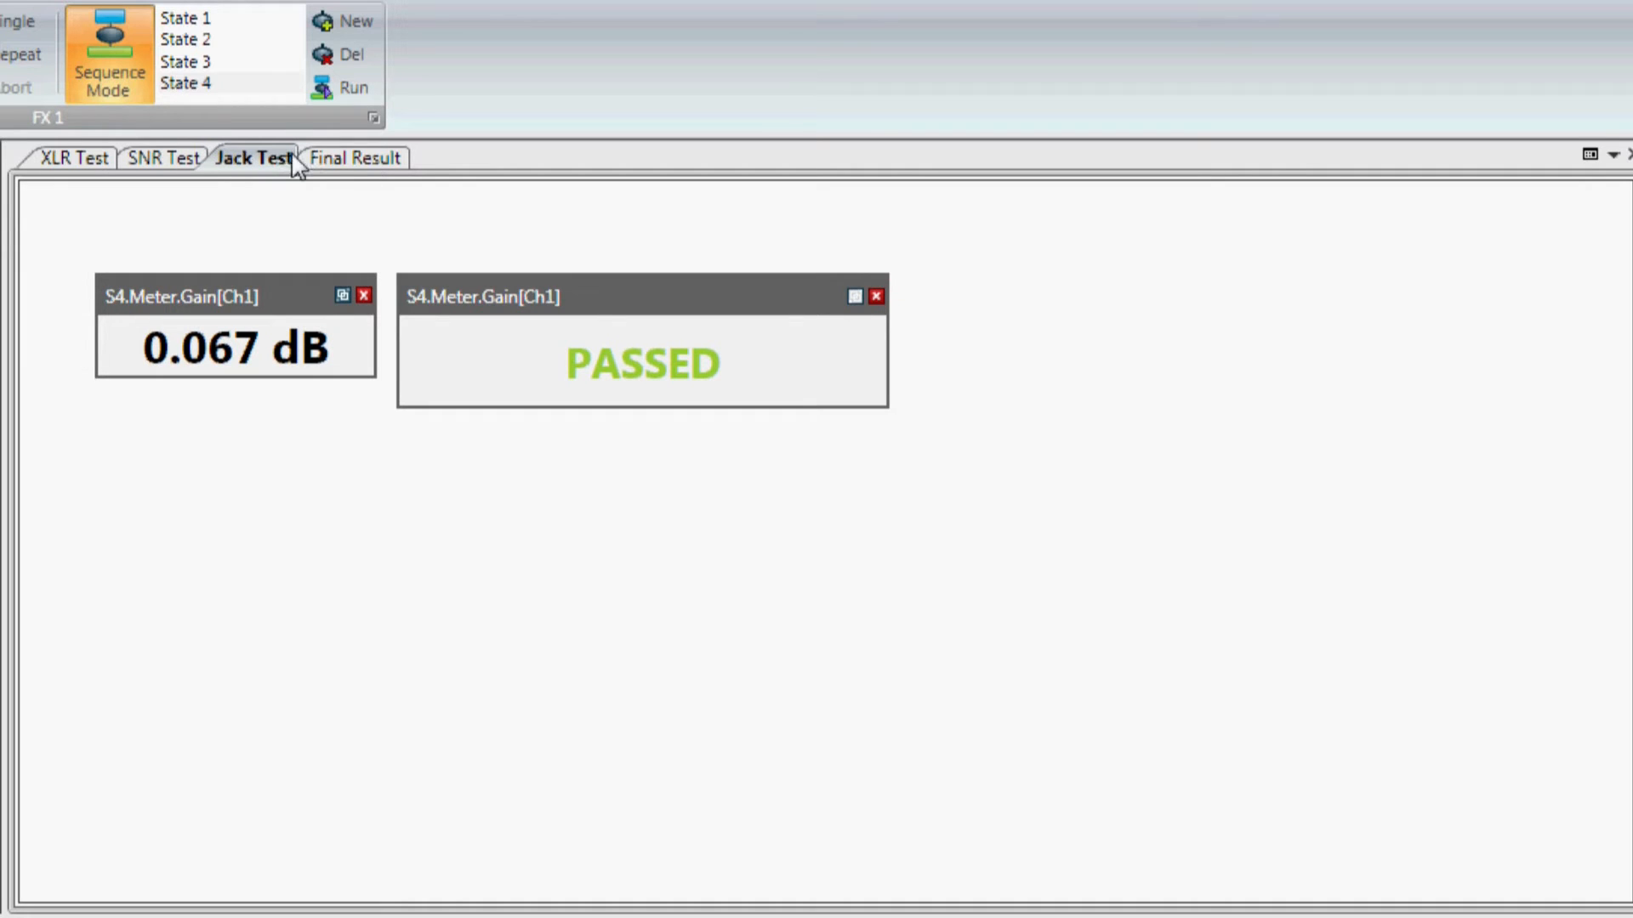
left_click(356, 156)
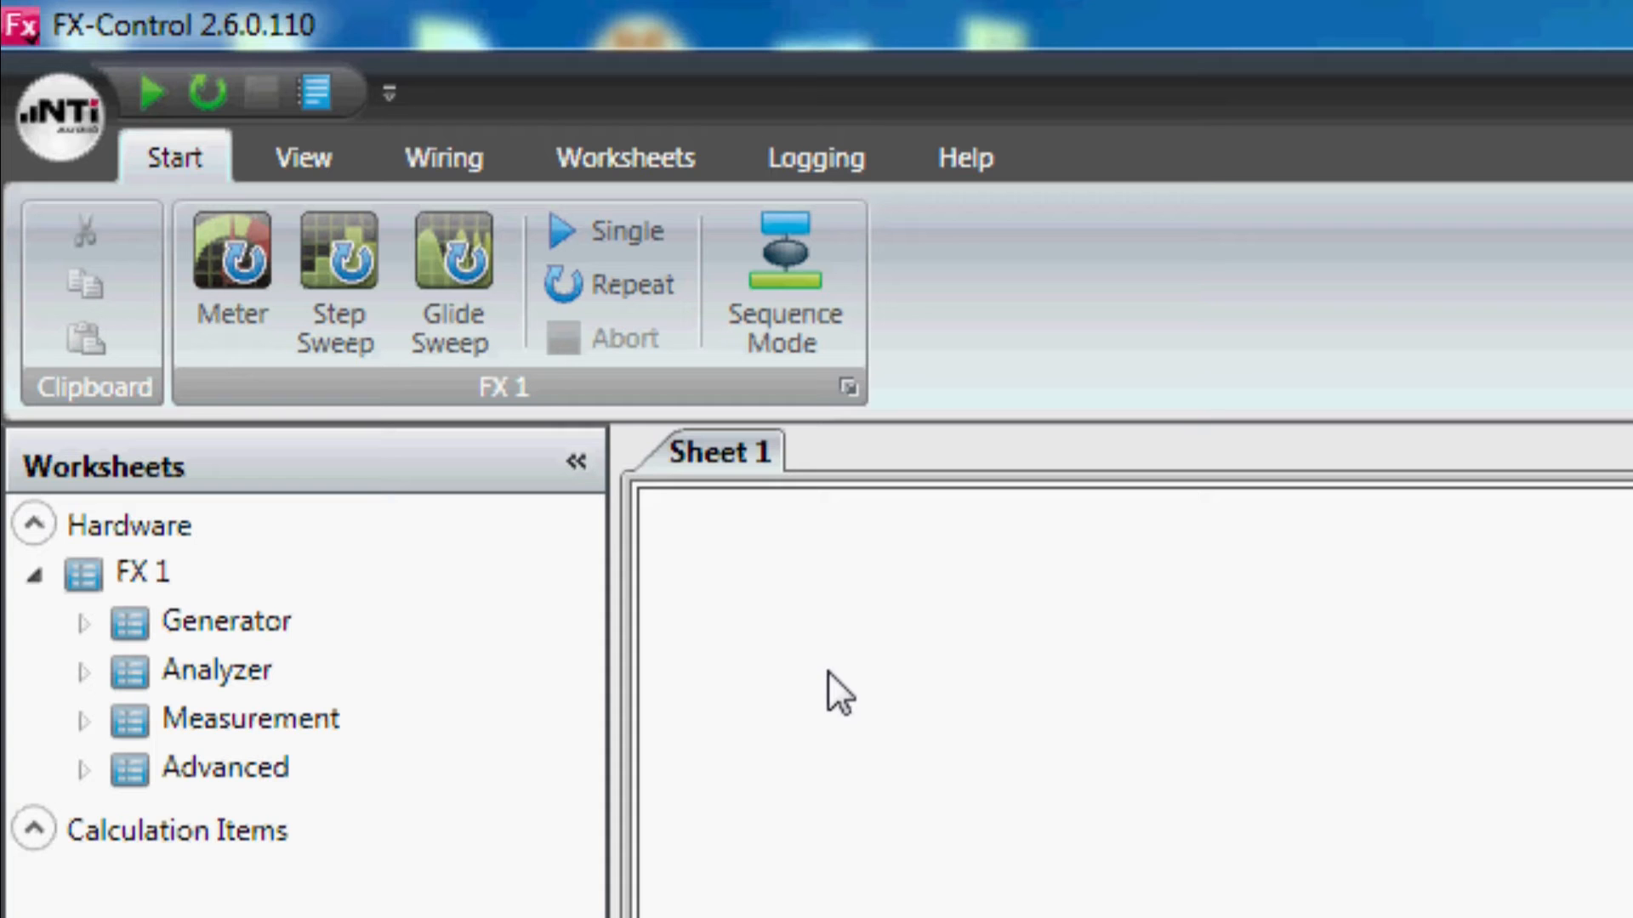
mouse_move(818, 462)
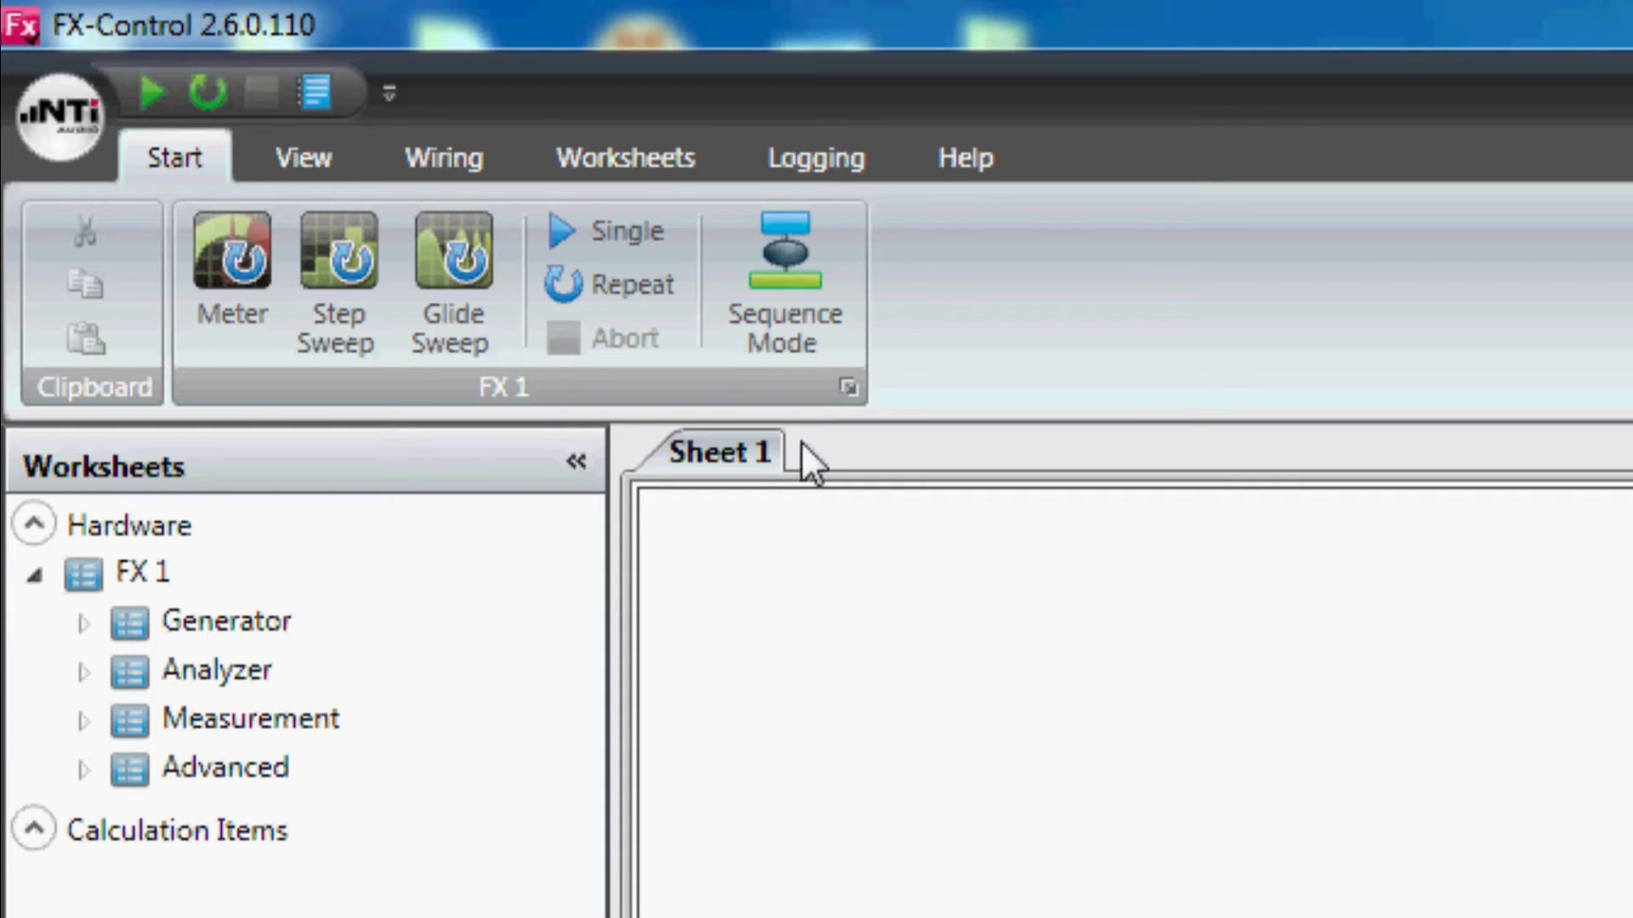
Turn on Sequence Mode and rename Sheet 1 to 'XLR Test'.
left_click(784, 280)
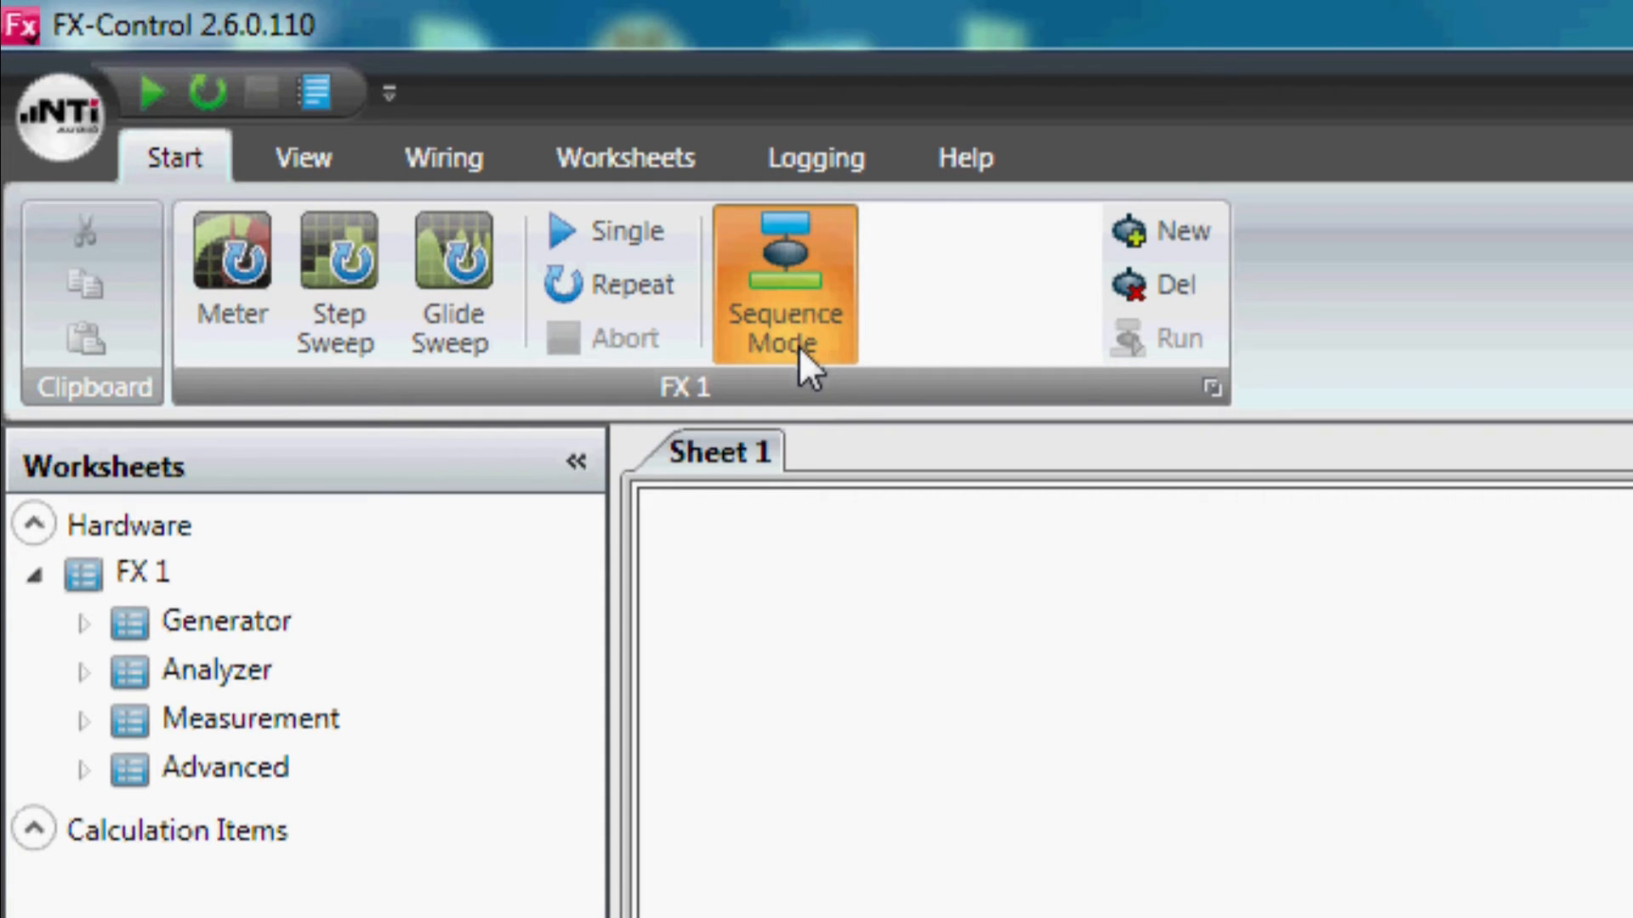
double_click(717, 450)
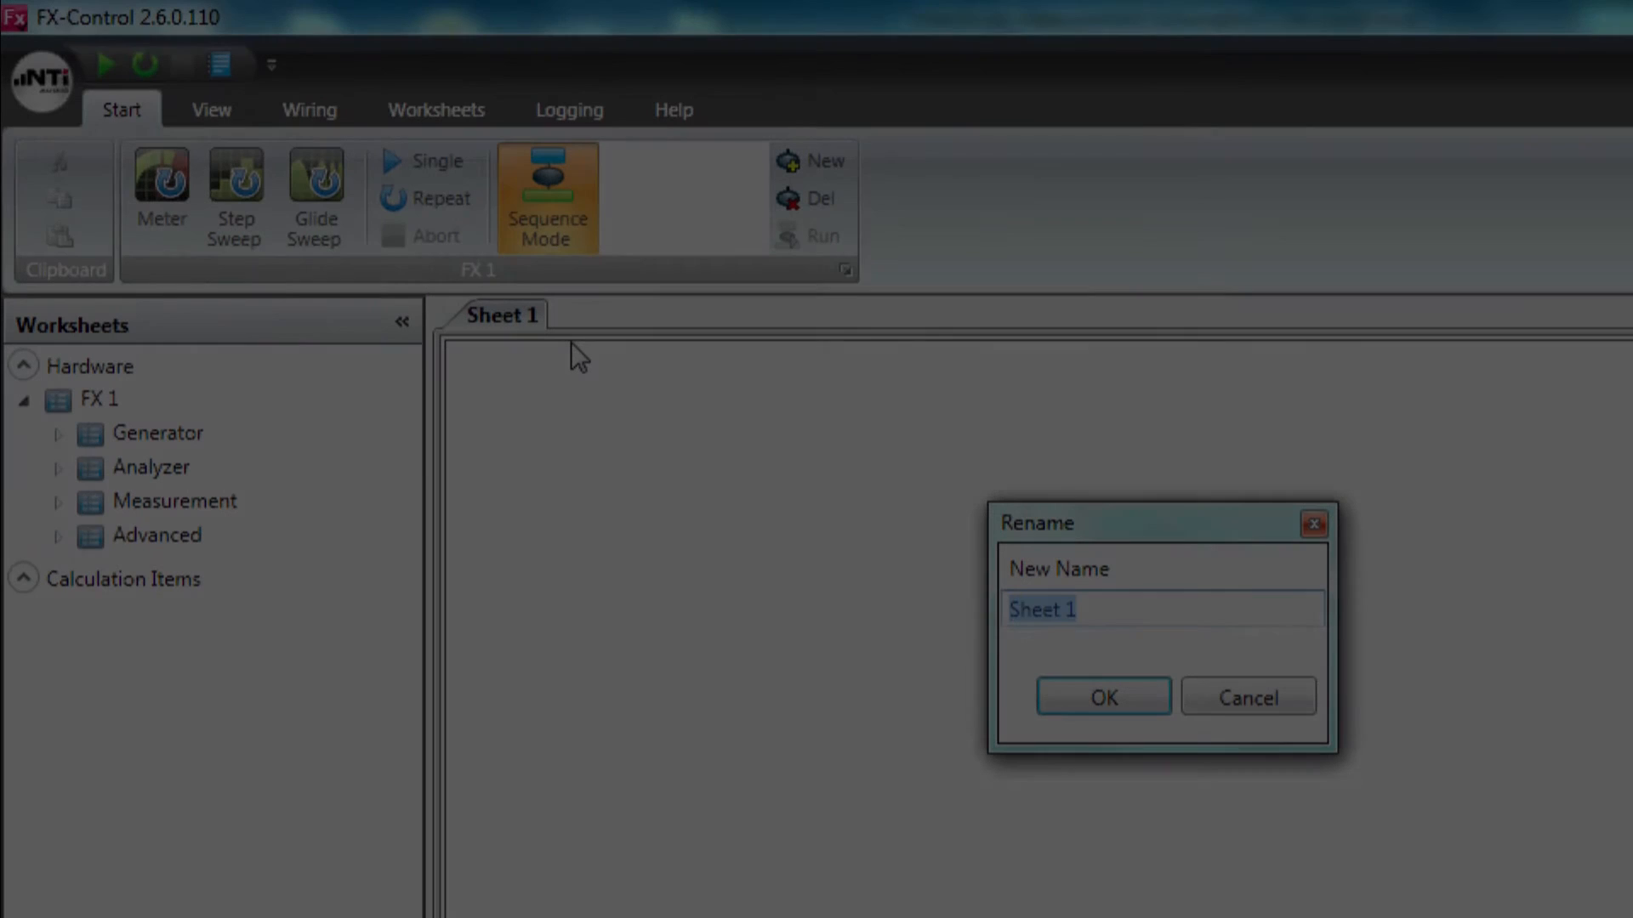
type("XLR Test")
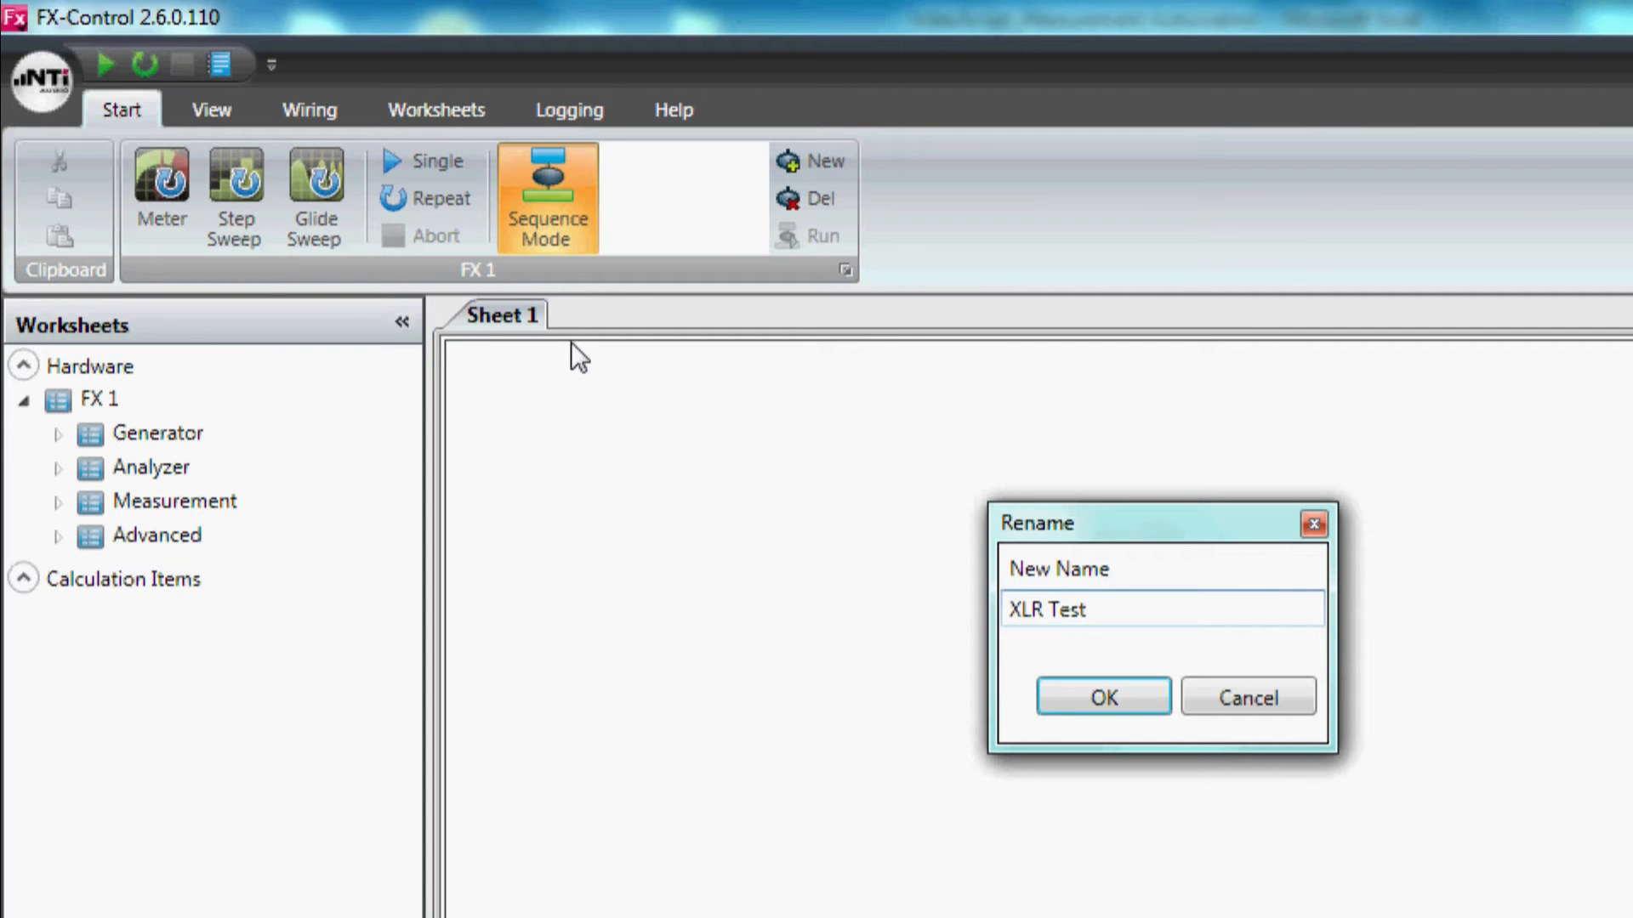
left_click(1102, 695)
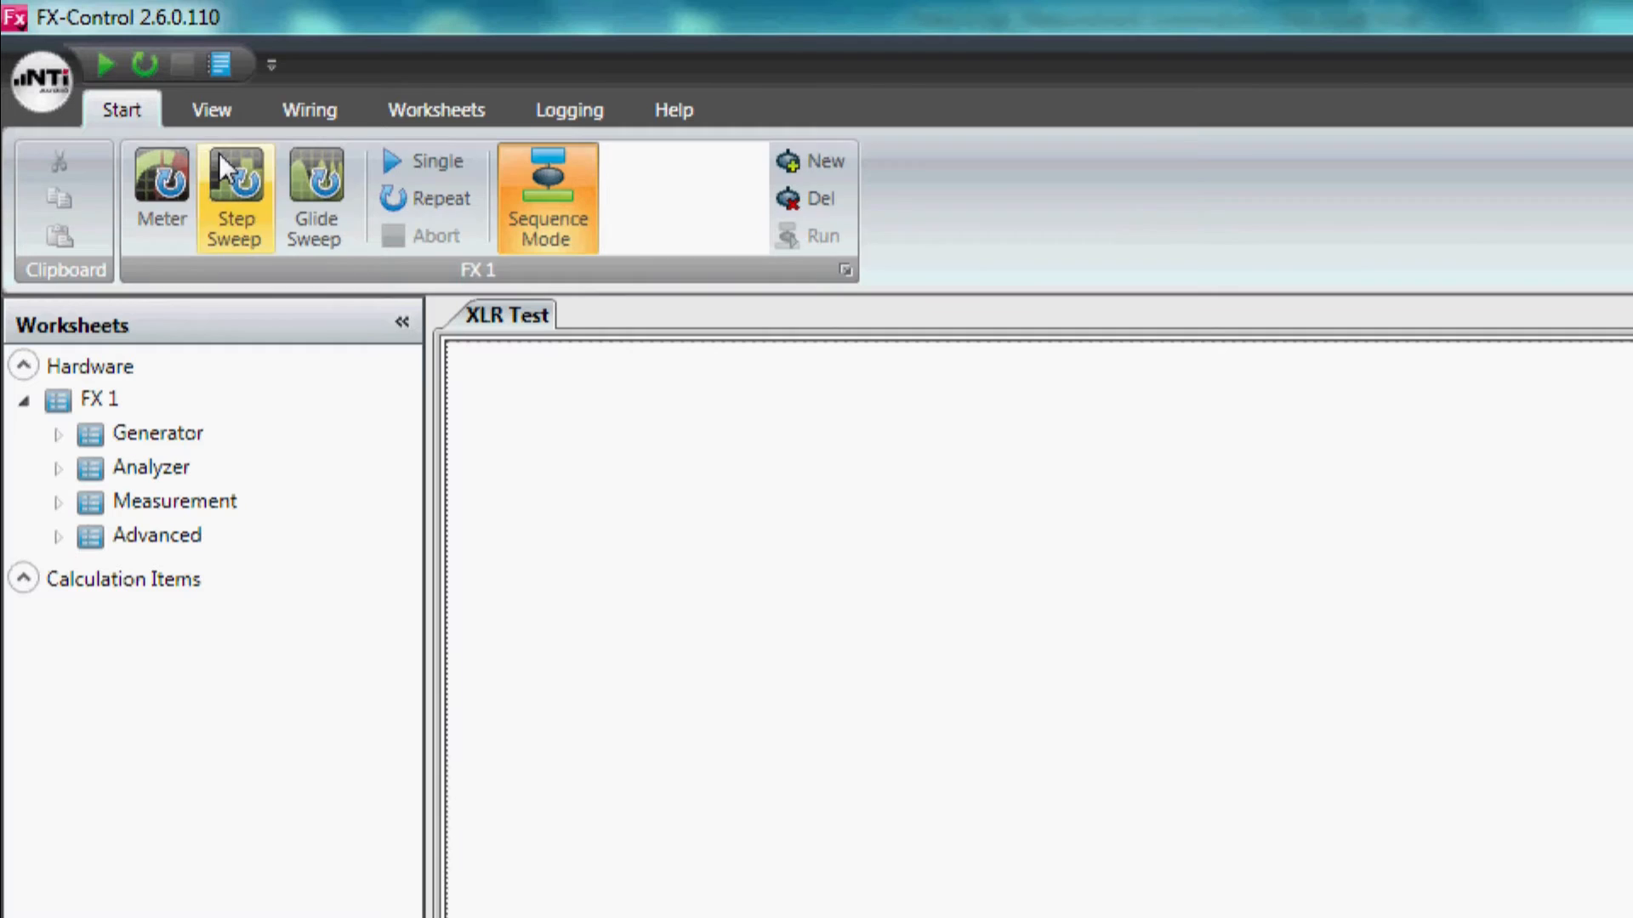
Add a second worksheet and name it 'SNR Test'.
left_click(435, 109)
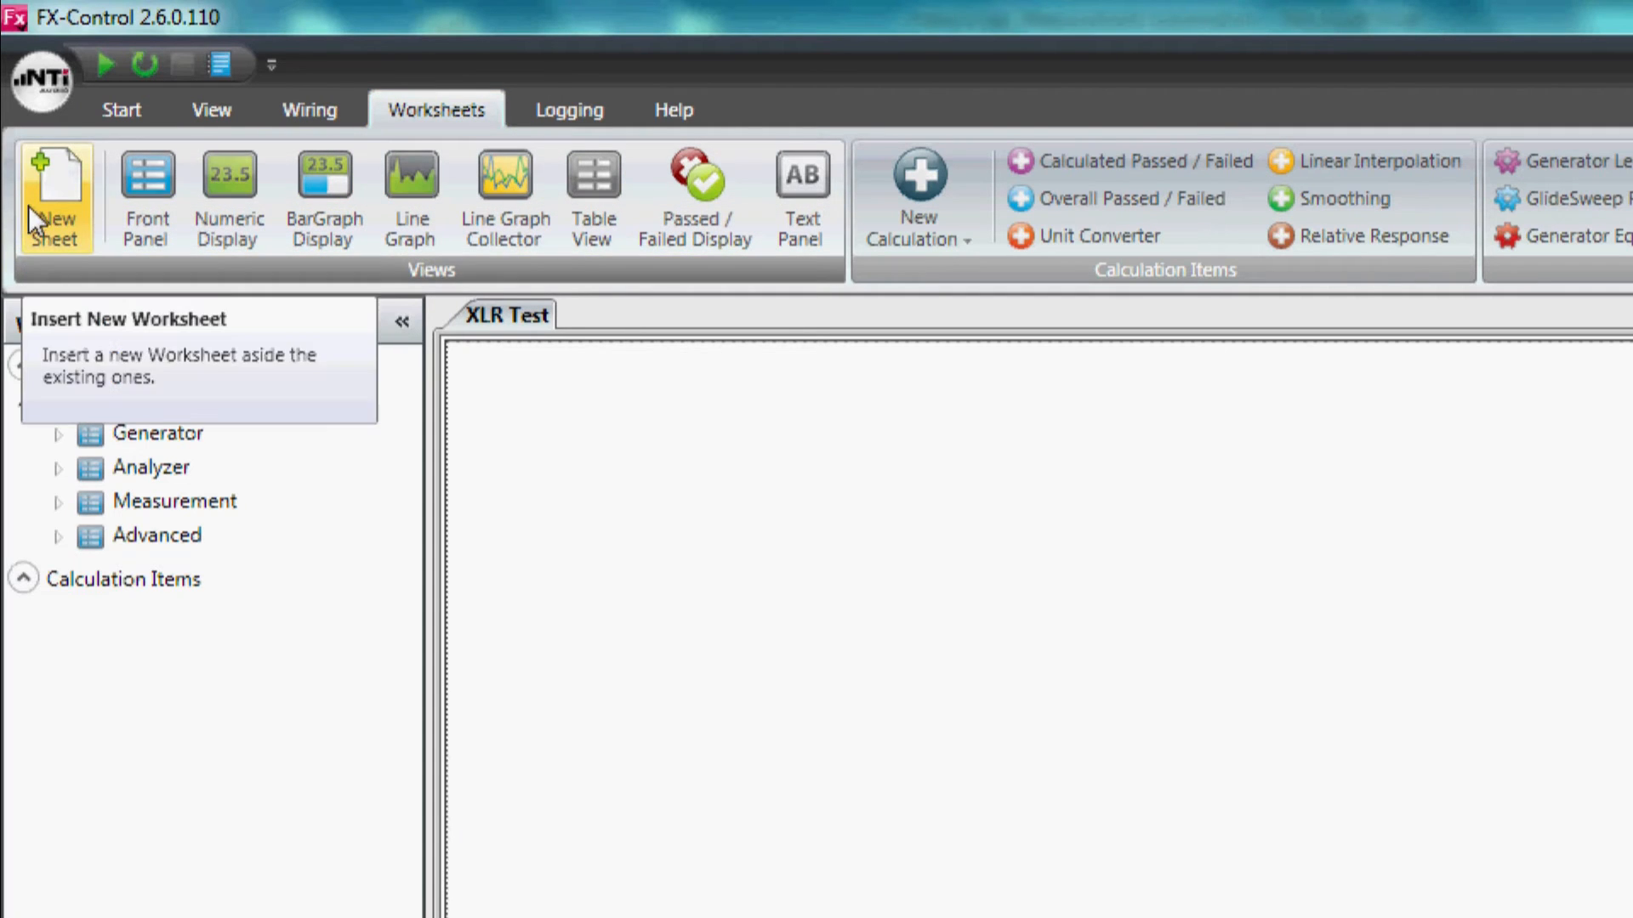
left_click(54, 196)
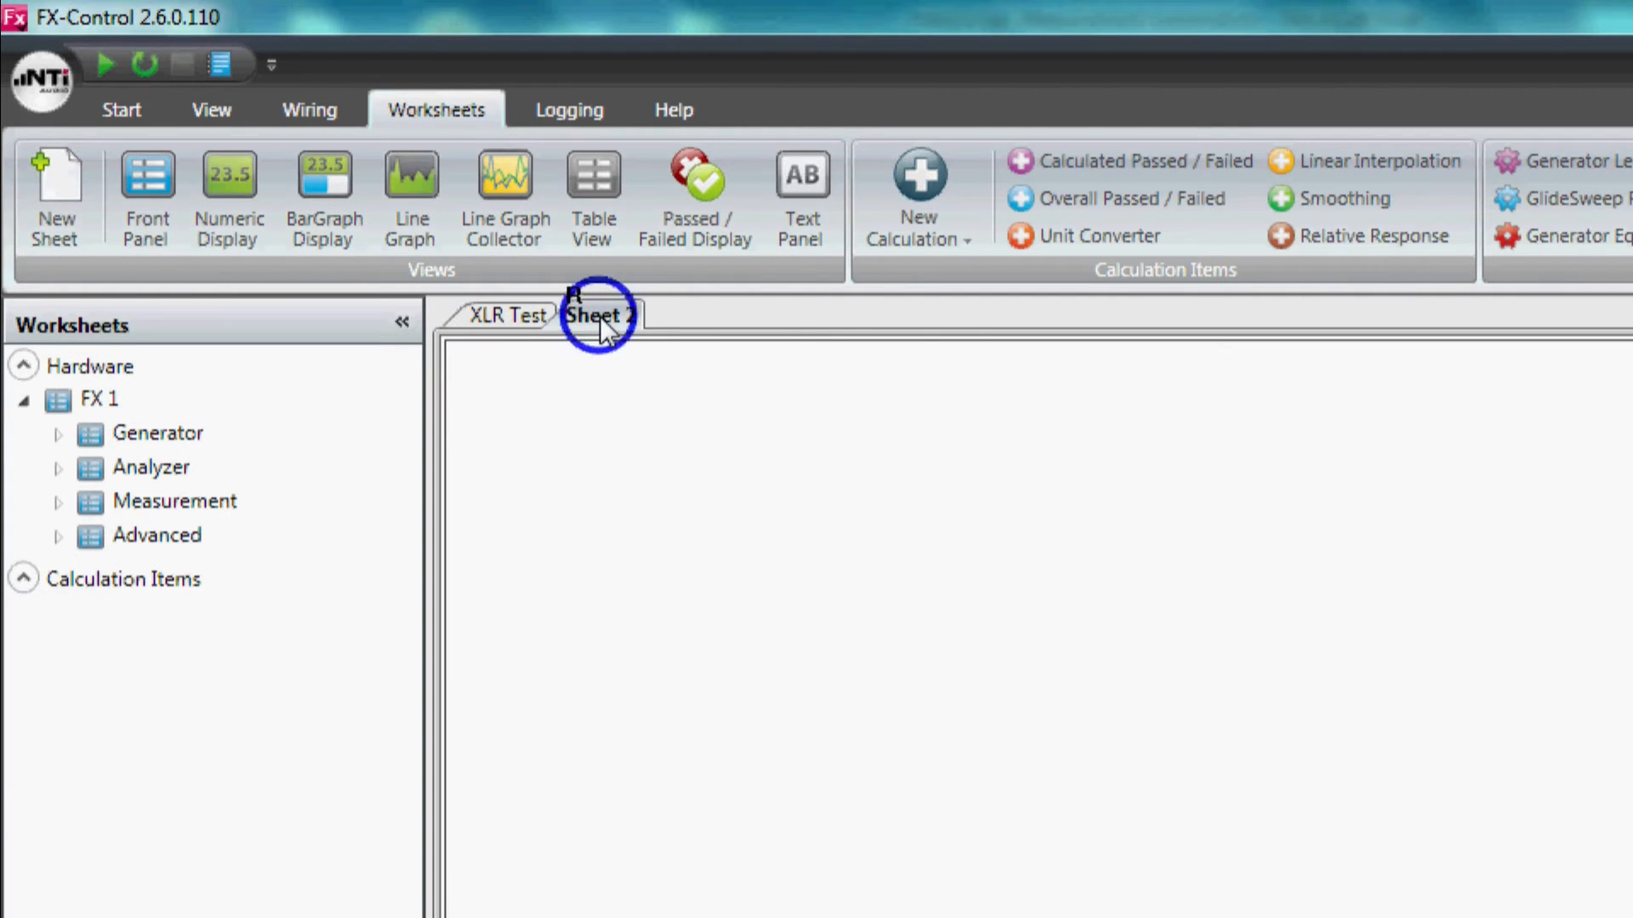
double_click(601, 316)
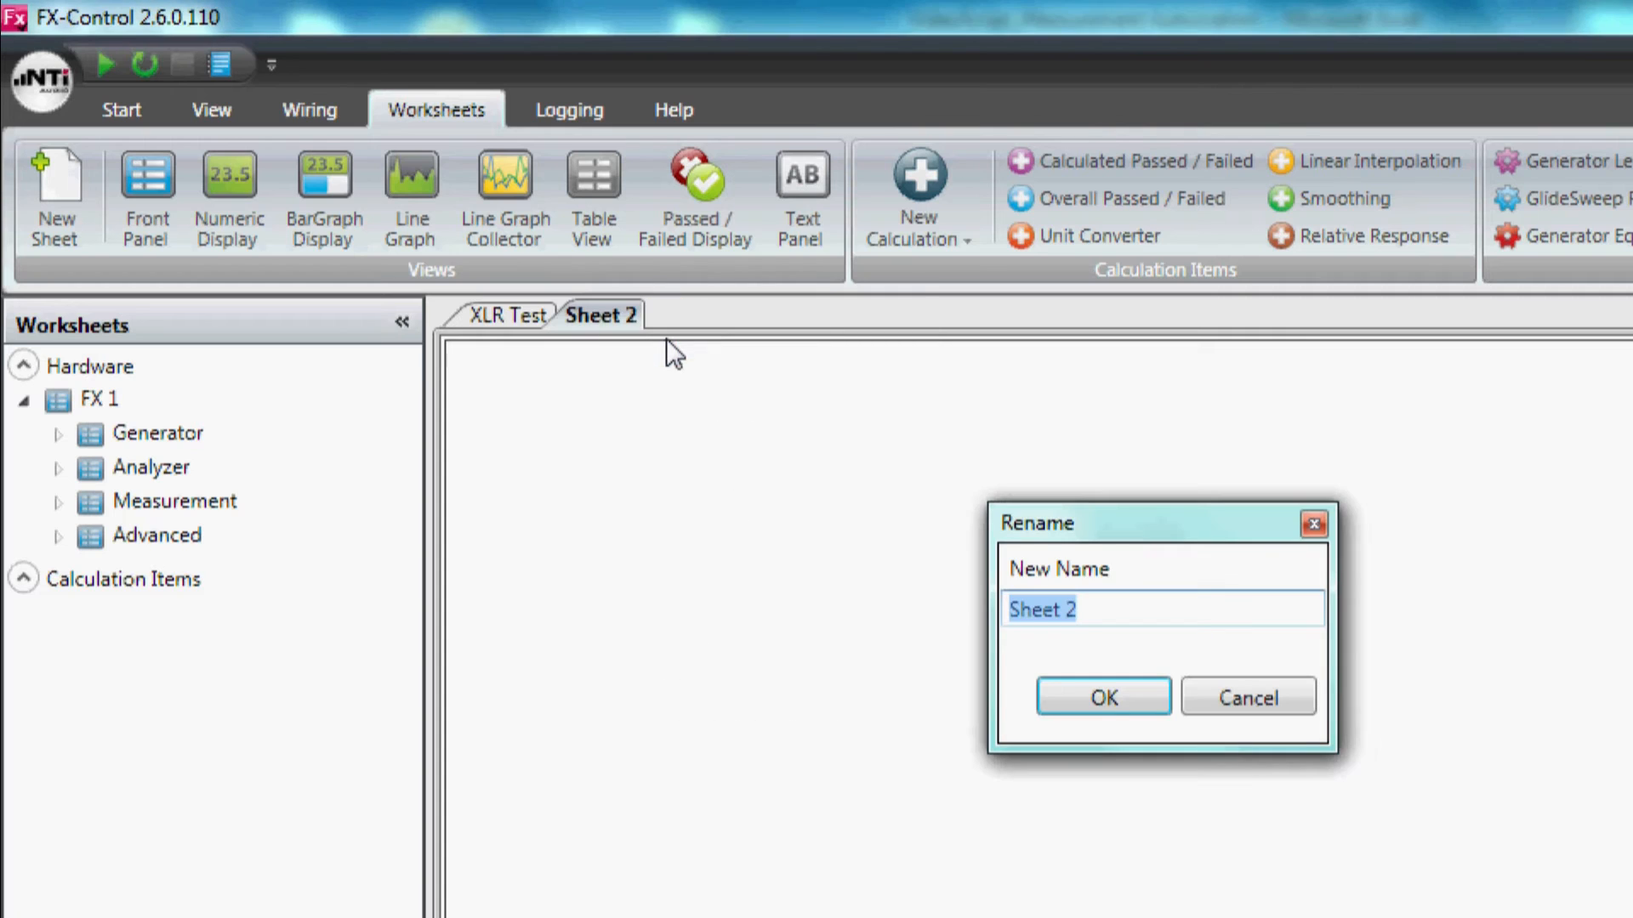
type("SNR Test")
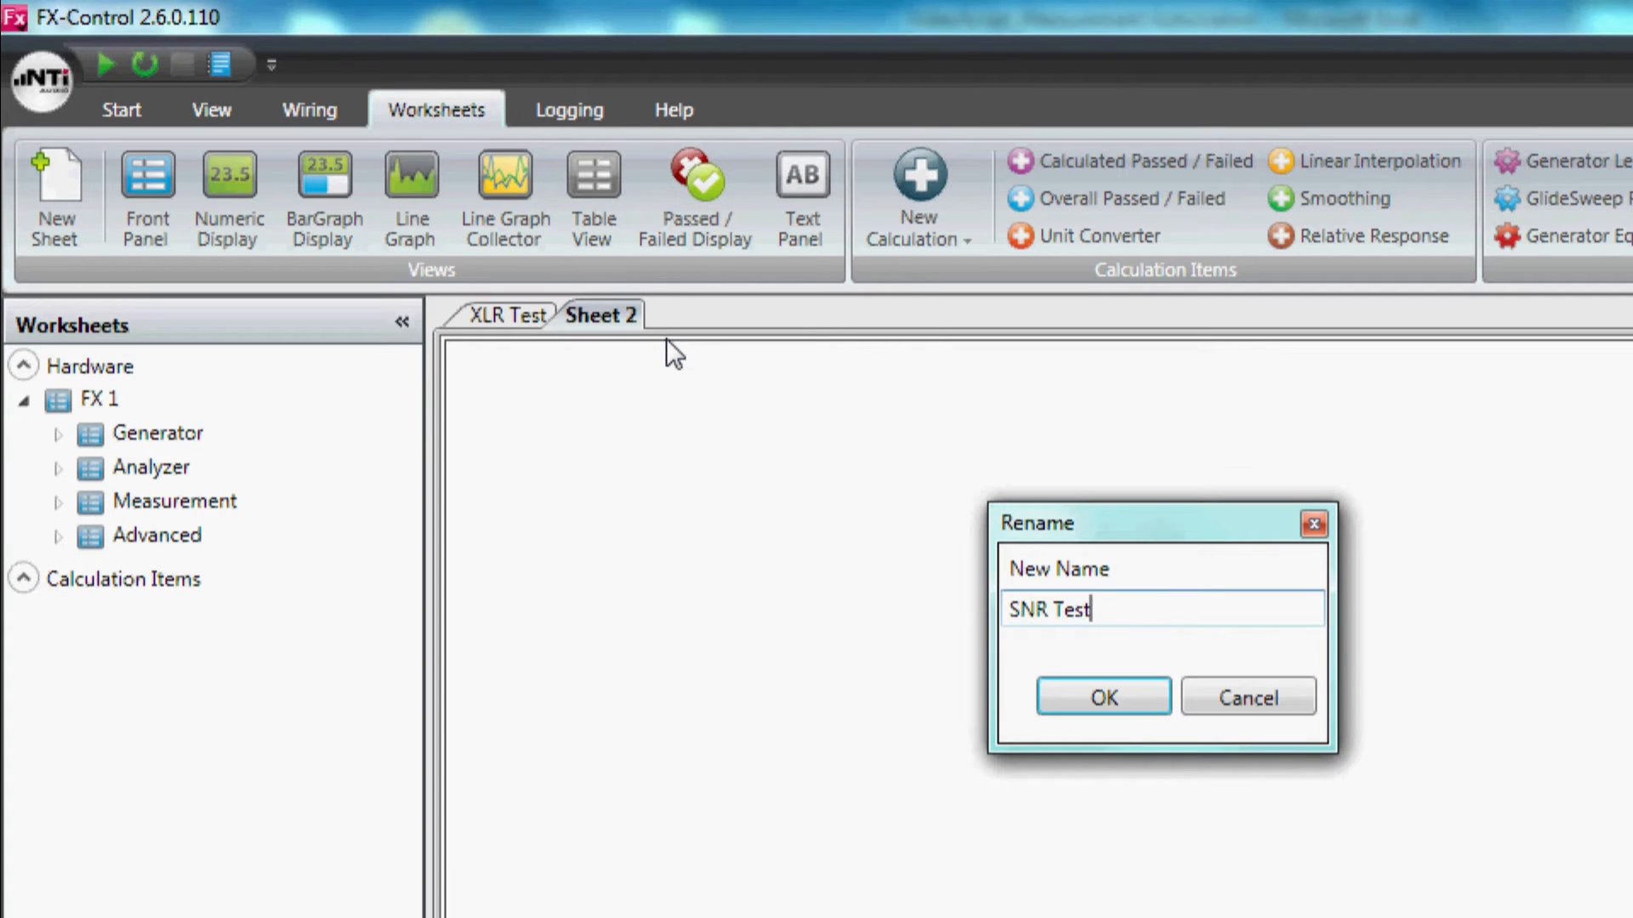
left_click(1102, 697)
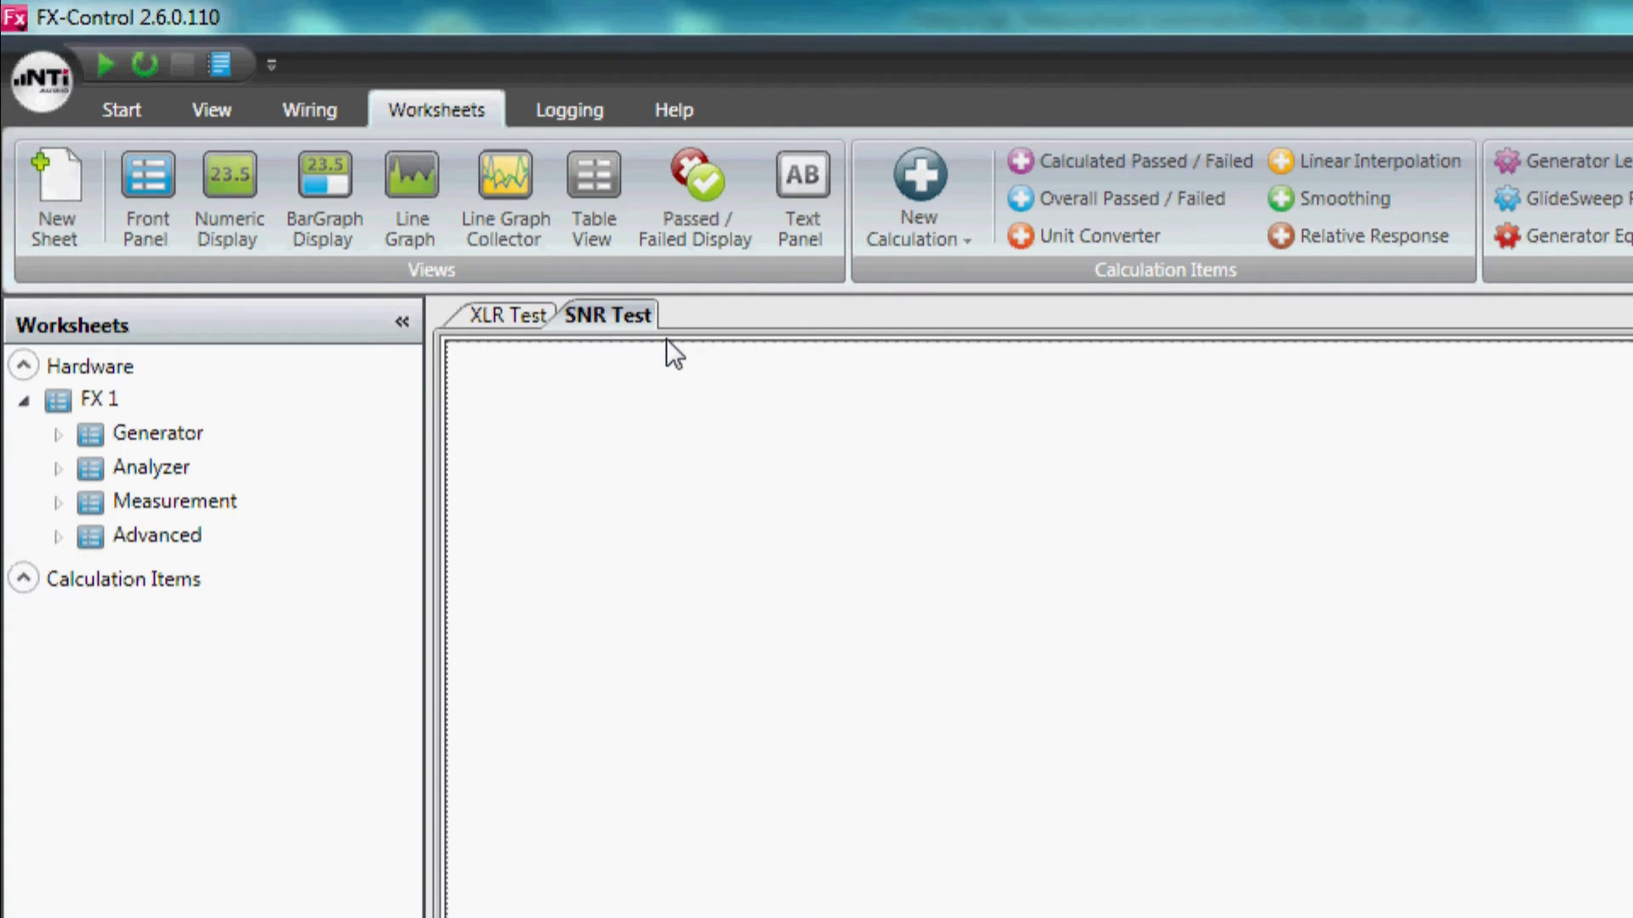
Add a third worksheet and rename it 'Jack Test' via its context menu.
left_click(54, 197)
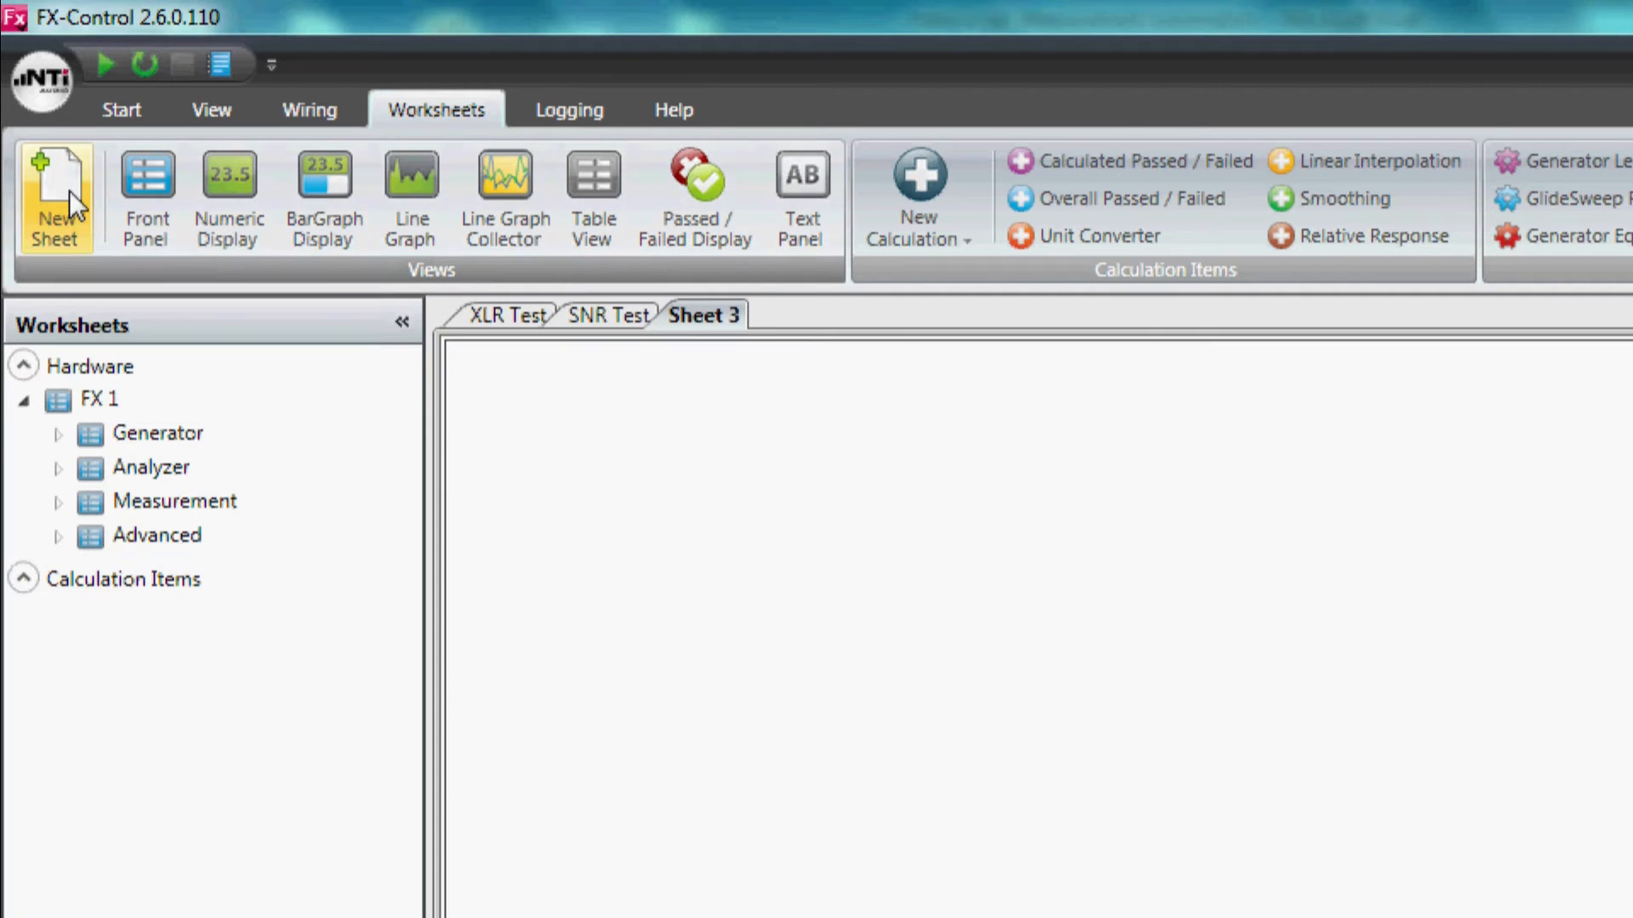
right_click(702, 317)
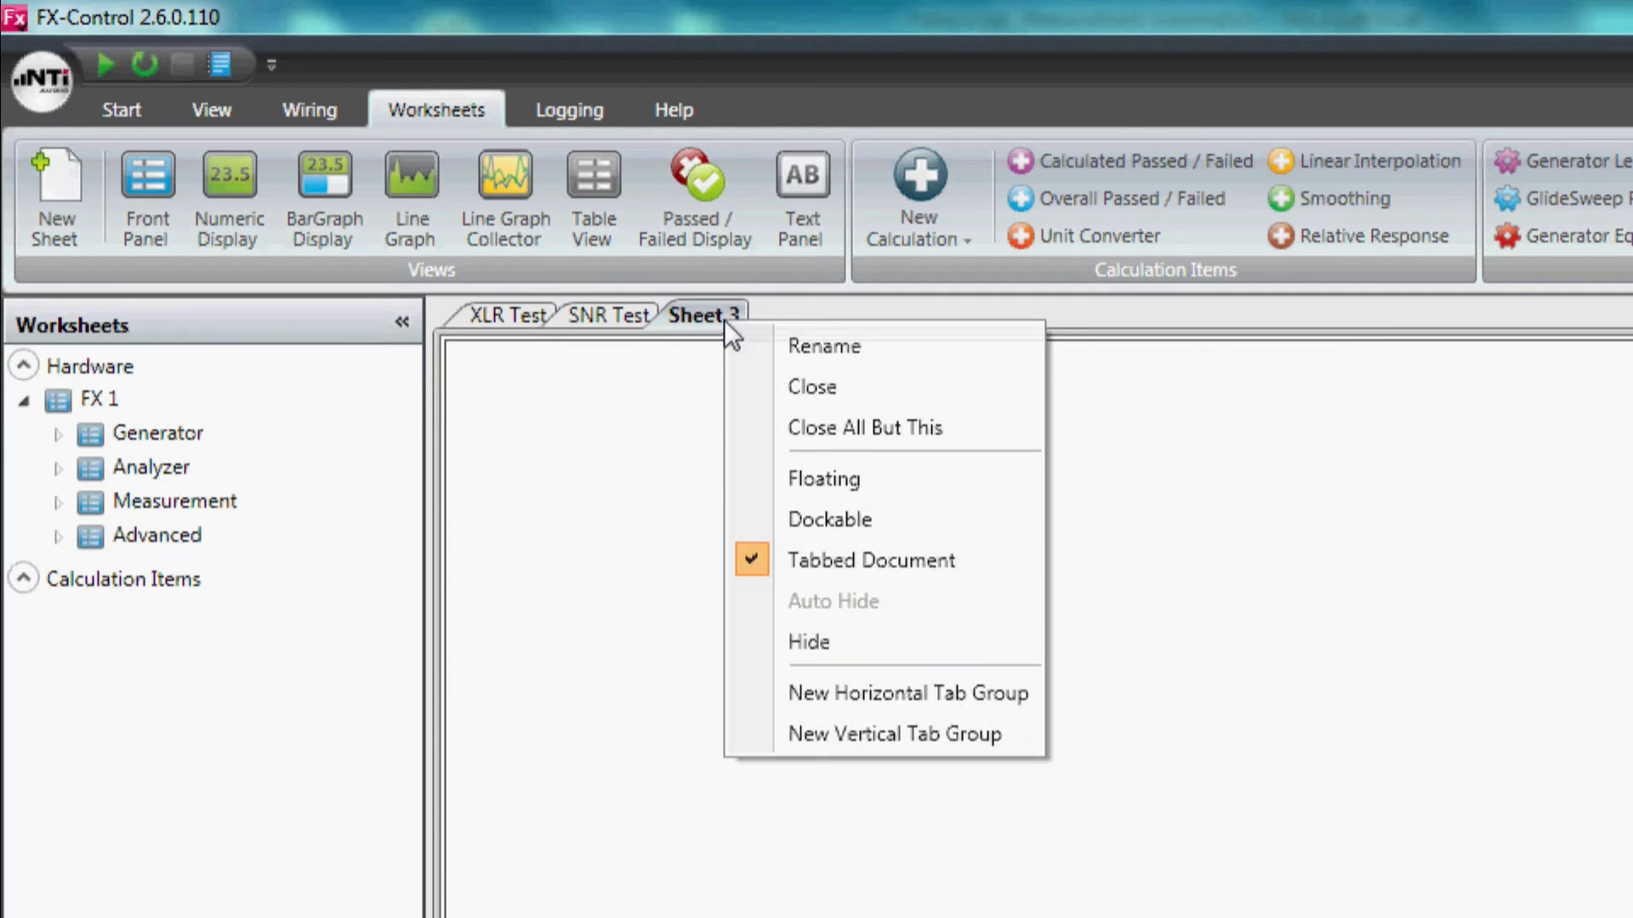
left_click(823, 345)
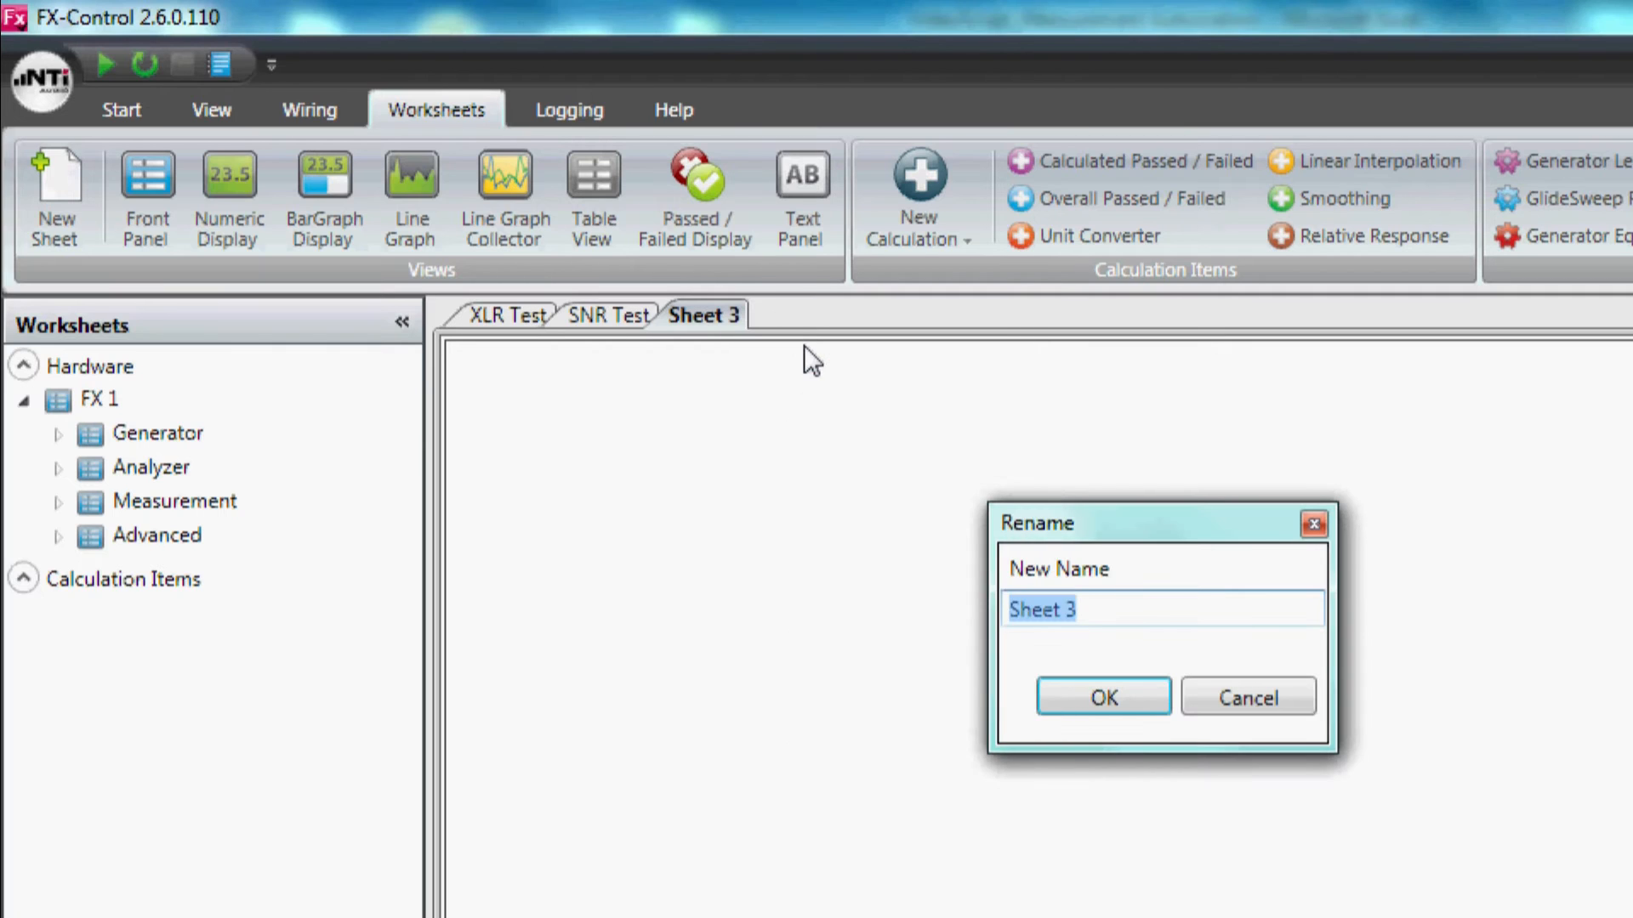
type("Jack Test")
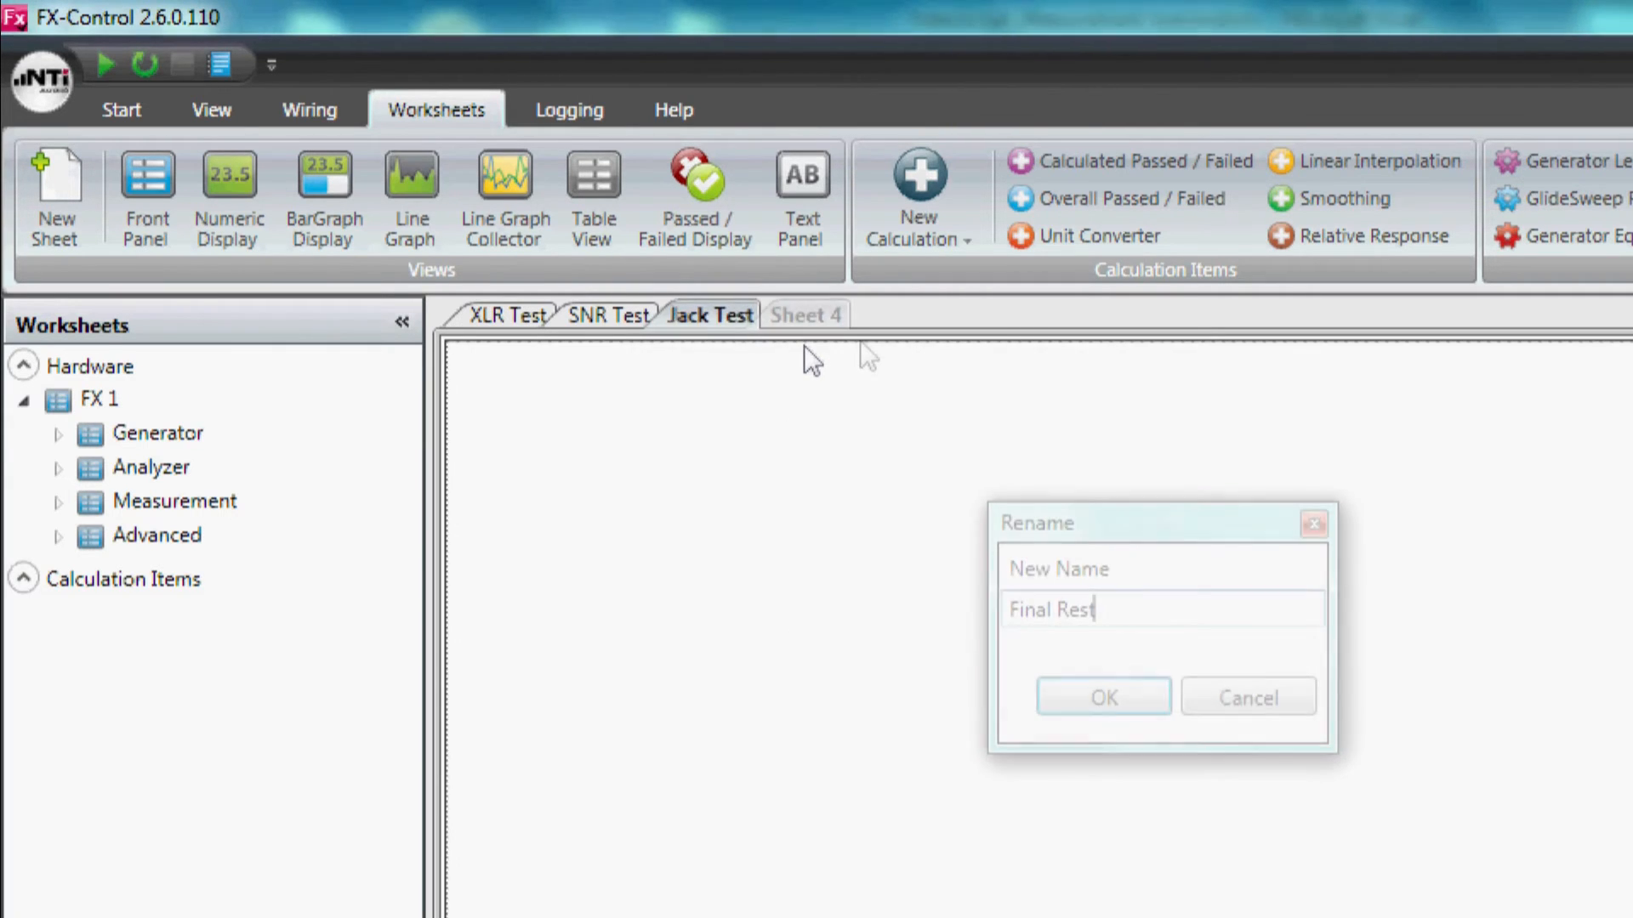
left_click(1102, 695)
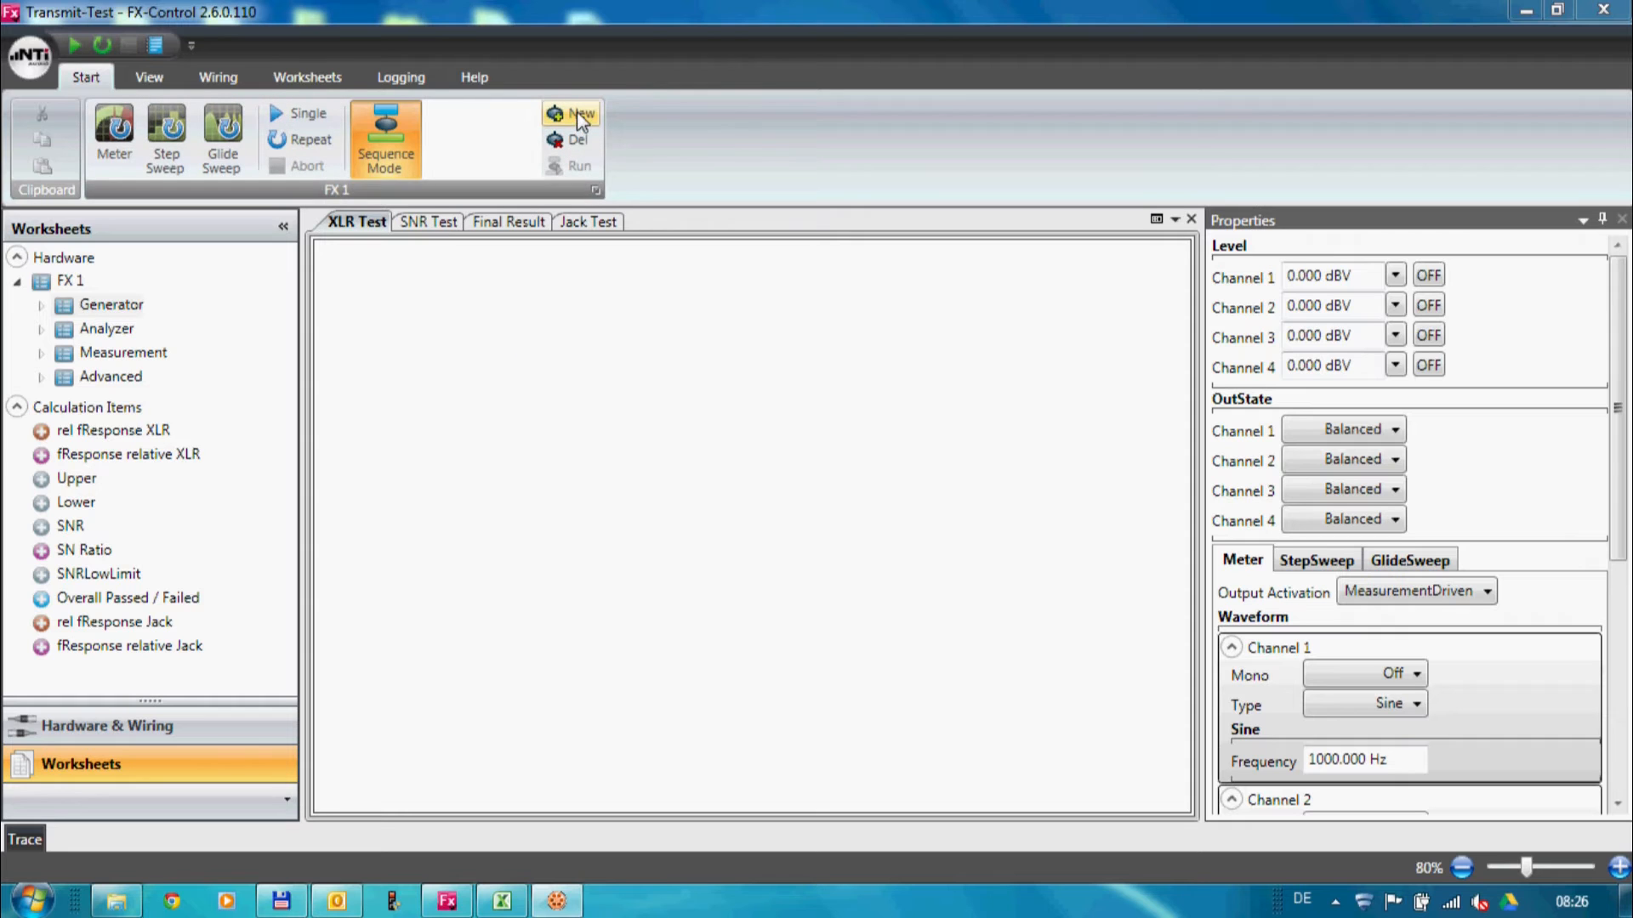
Create State 1 with generator channel 1 at 3.998 dBu switched ON, and show the analyzer meter results.
left_click(580, 114)
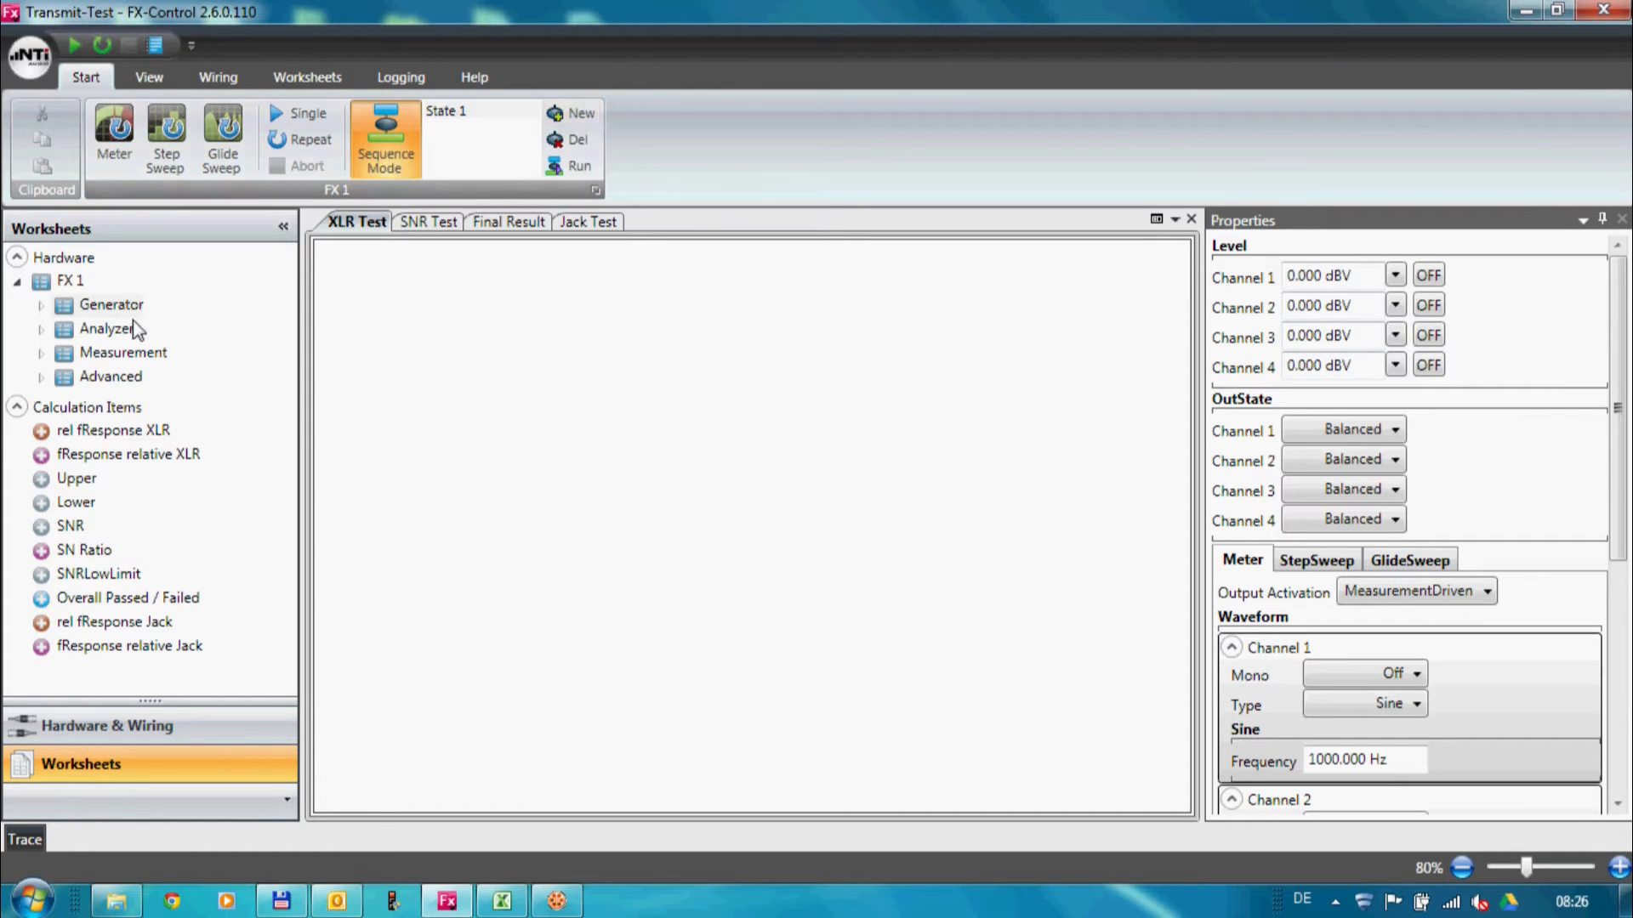
left_click(41, 304)
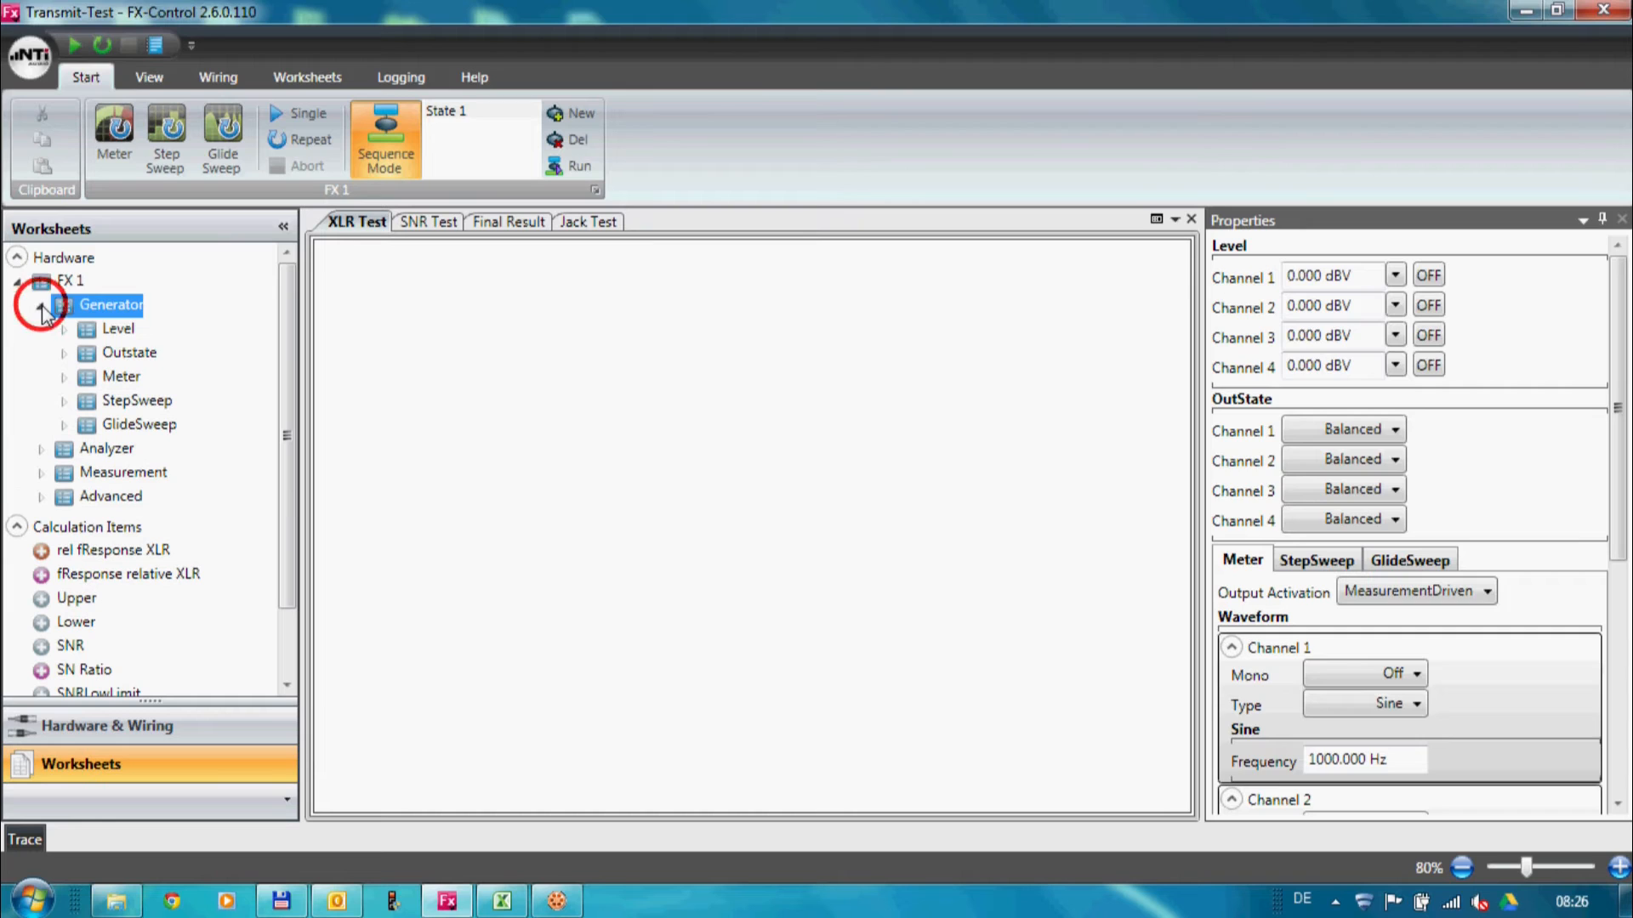
left_click(118, 328)
type("3.998 dBu")
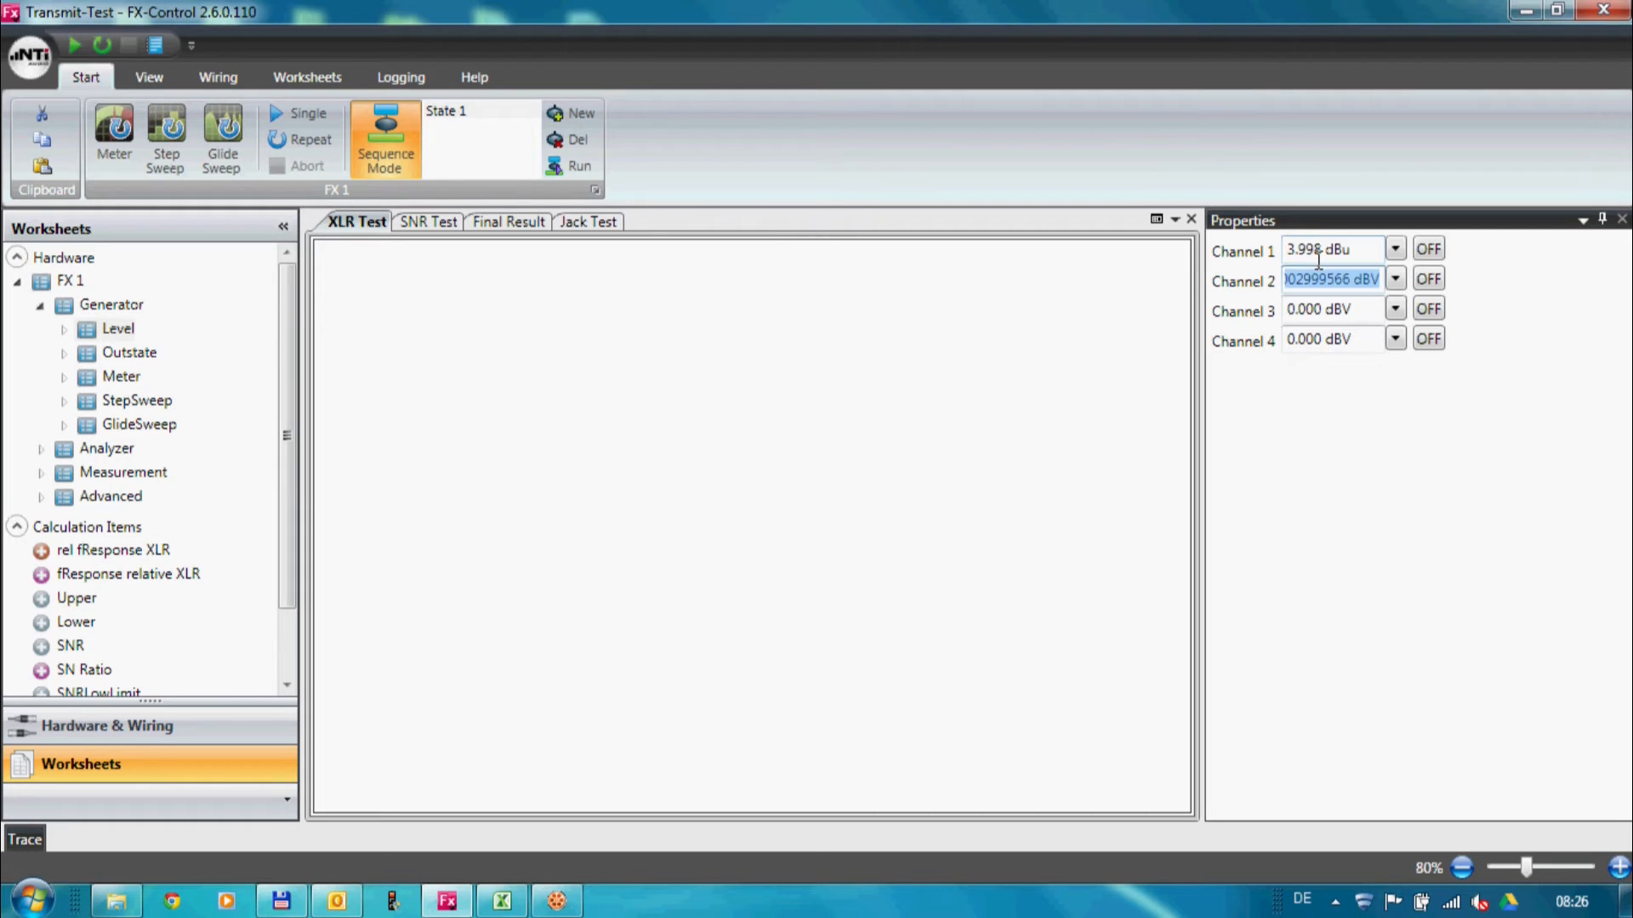
left_click(1427, 248)
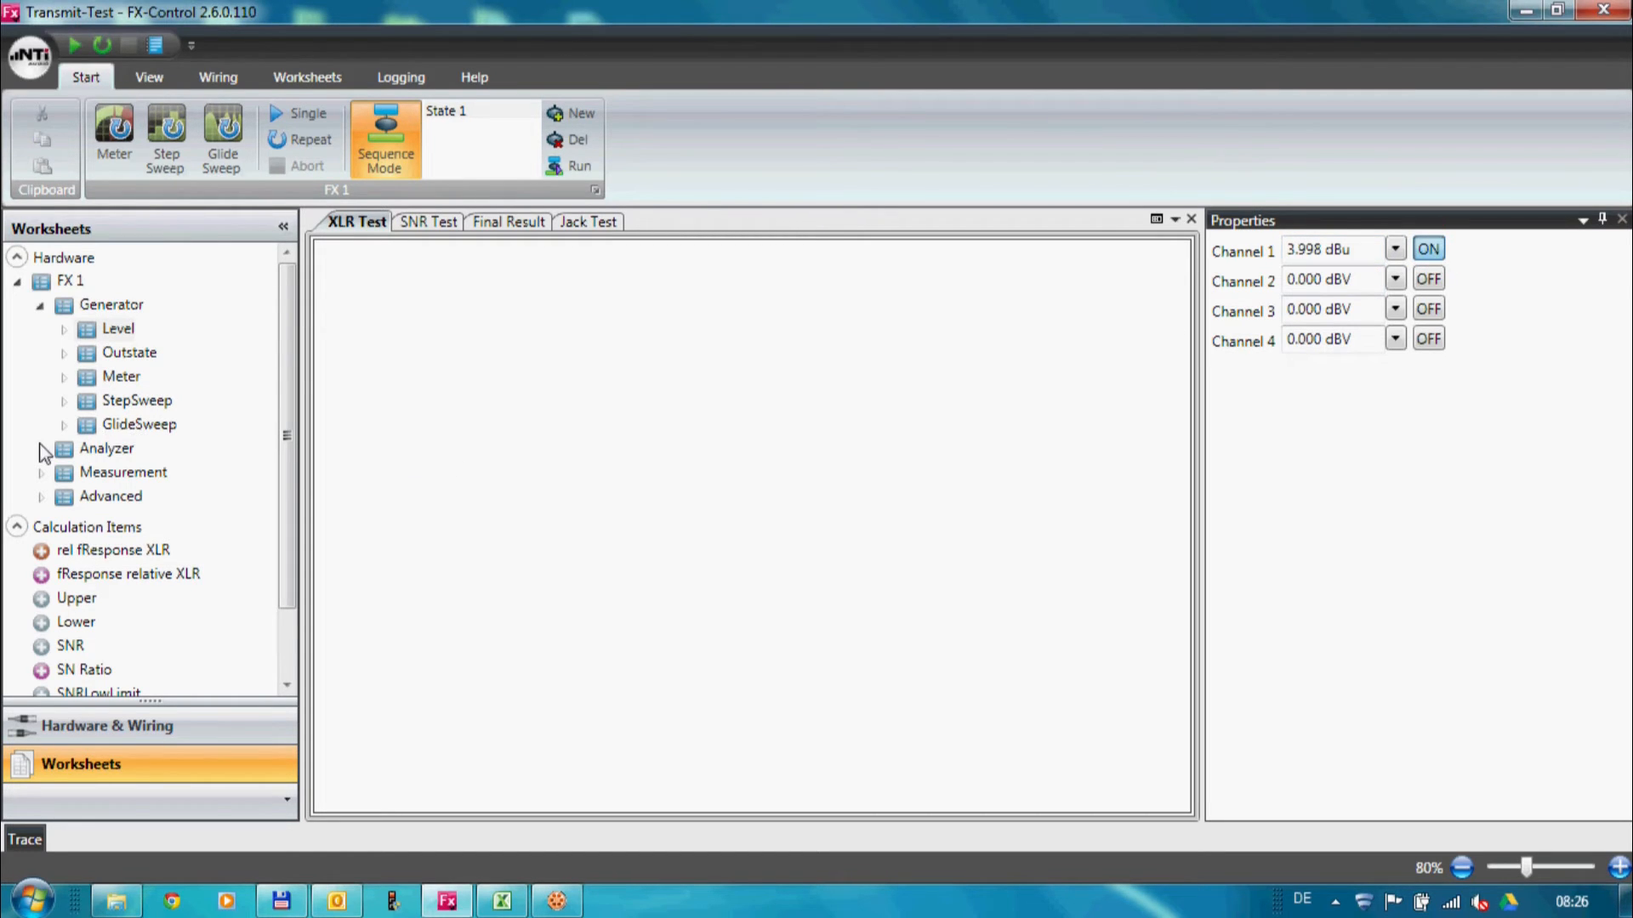
left_click(39, 448)
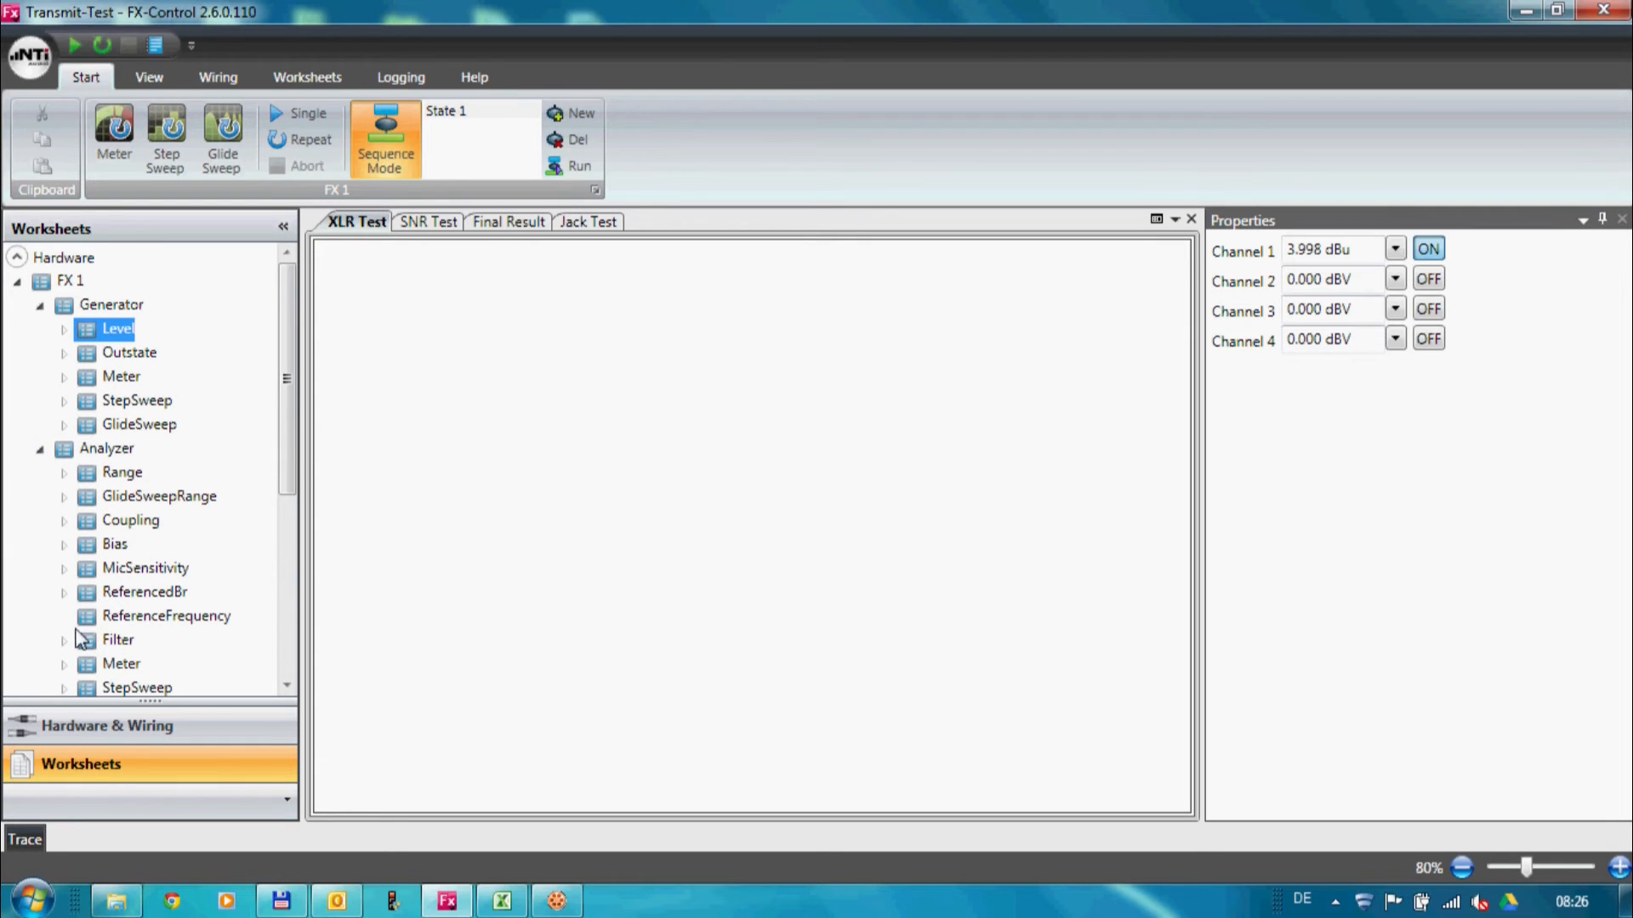
left_click(117, 639)
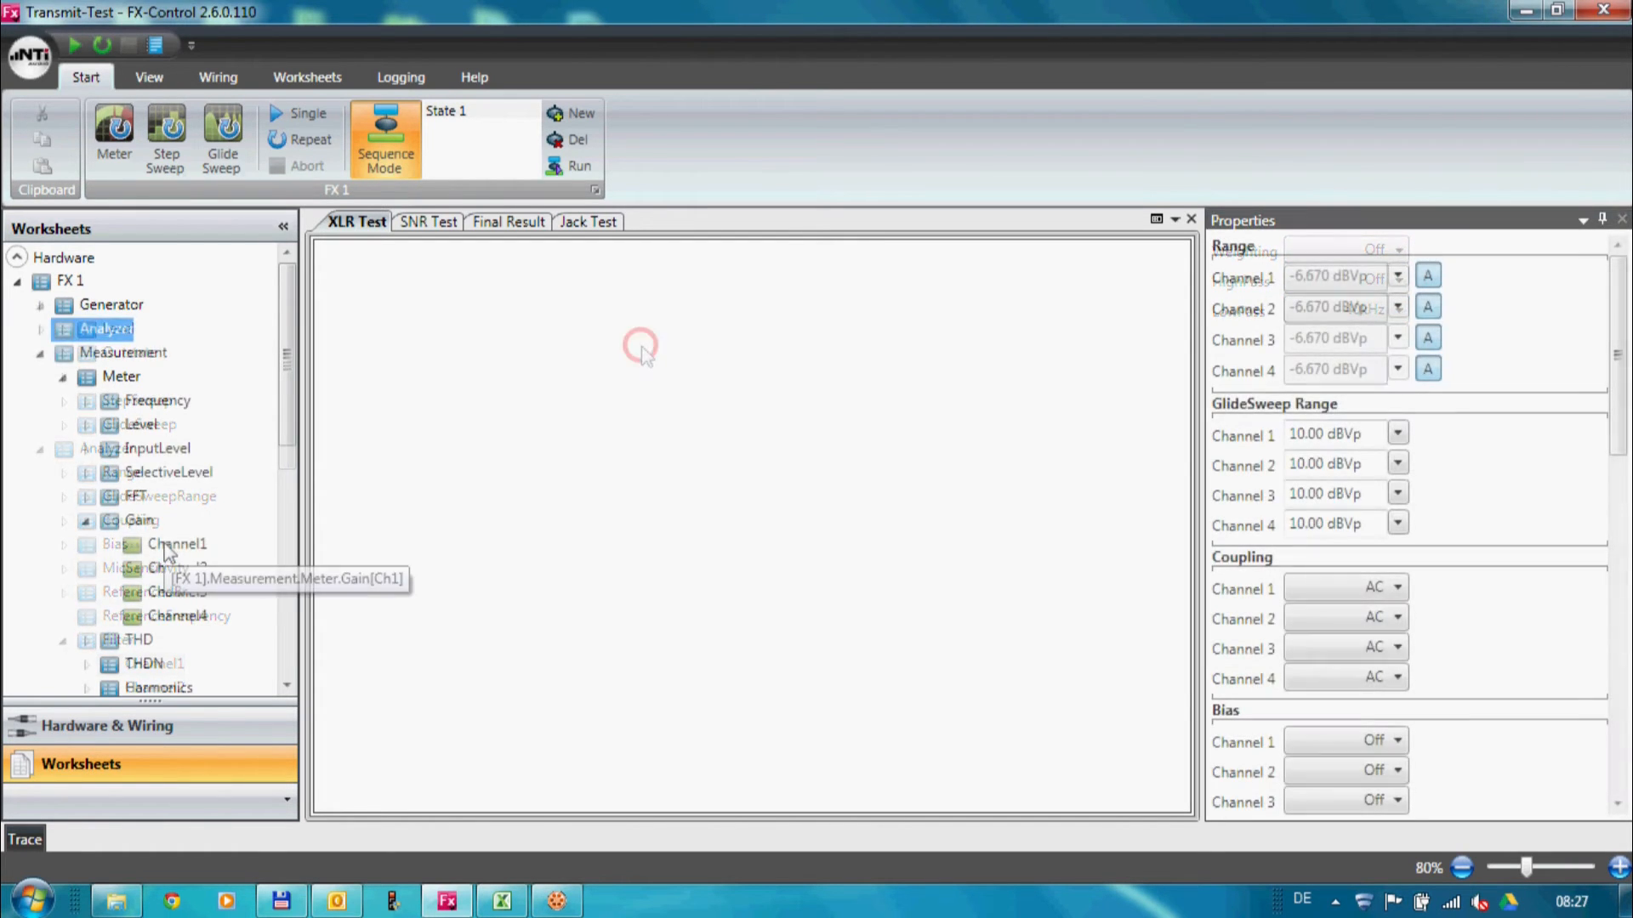
Place and resize a channel 1 gain display on the XLR Test sheet, then go to SNR Test.
left_click_drag(177, 544, 447, 313)
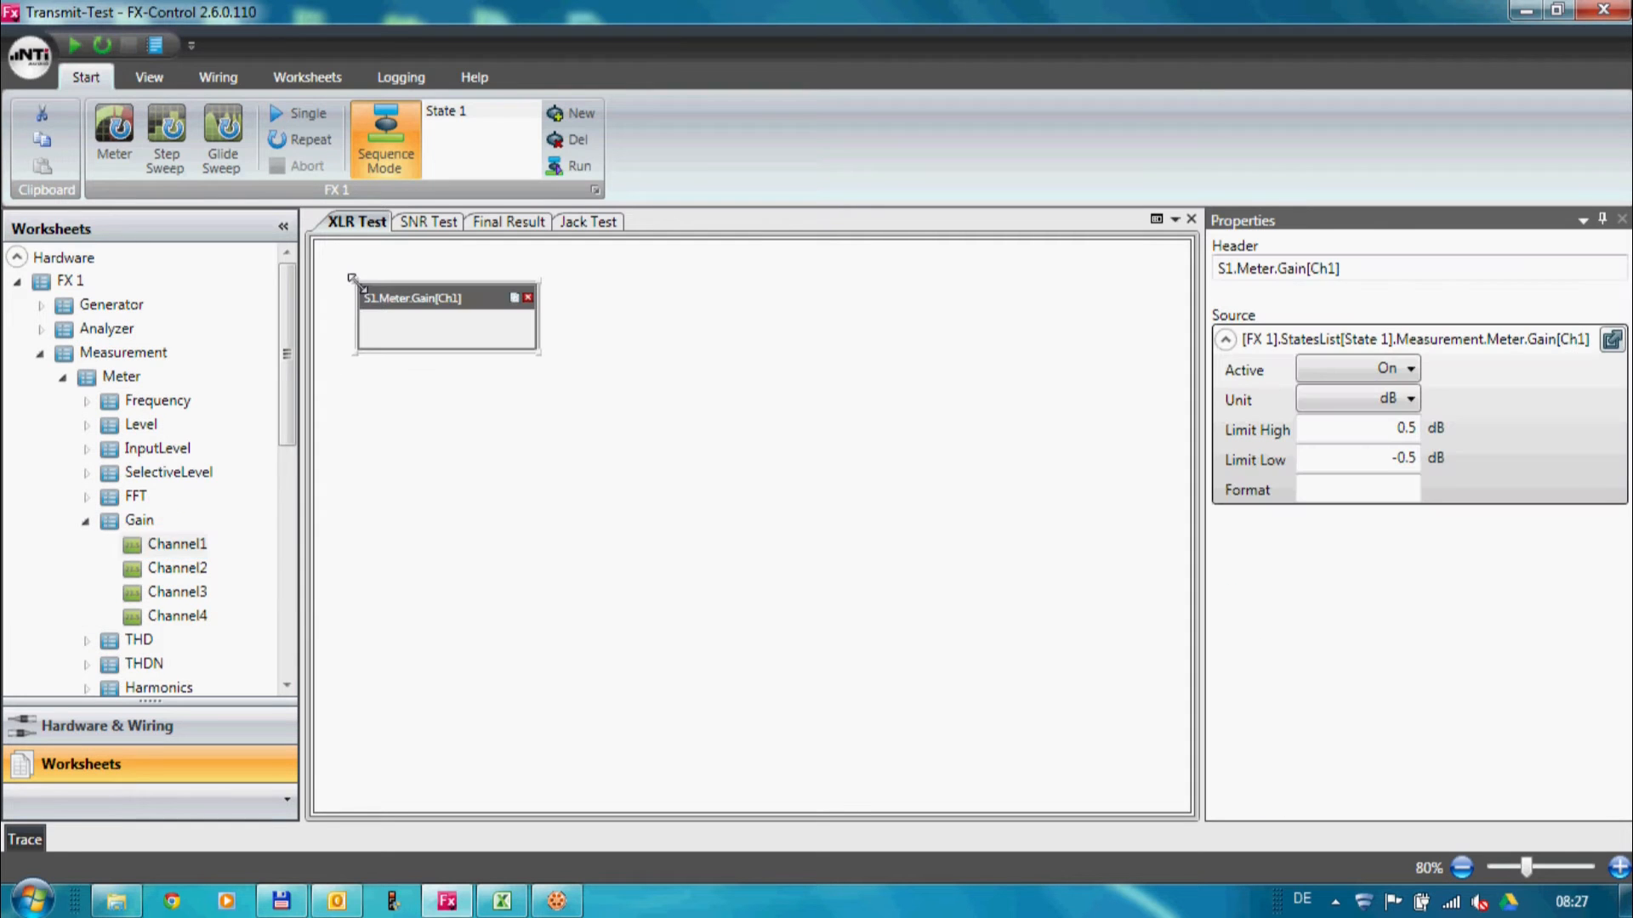
left_click(177, 545)
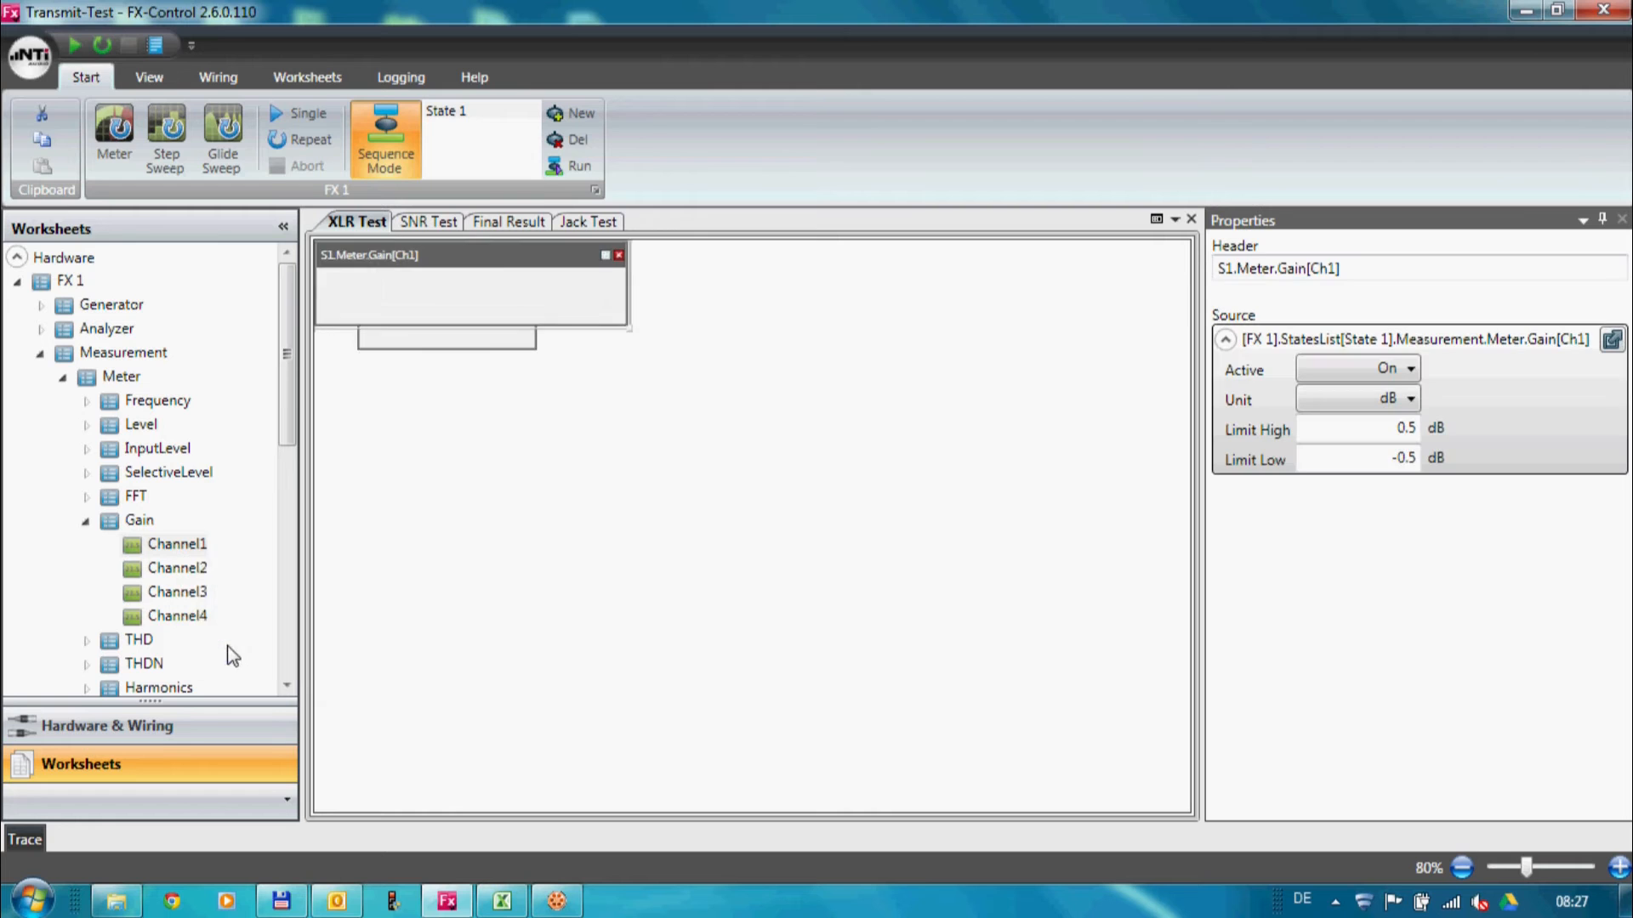
left_click(150, 77)
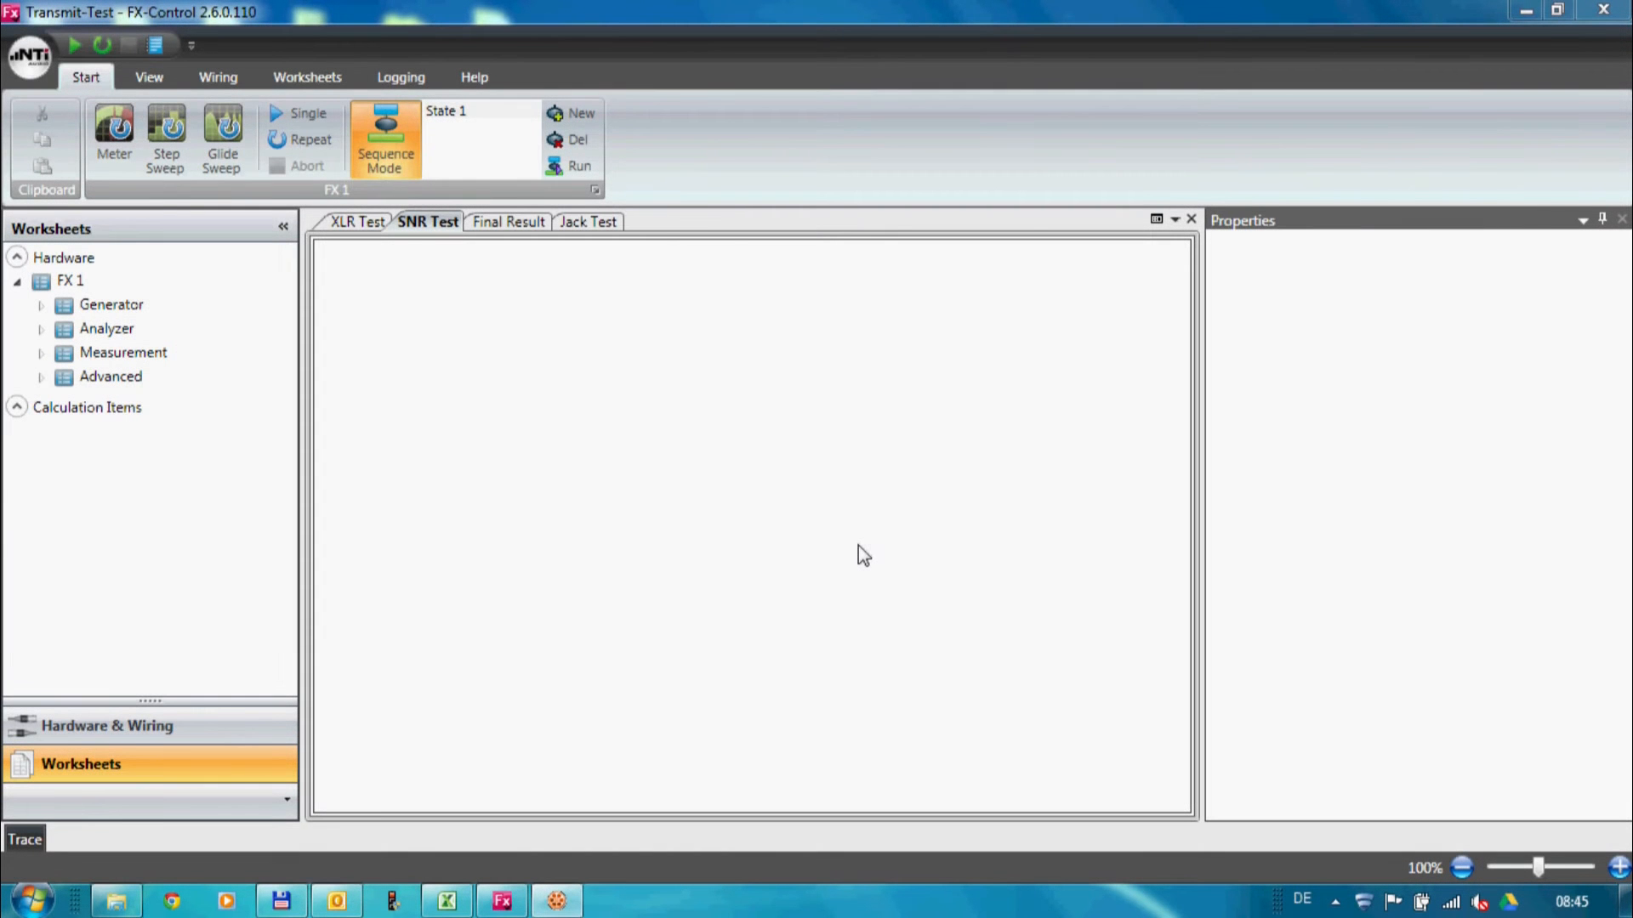
Create State 2 with generator channel 1 at 20.00 dBu and place its level readout on SNR Test.
left_click(580, 113)
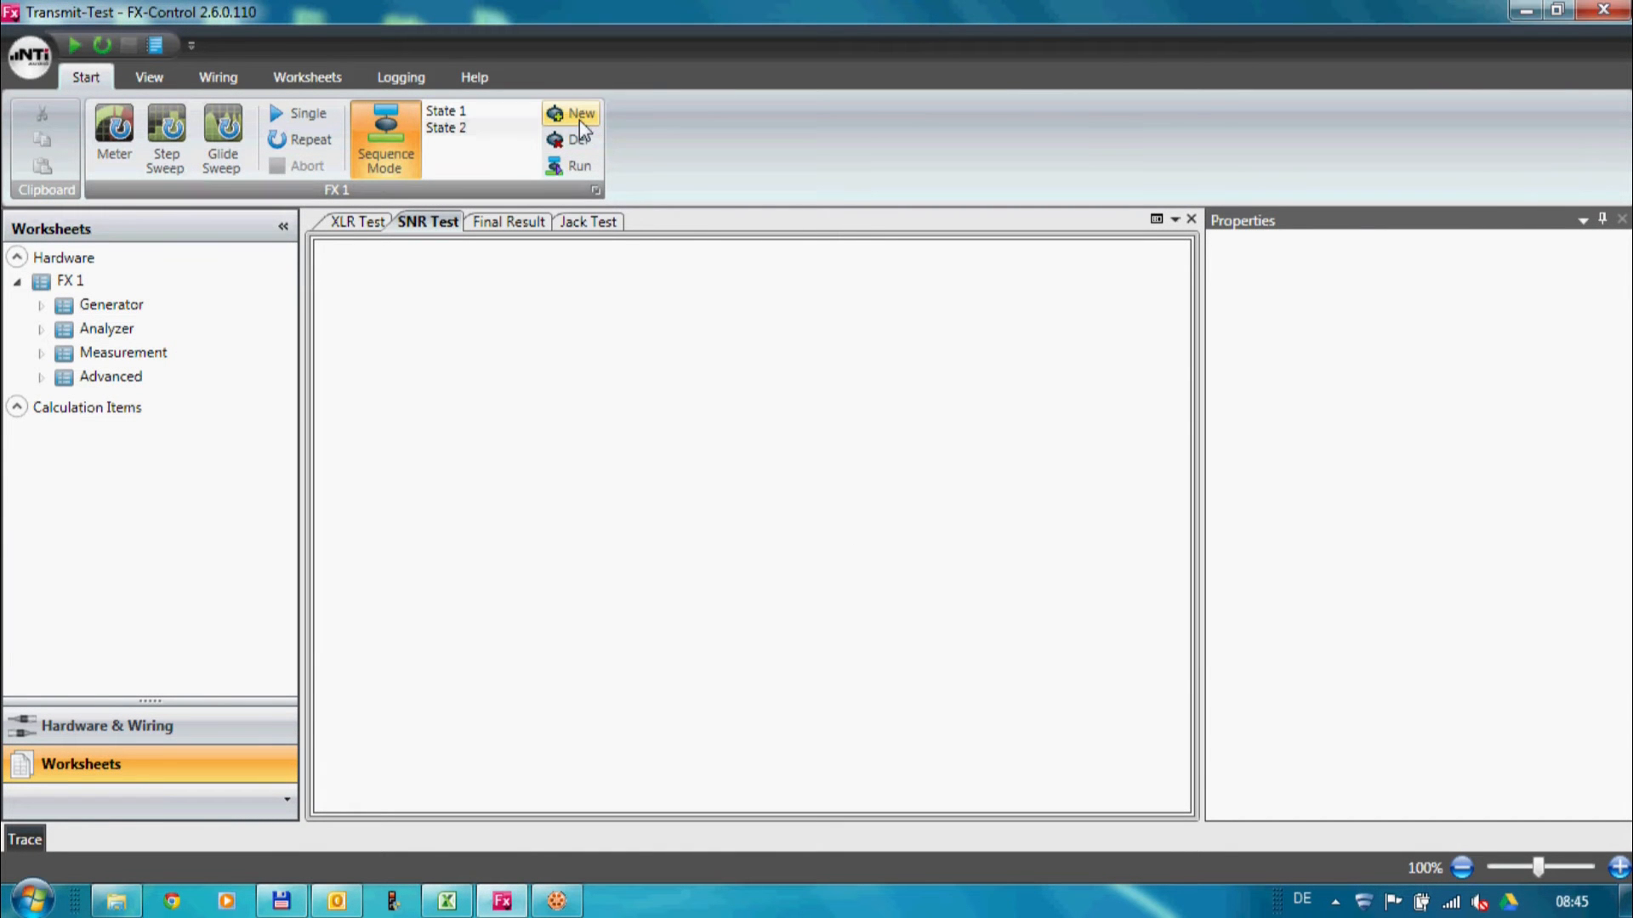
left_click(581, 112)
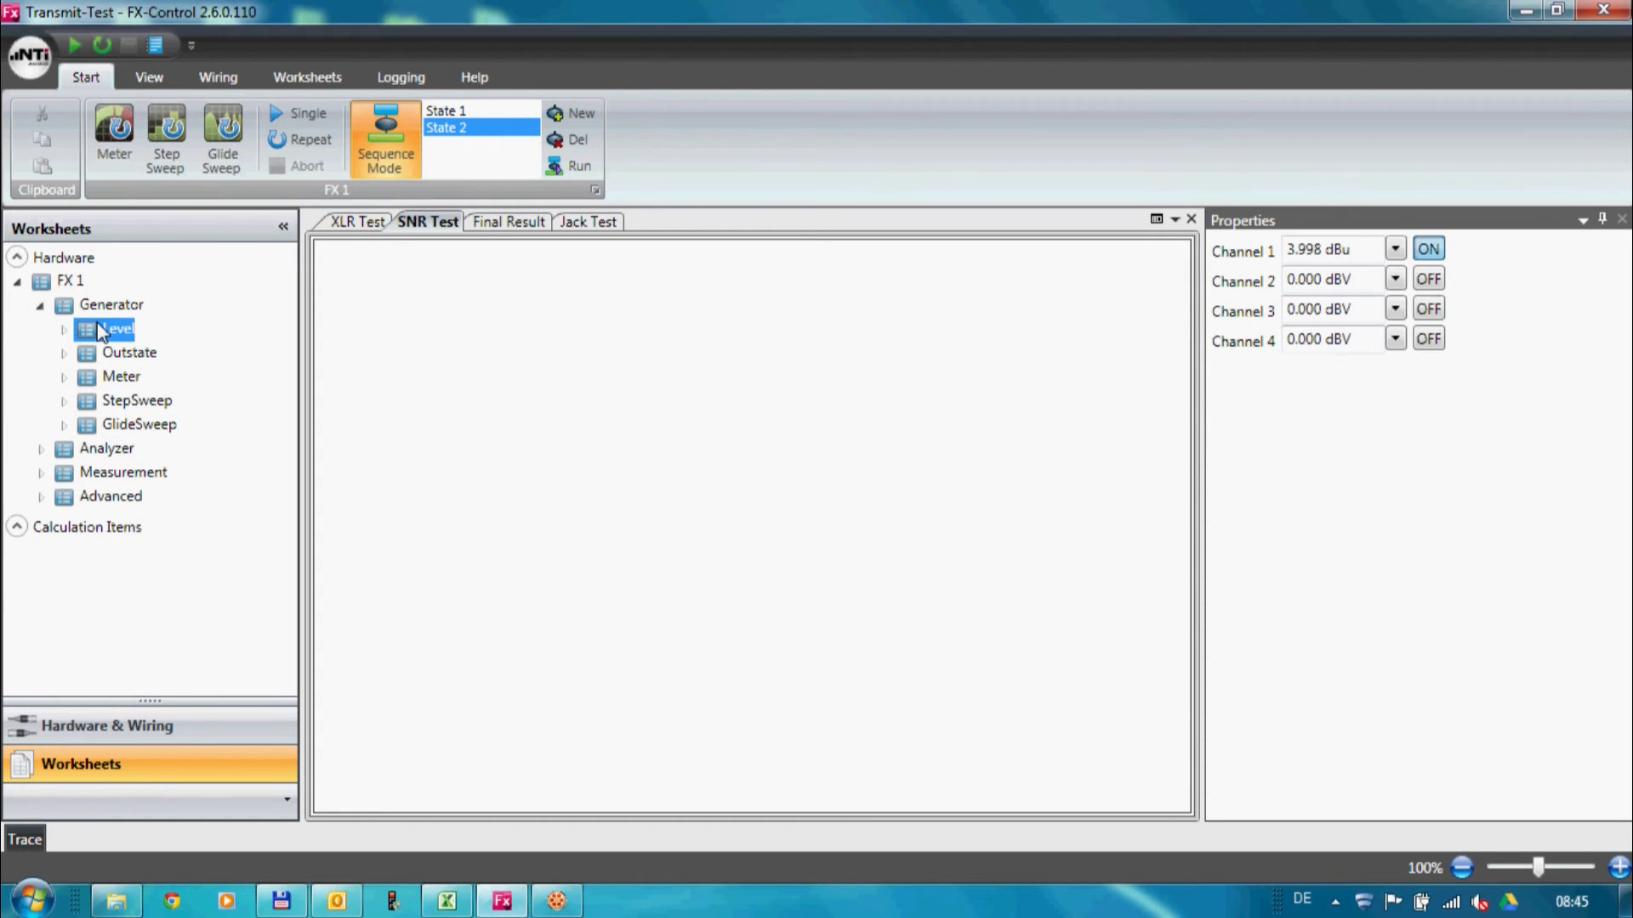
left_click(1334, 249)
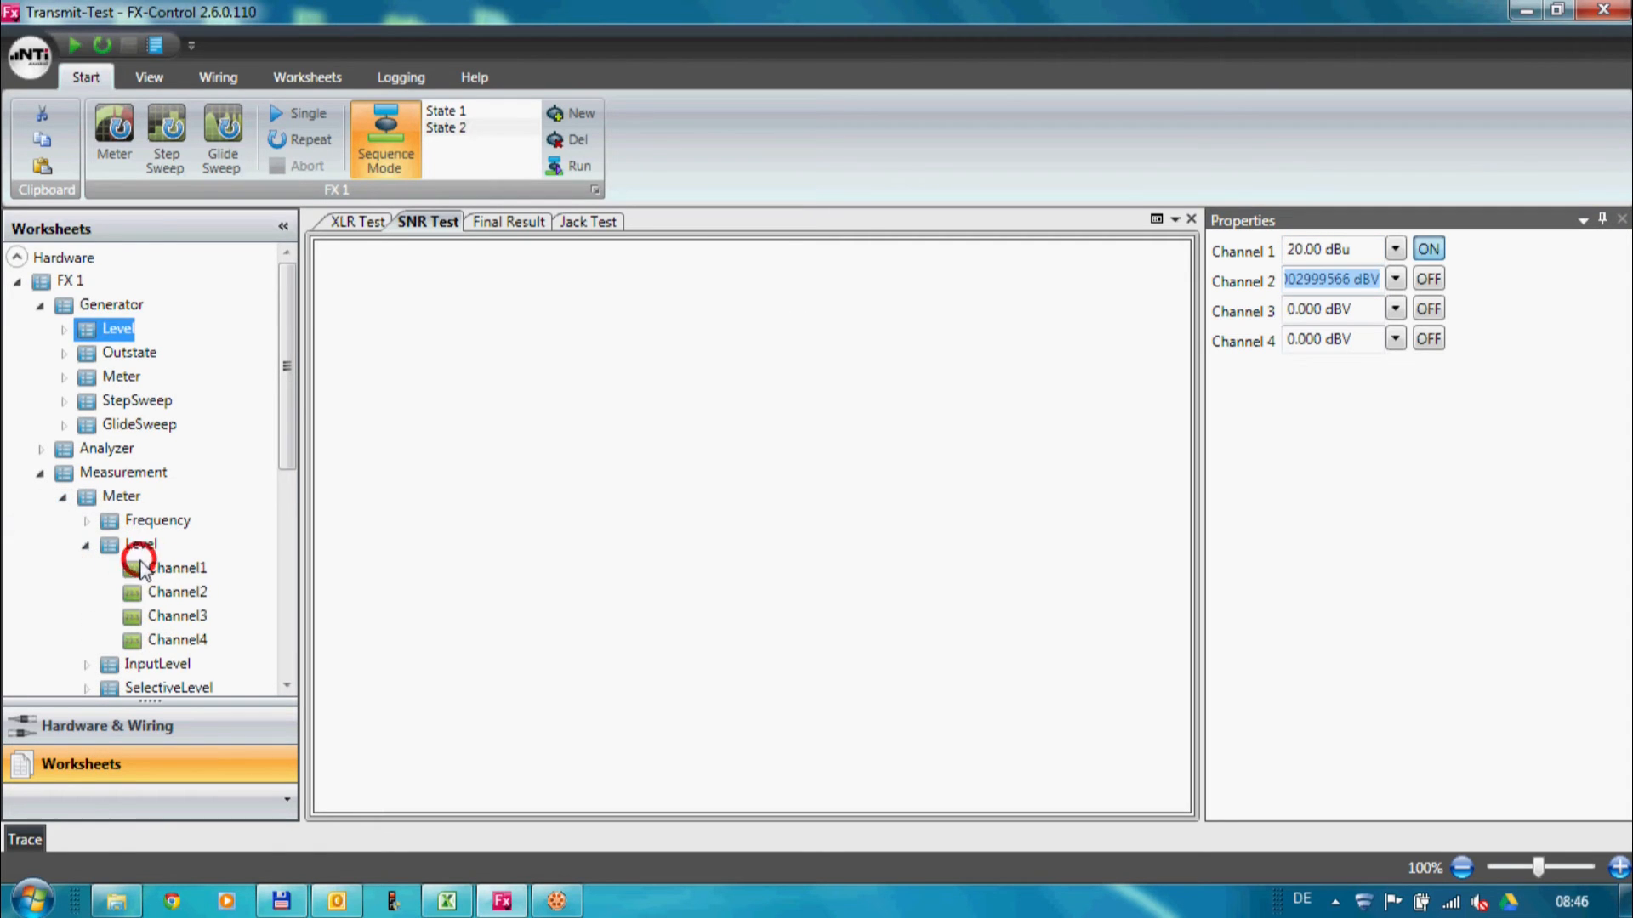
left_click_drag(176, 568, 493, 379)
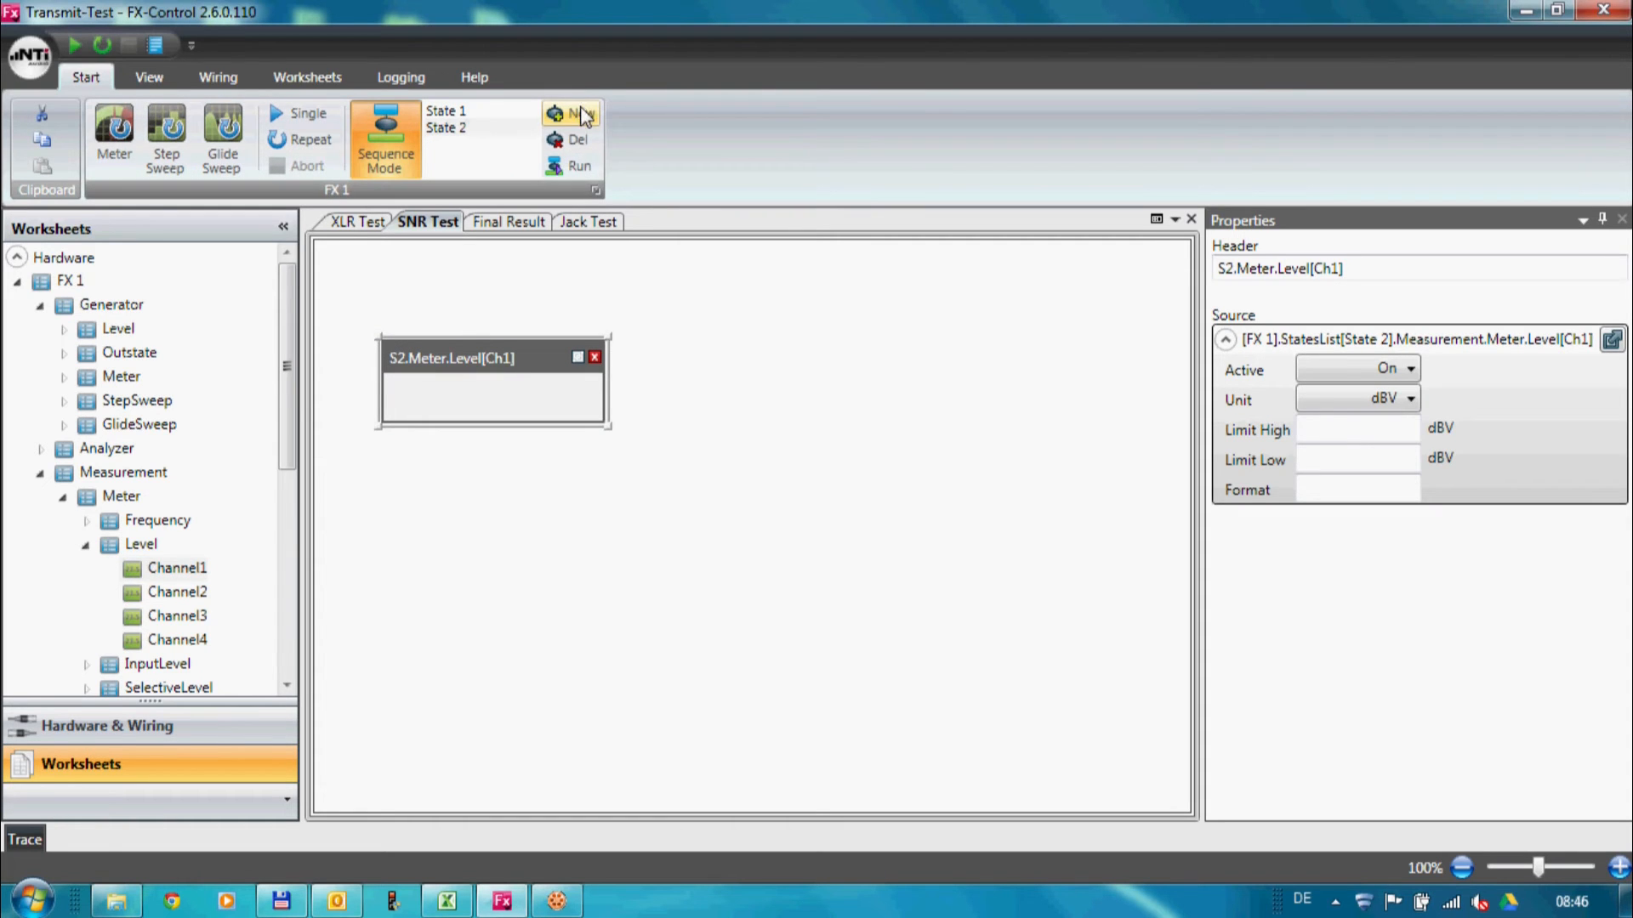
Create State 3, place its level readout beside State 2's, and show the analyzer filter settings.
left_click(572, 113)
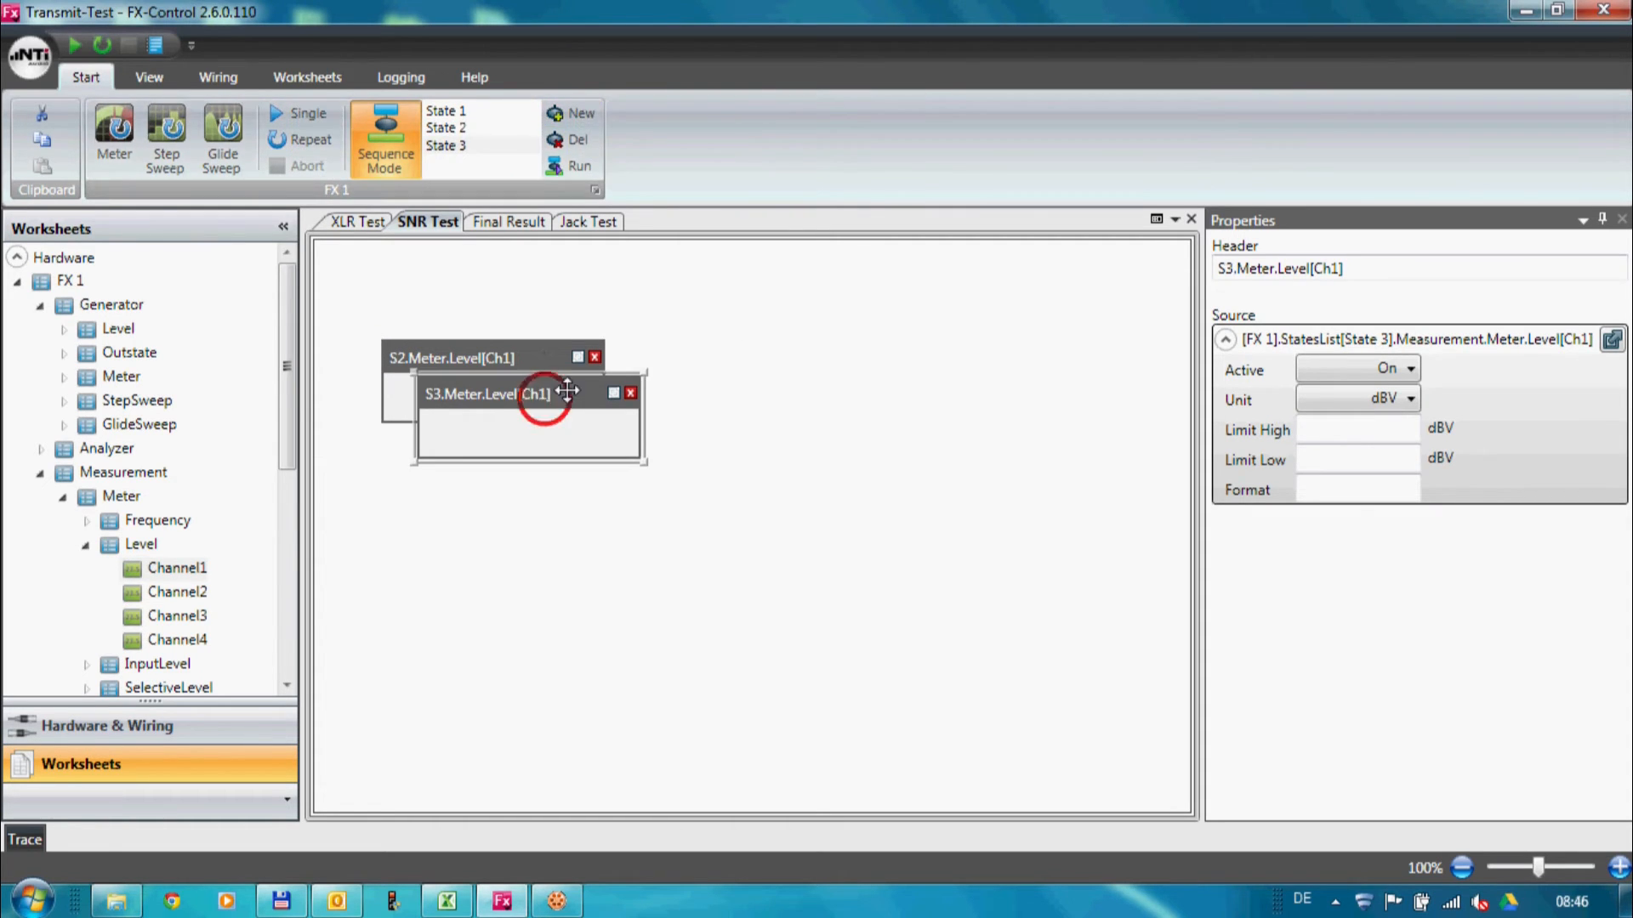
left_click_drag(528, 393, 798, 357)
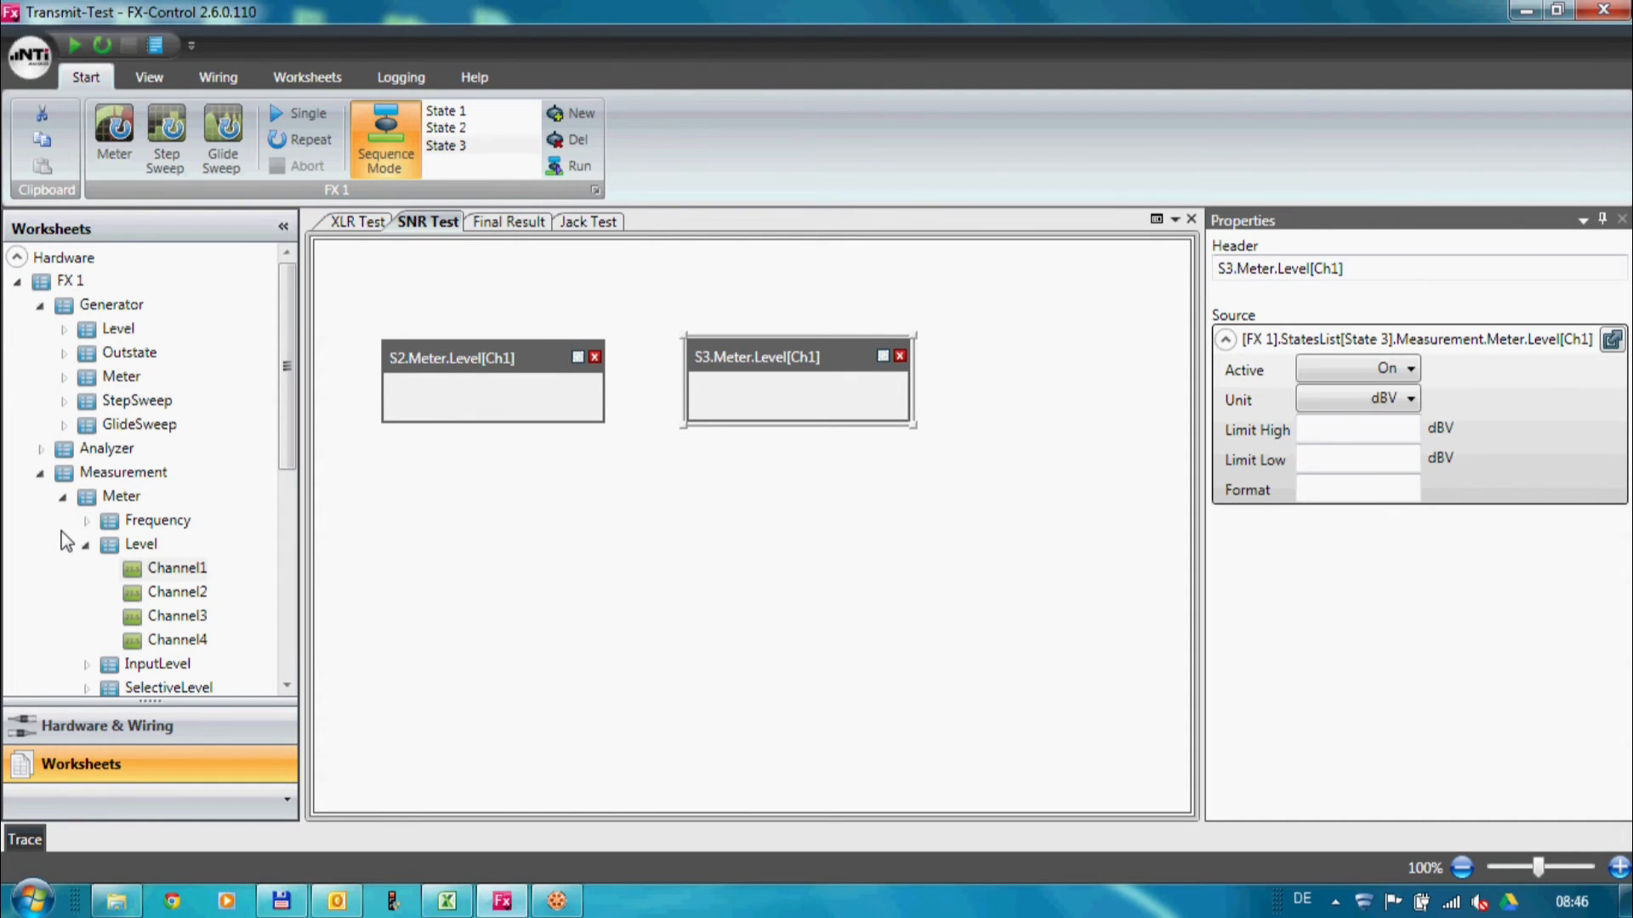
left_click(40, 449)
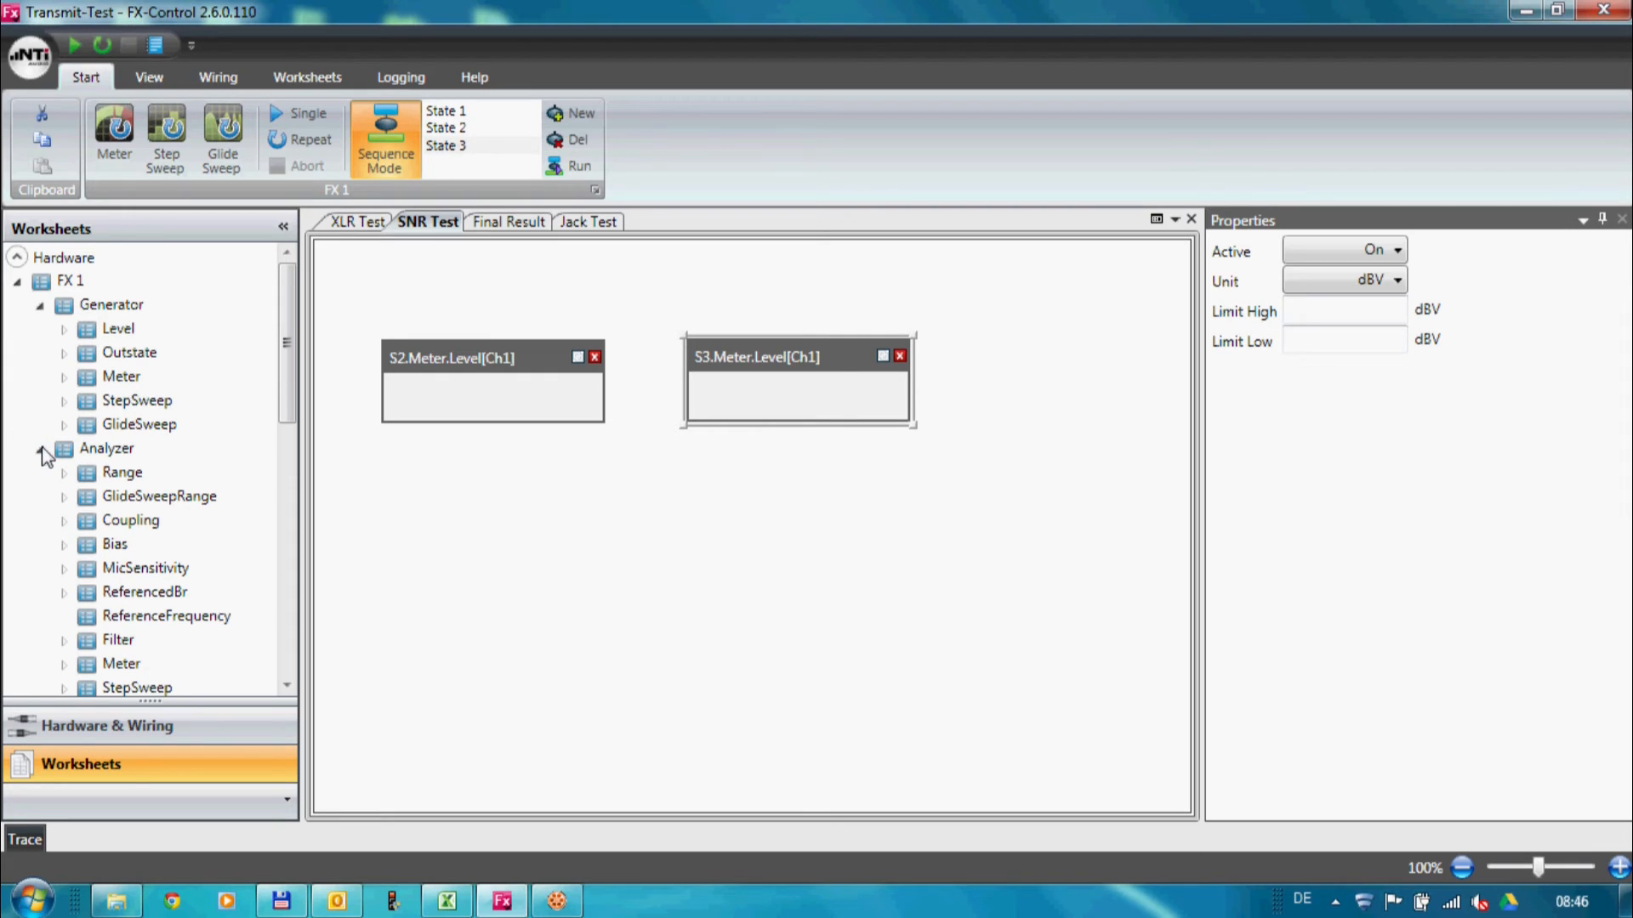
left_click(63, 640)
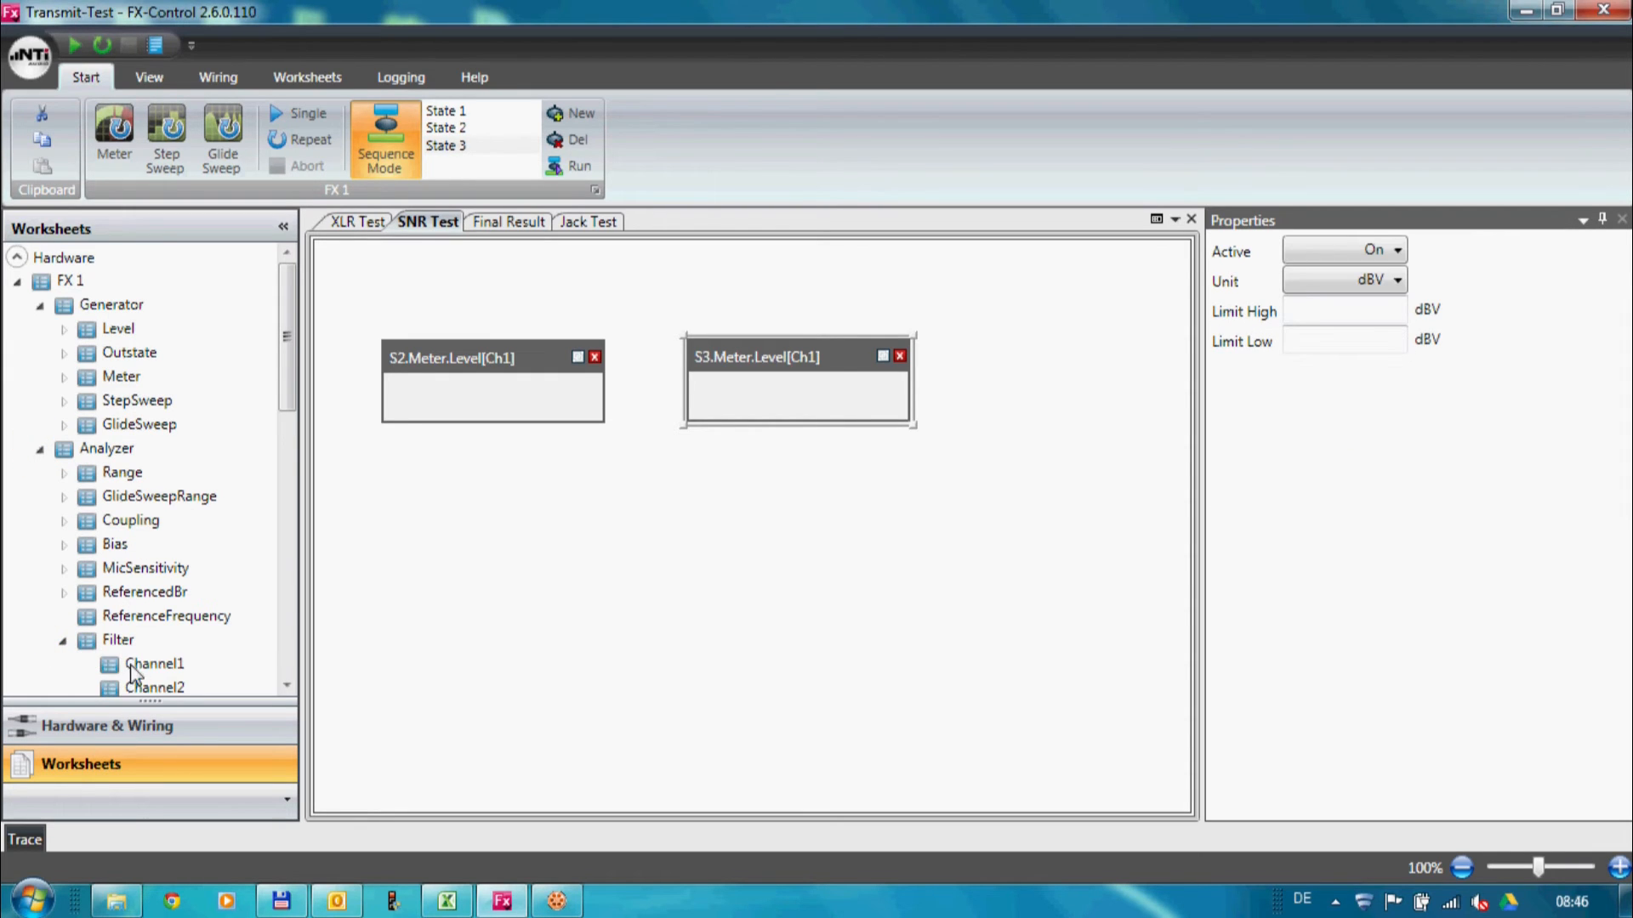
left_click(155, 664)
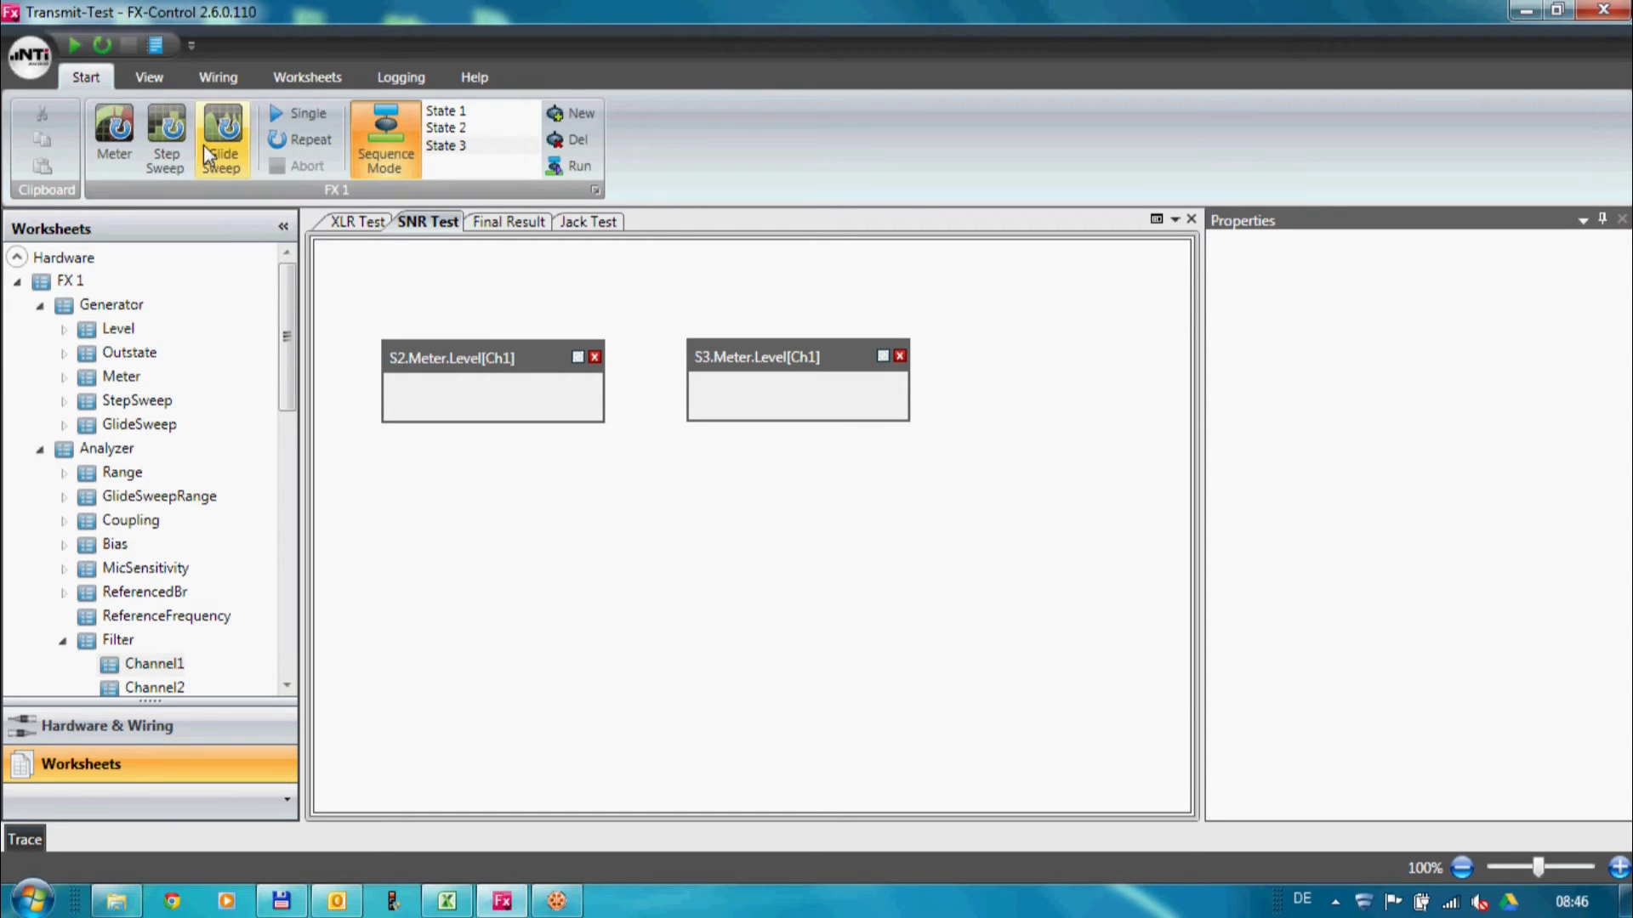
Start calculation item 'SNR' with parameters S (State 2 level) and N (State 3 level).
left_click(306, 76)
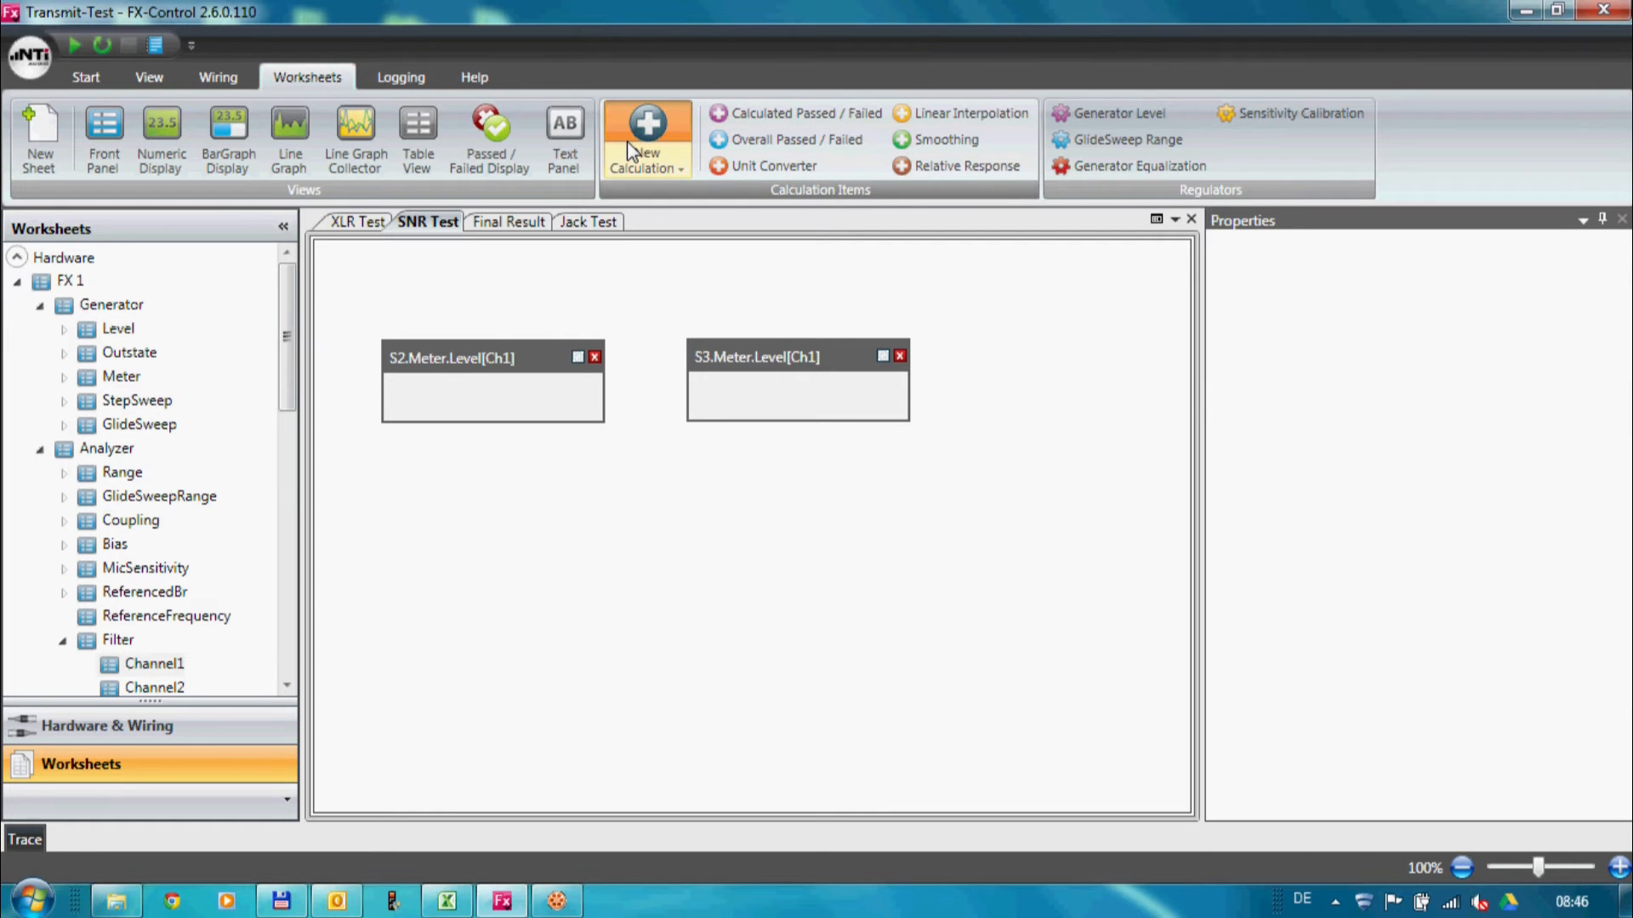
left_click(646, 141)
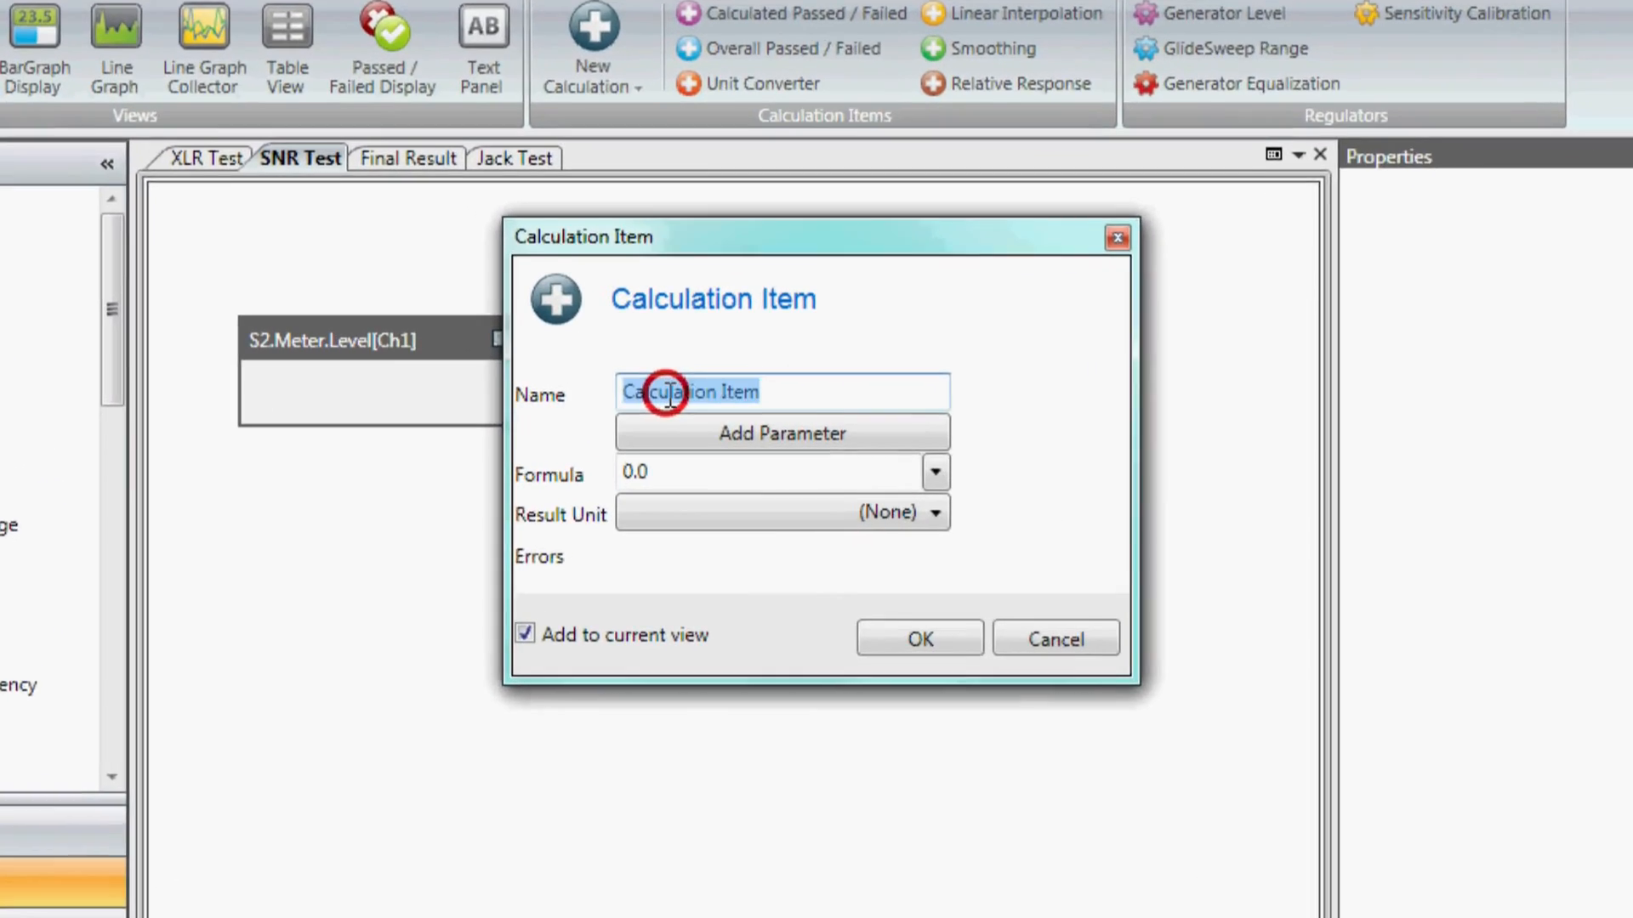
type("SNR")
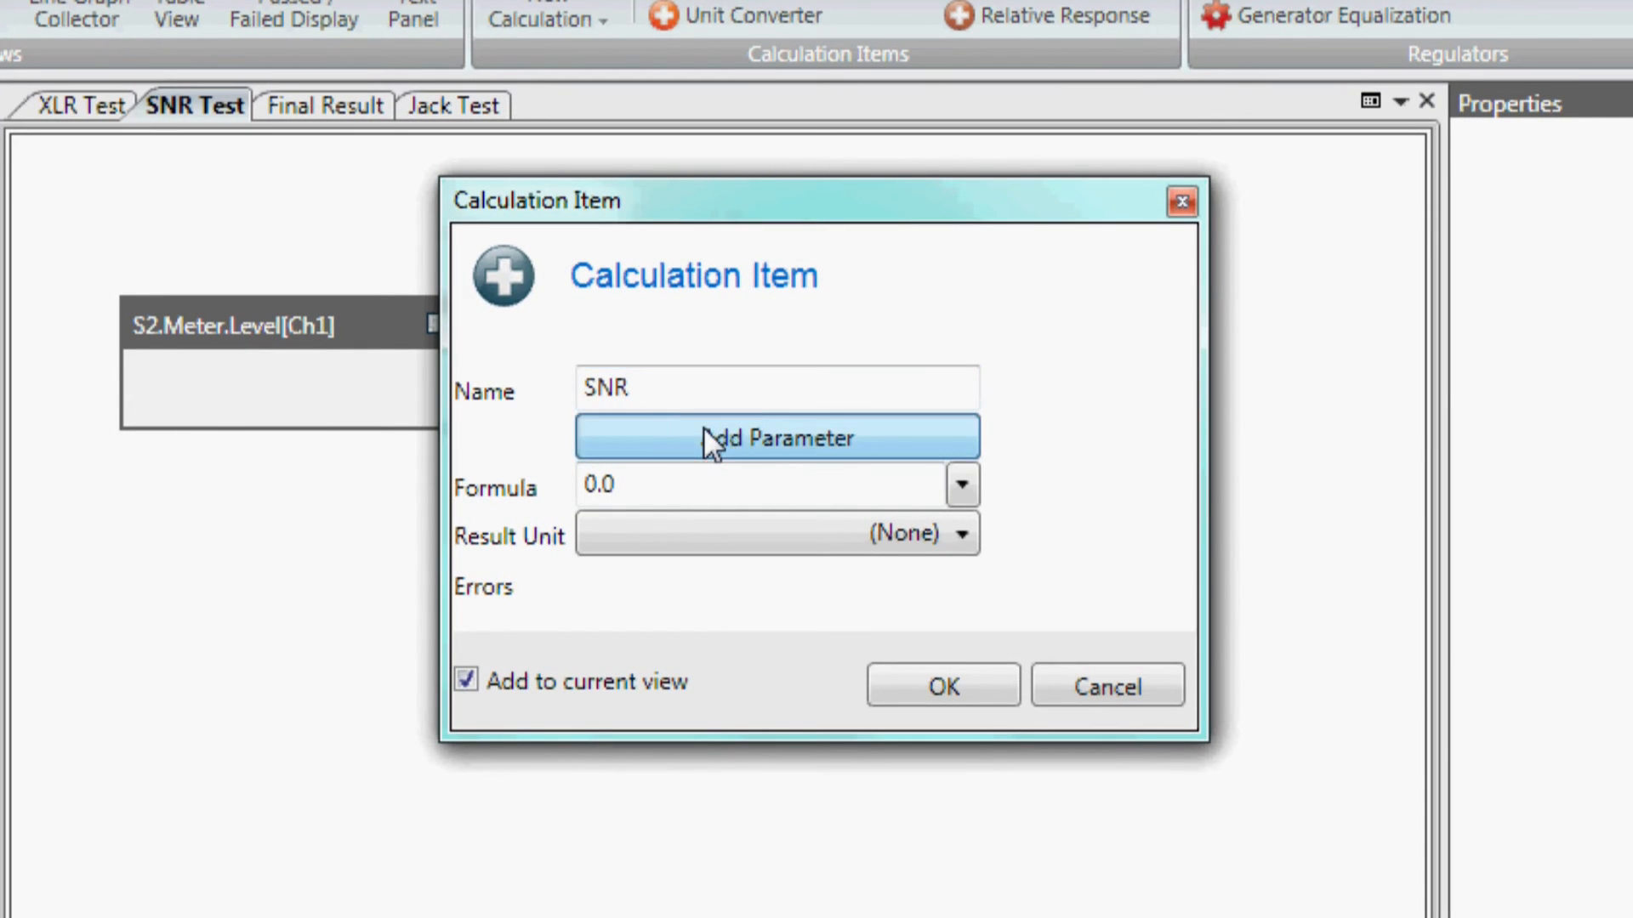
left_click(775, 437)
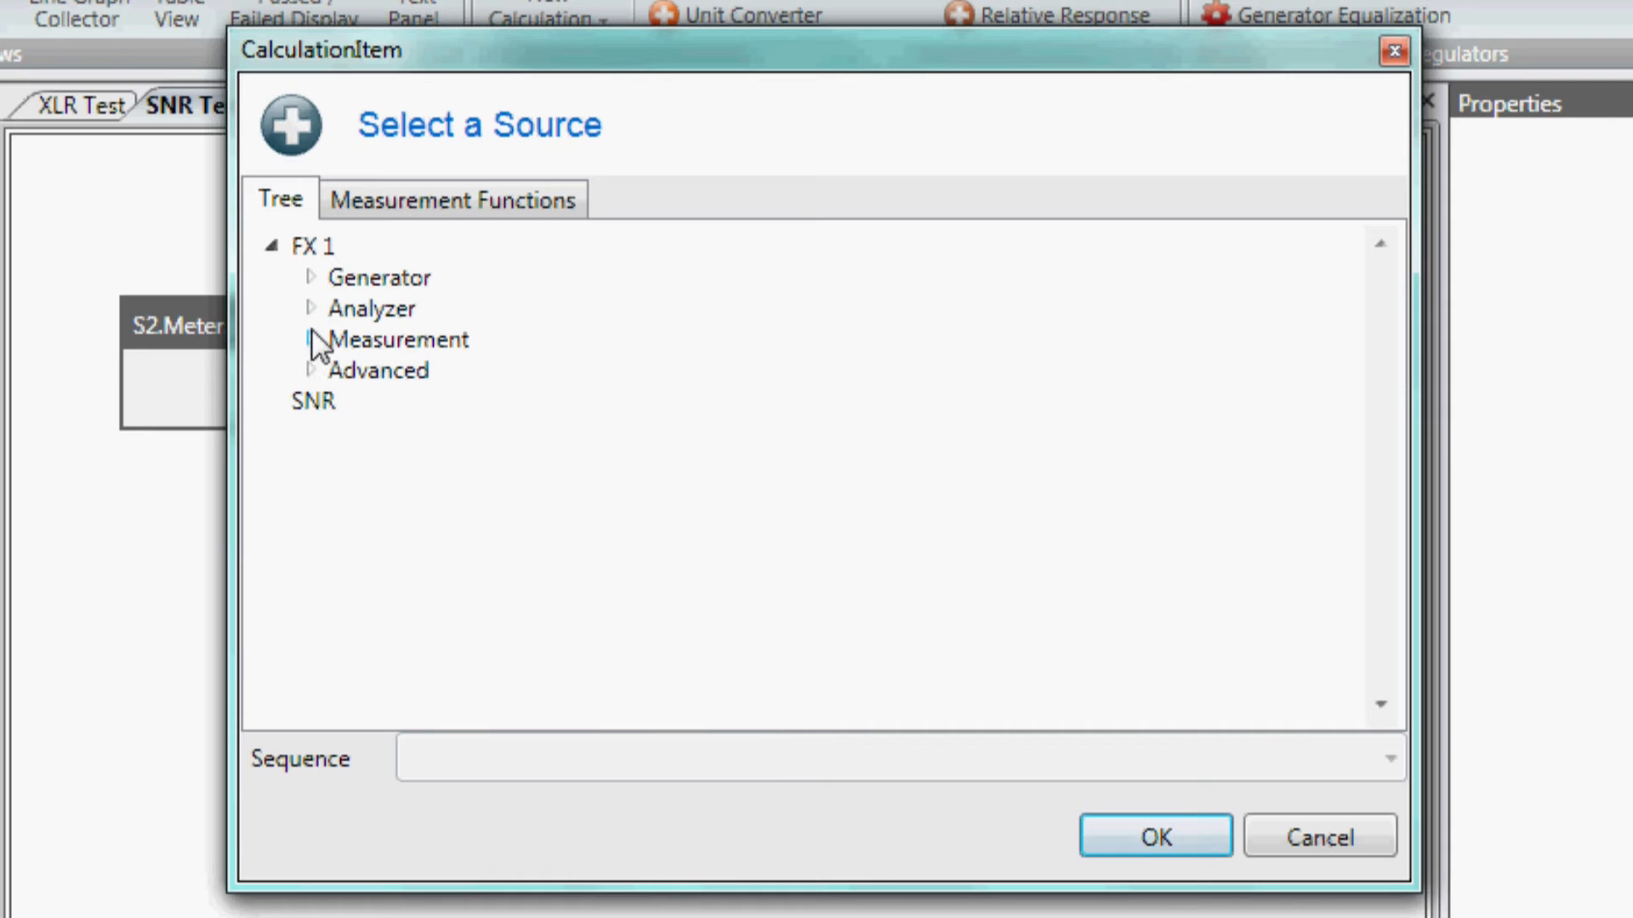
left_click(310, 339)
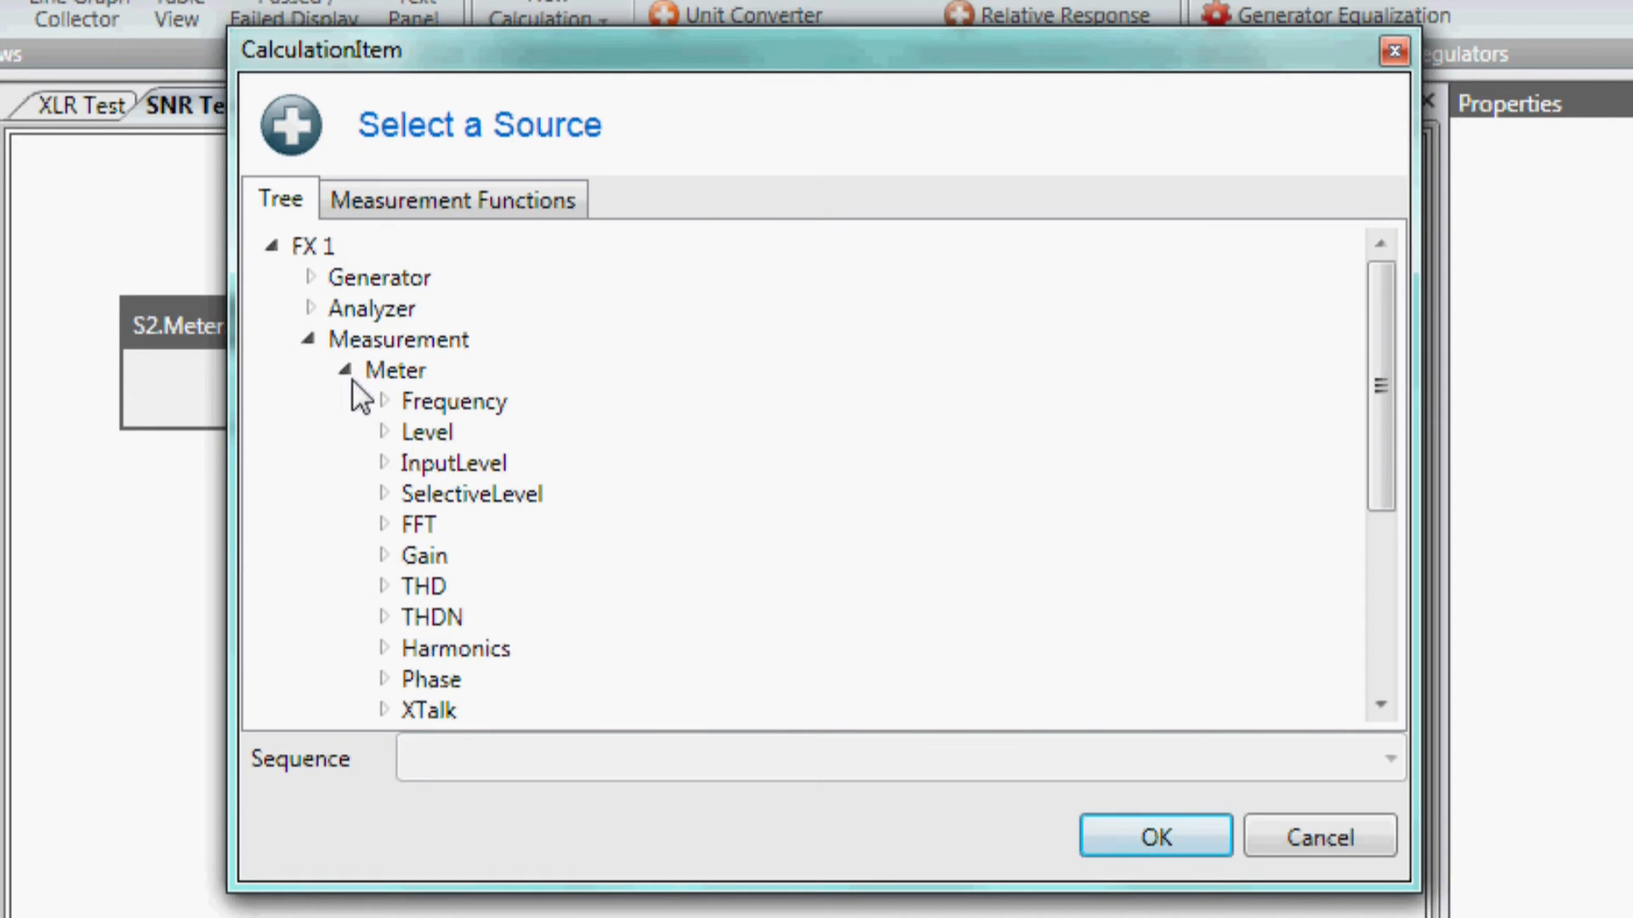
left_click(427, 431)
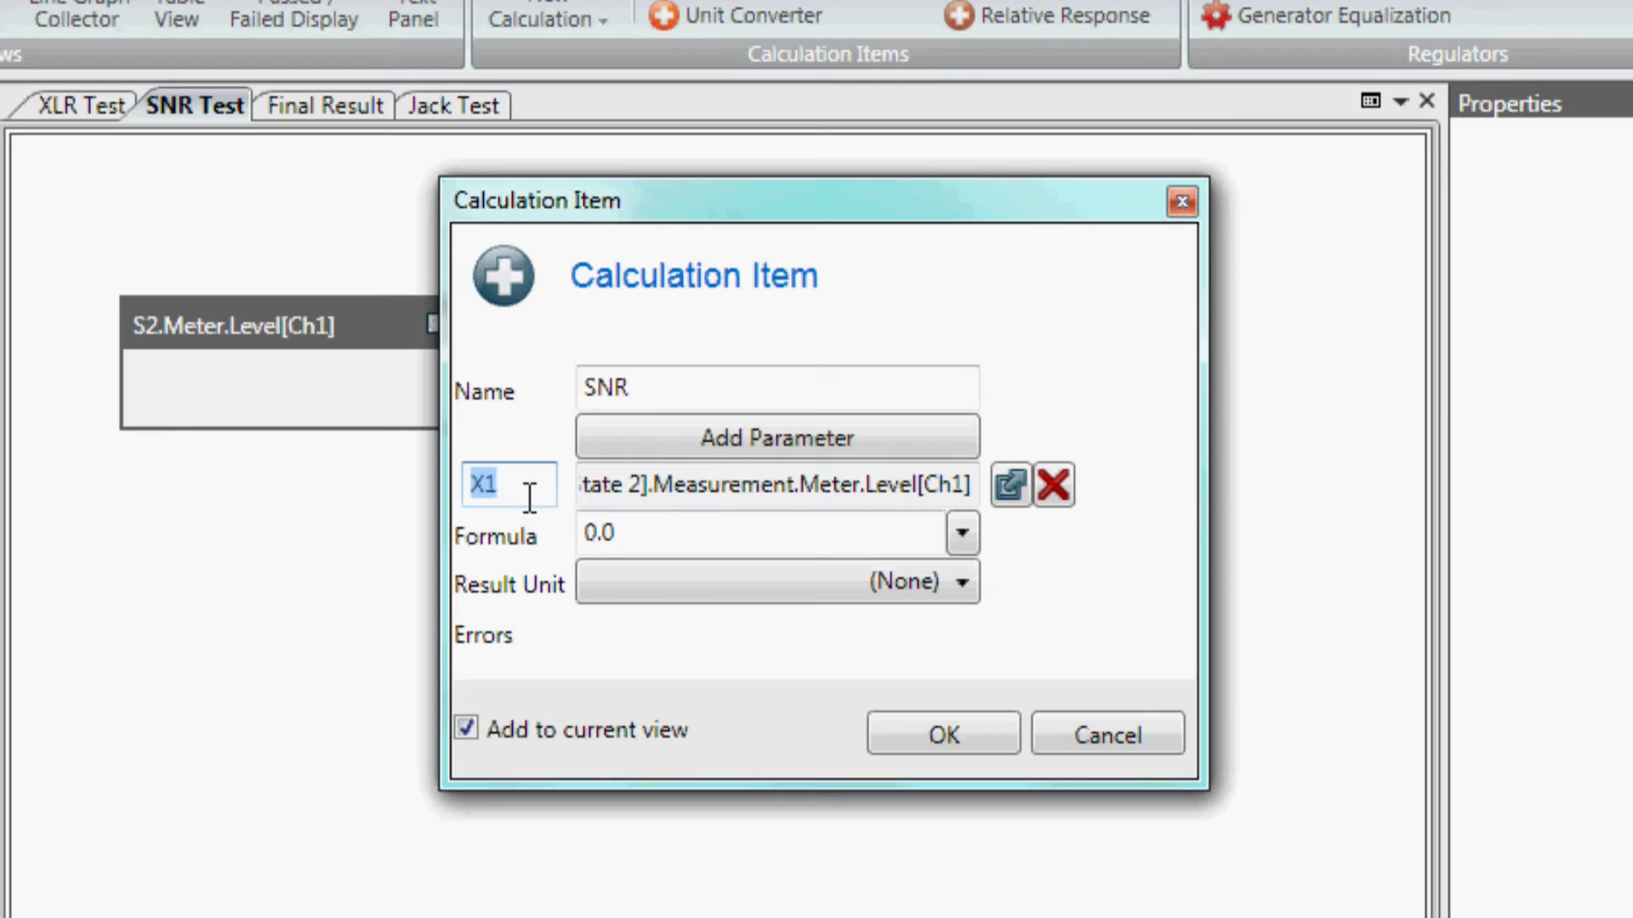
left_click(776, 438)
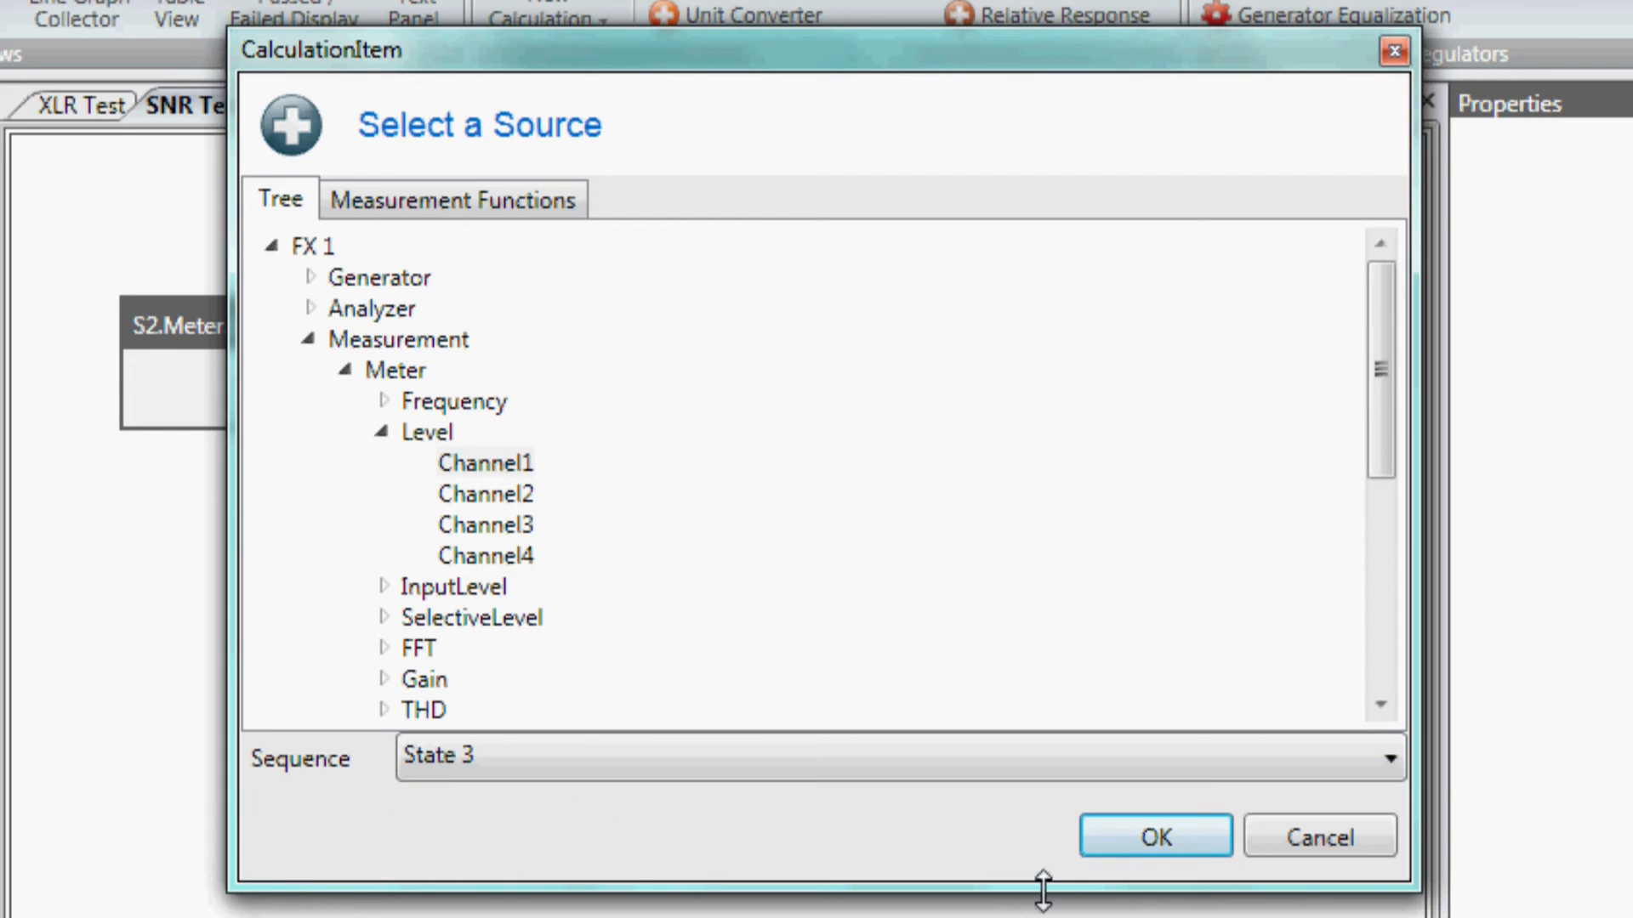
left_click(1154, 835)
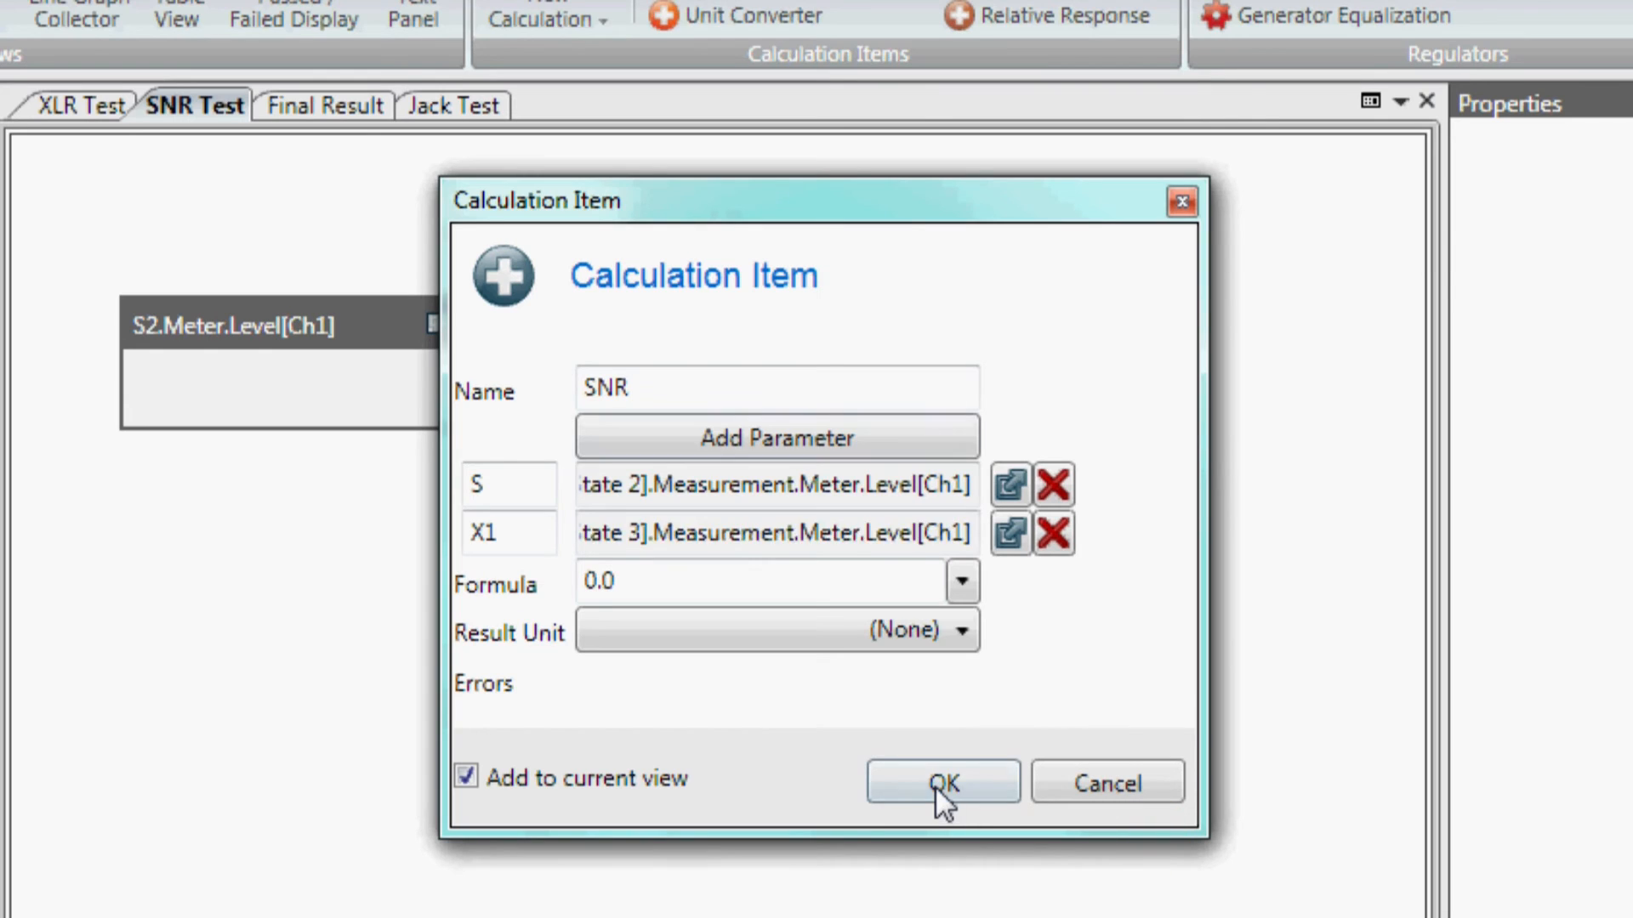
left_click(508, 532)
type("N")
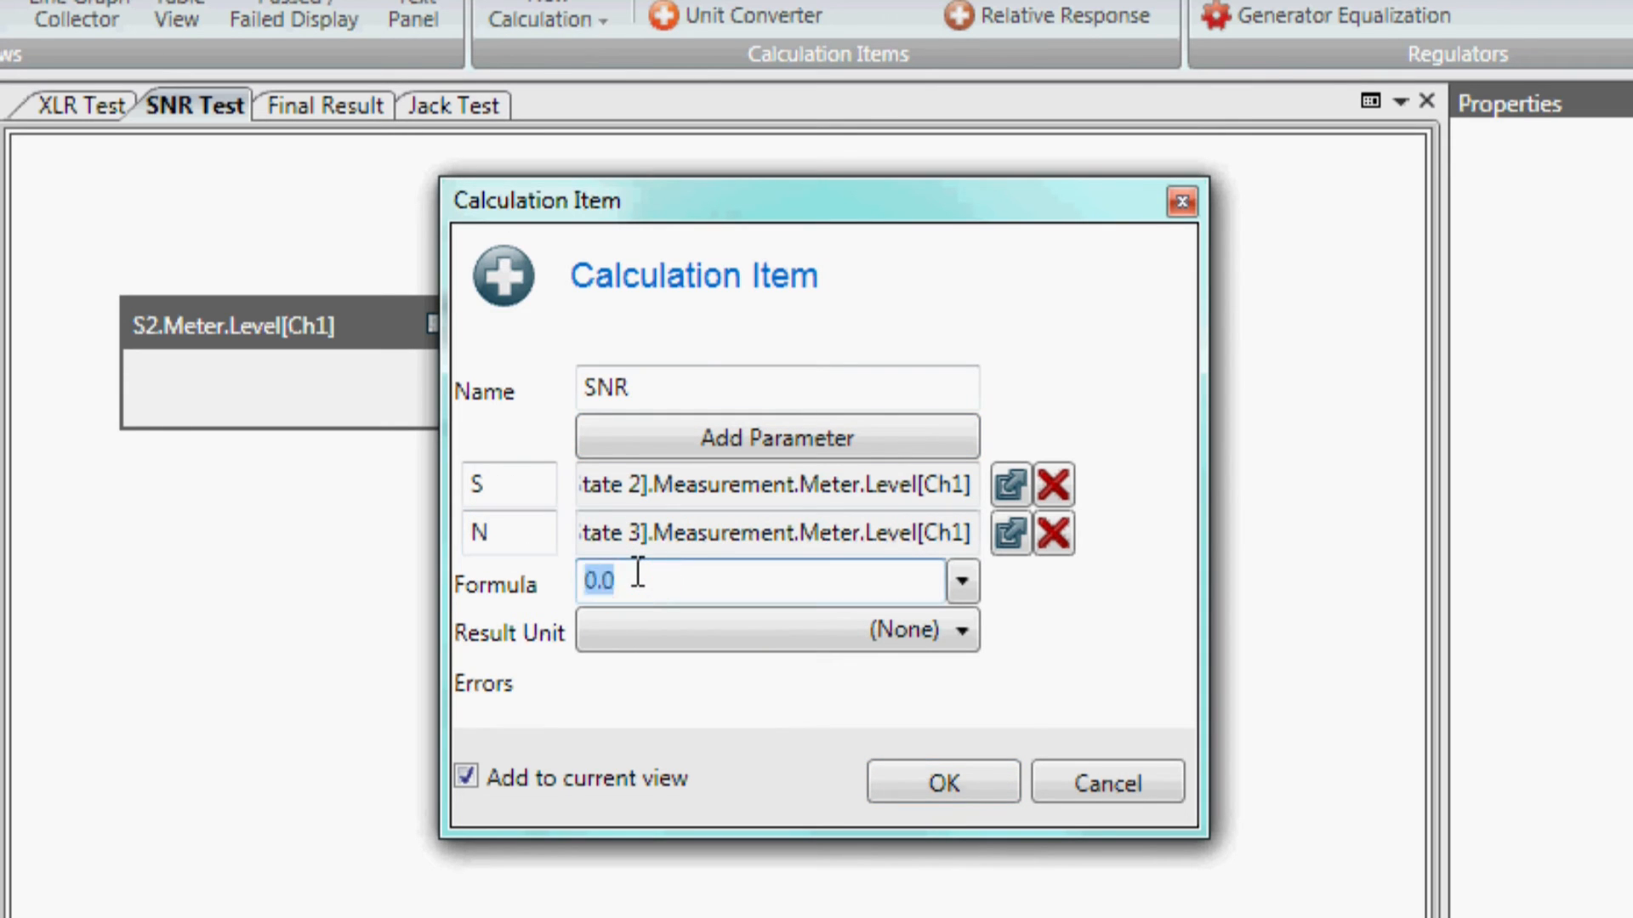
Set formula S - N with result unit dB, create it, and place the SNR display below S2's level.
type("S - N")
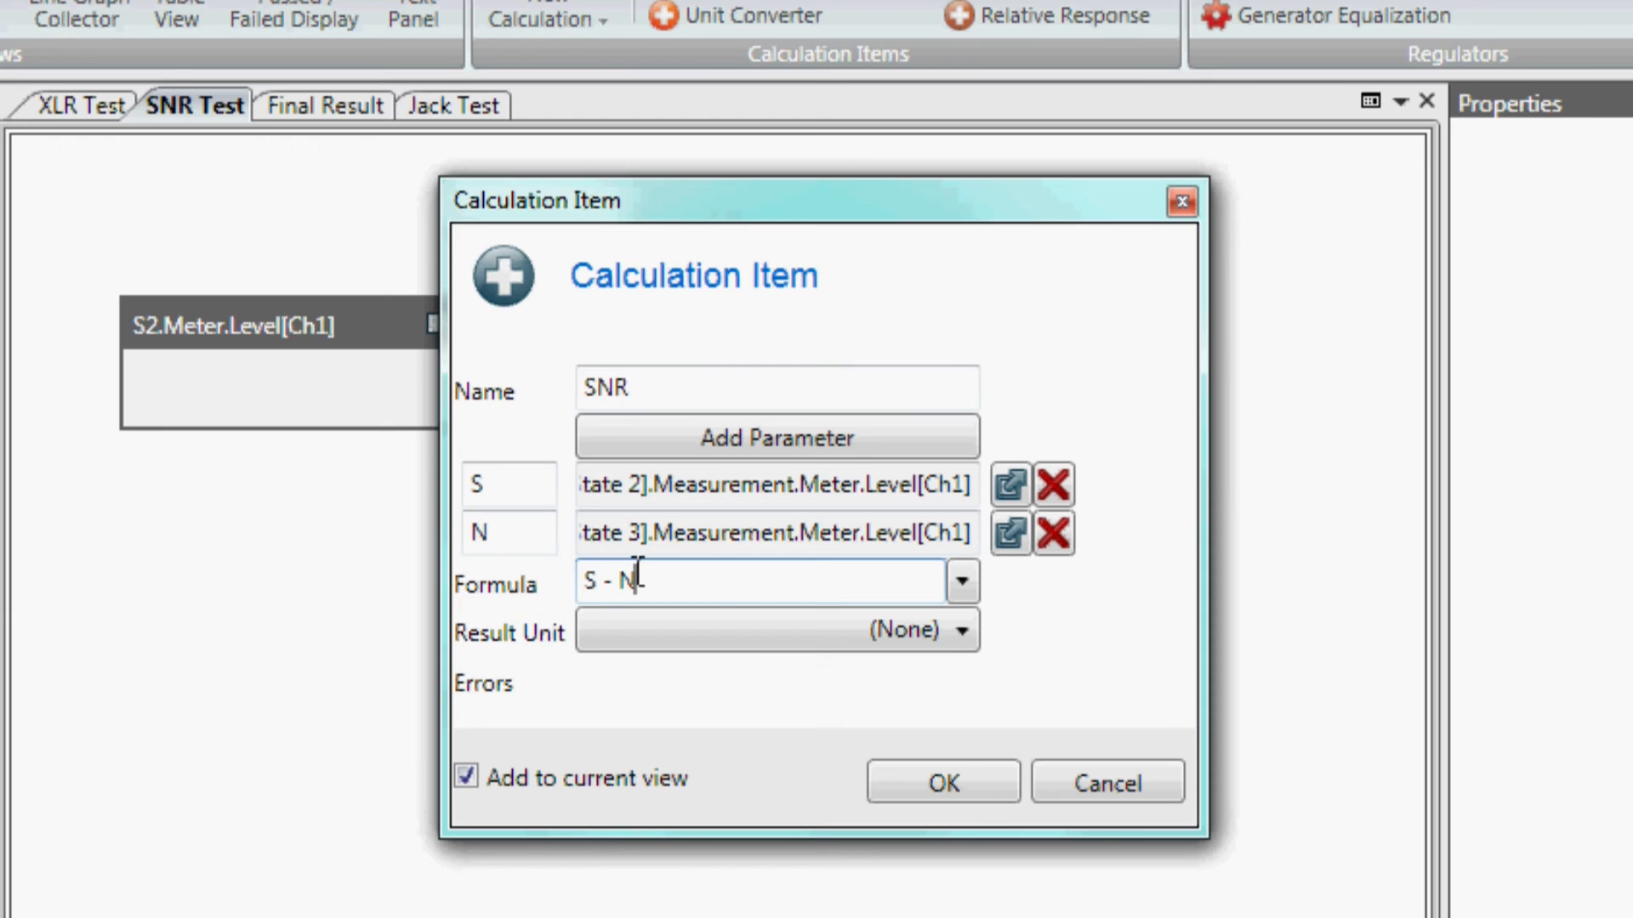
left_click(775, 629)
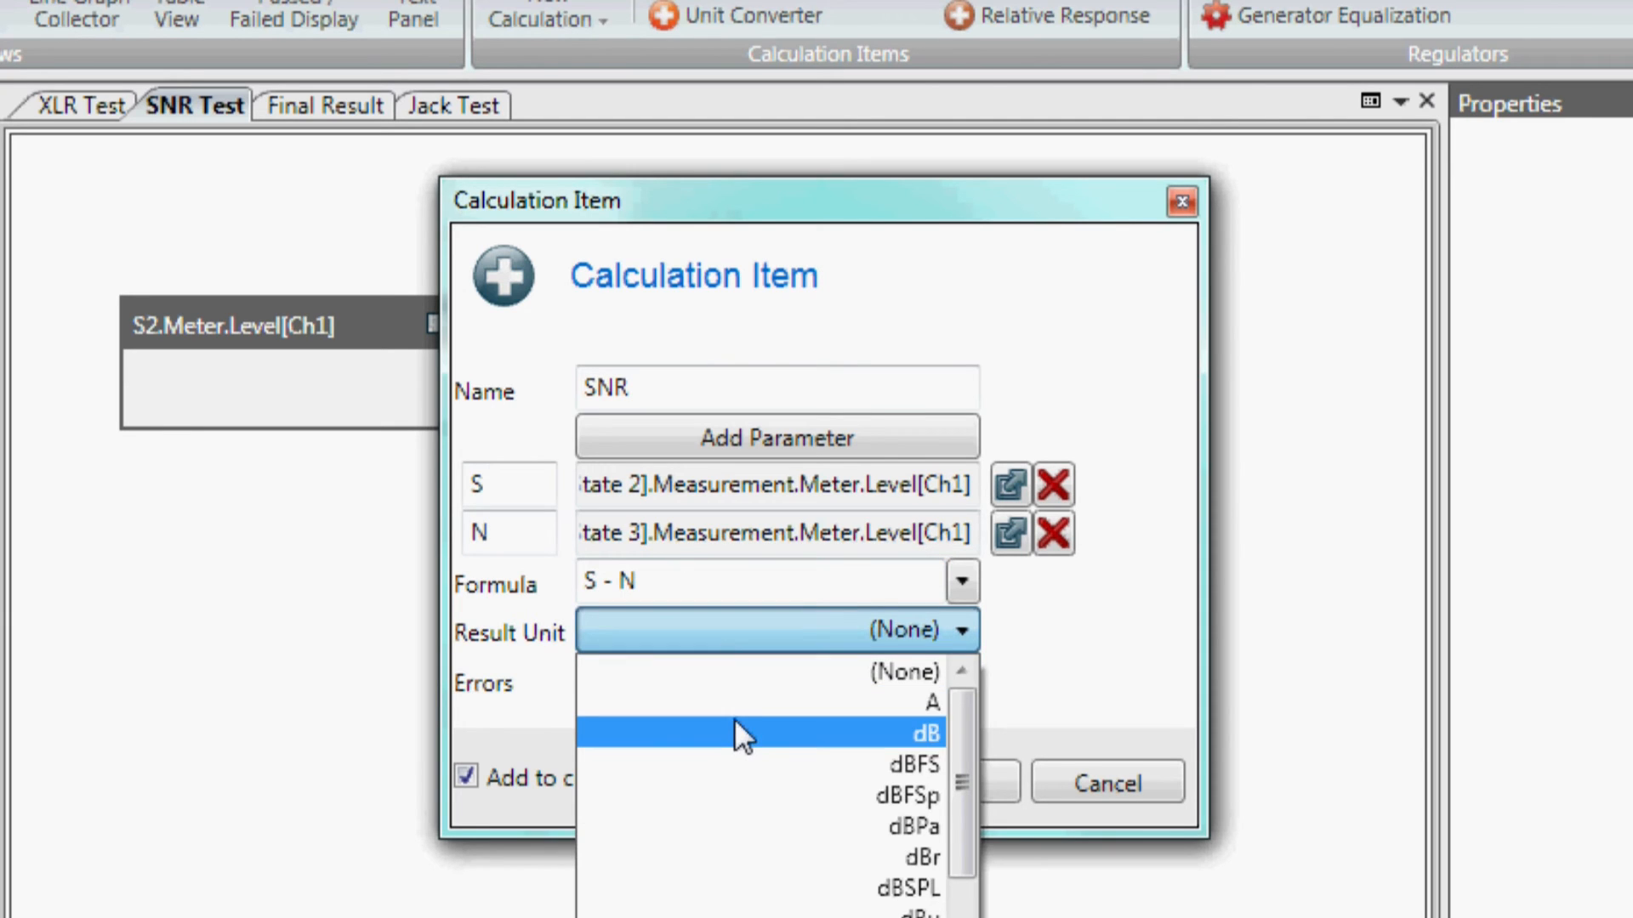
left_click(925, 731)
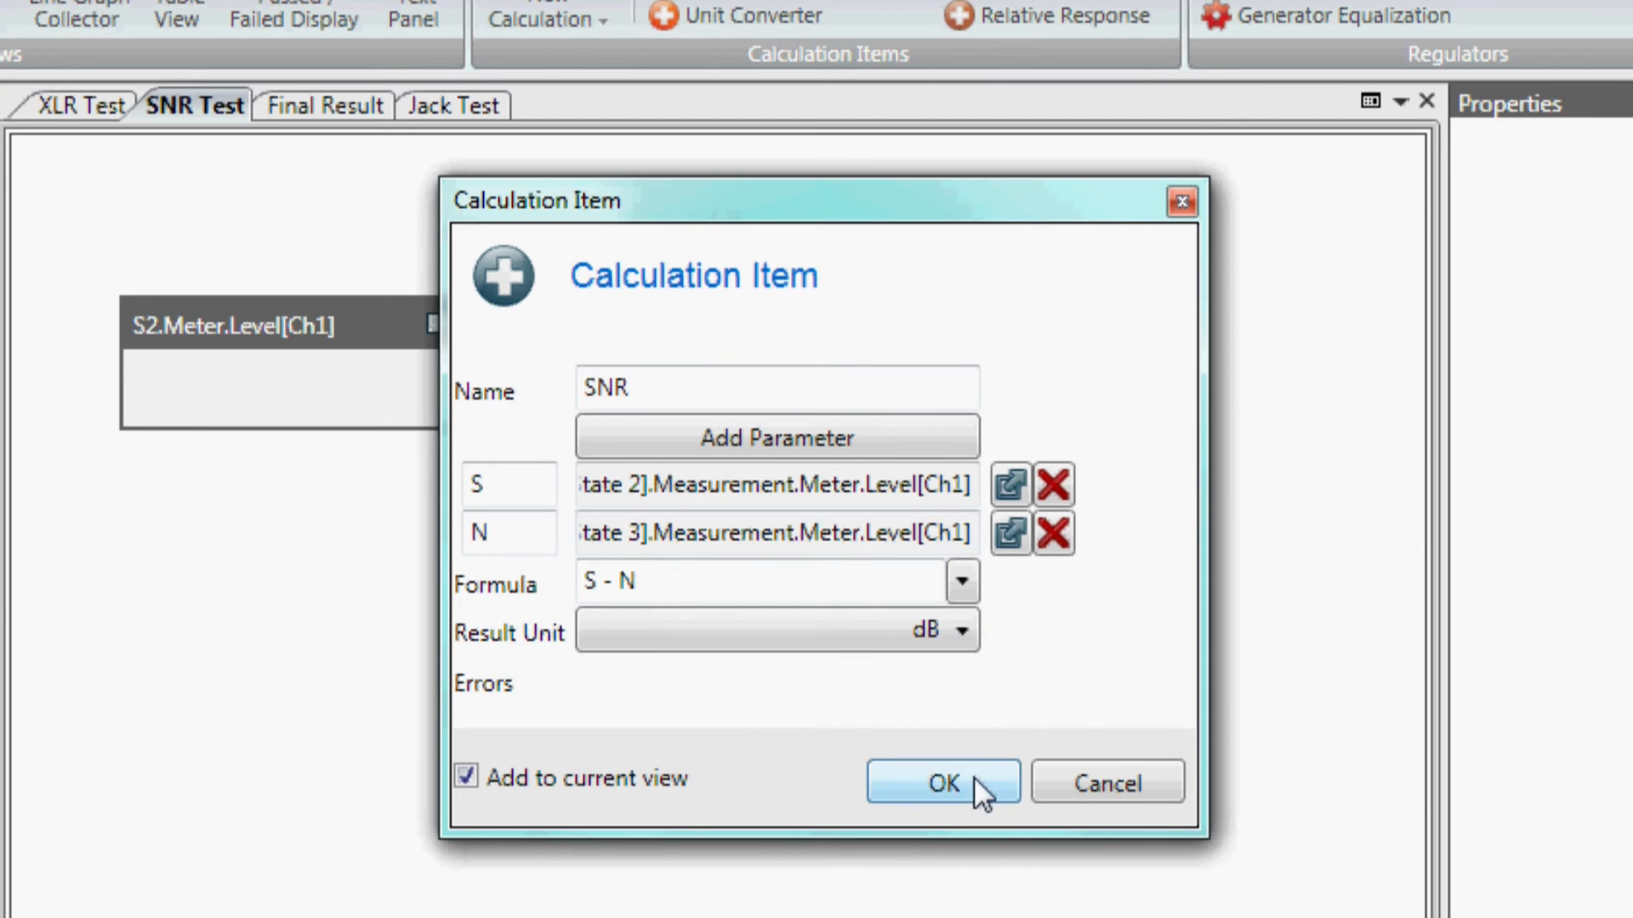
left_click(940, 782)
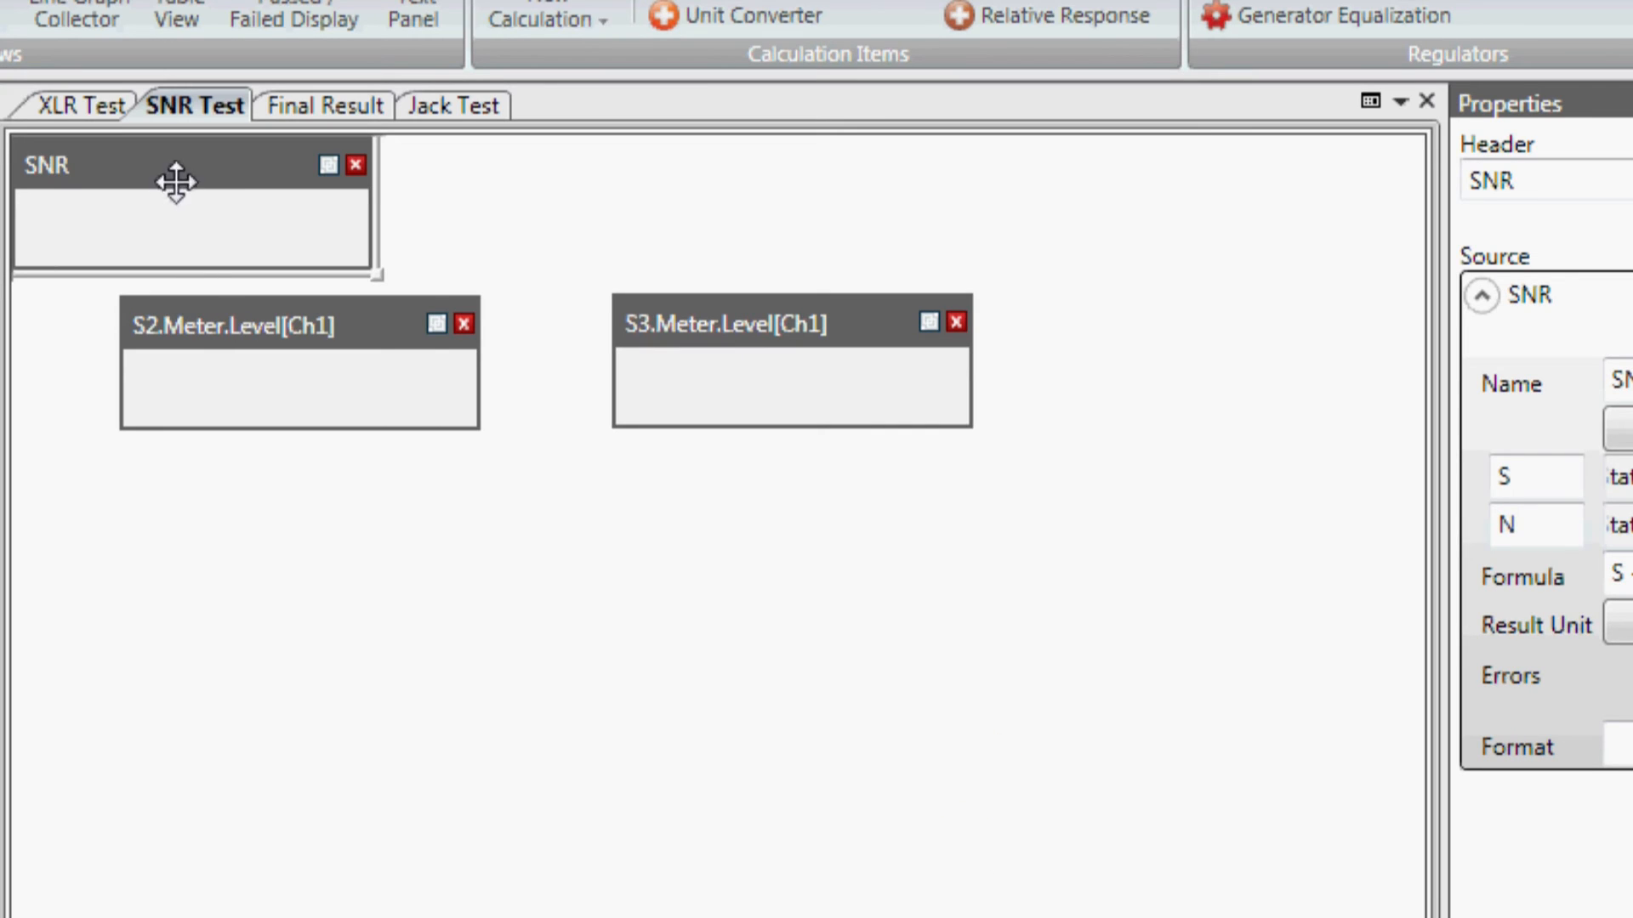
left_click_drag(176, 182, 325, 544)
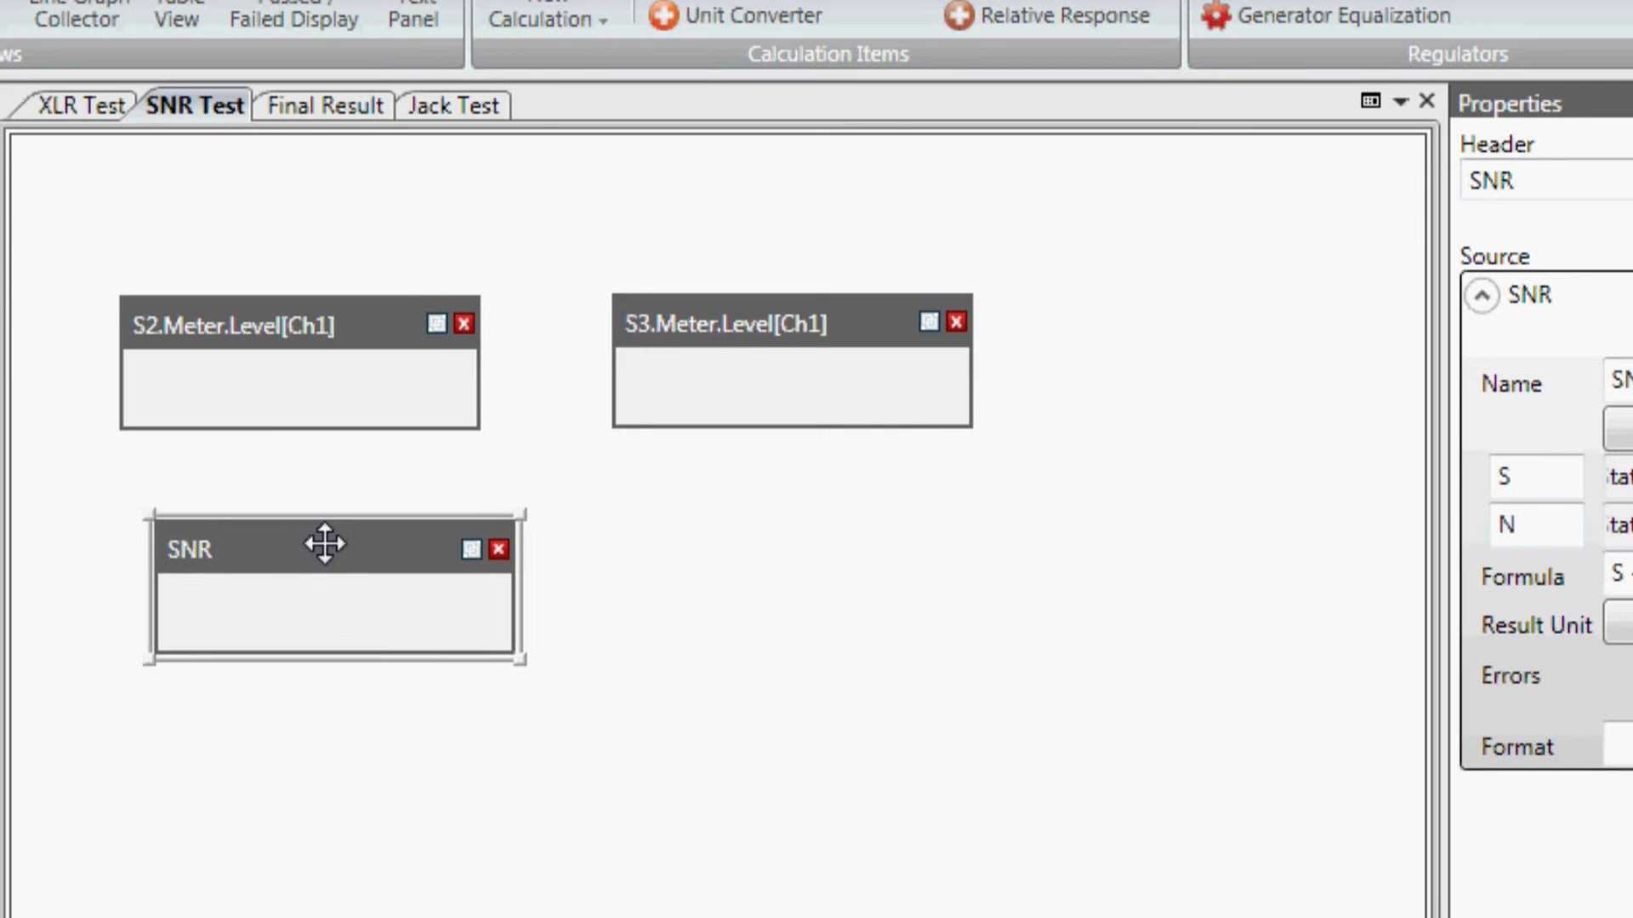
left_click_drag(324, 544, 307, 524)
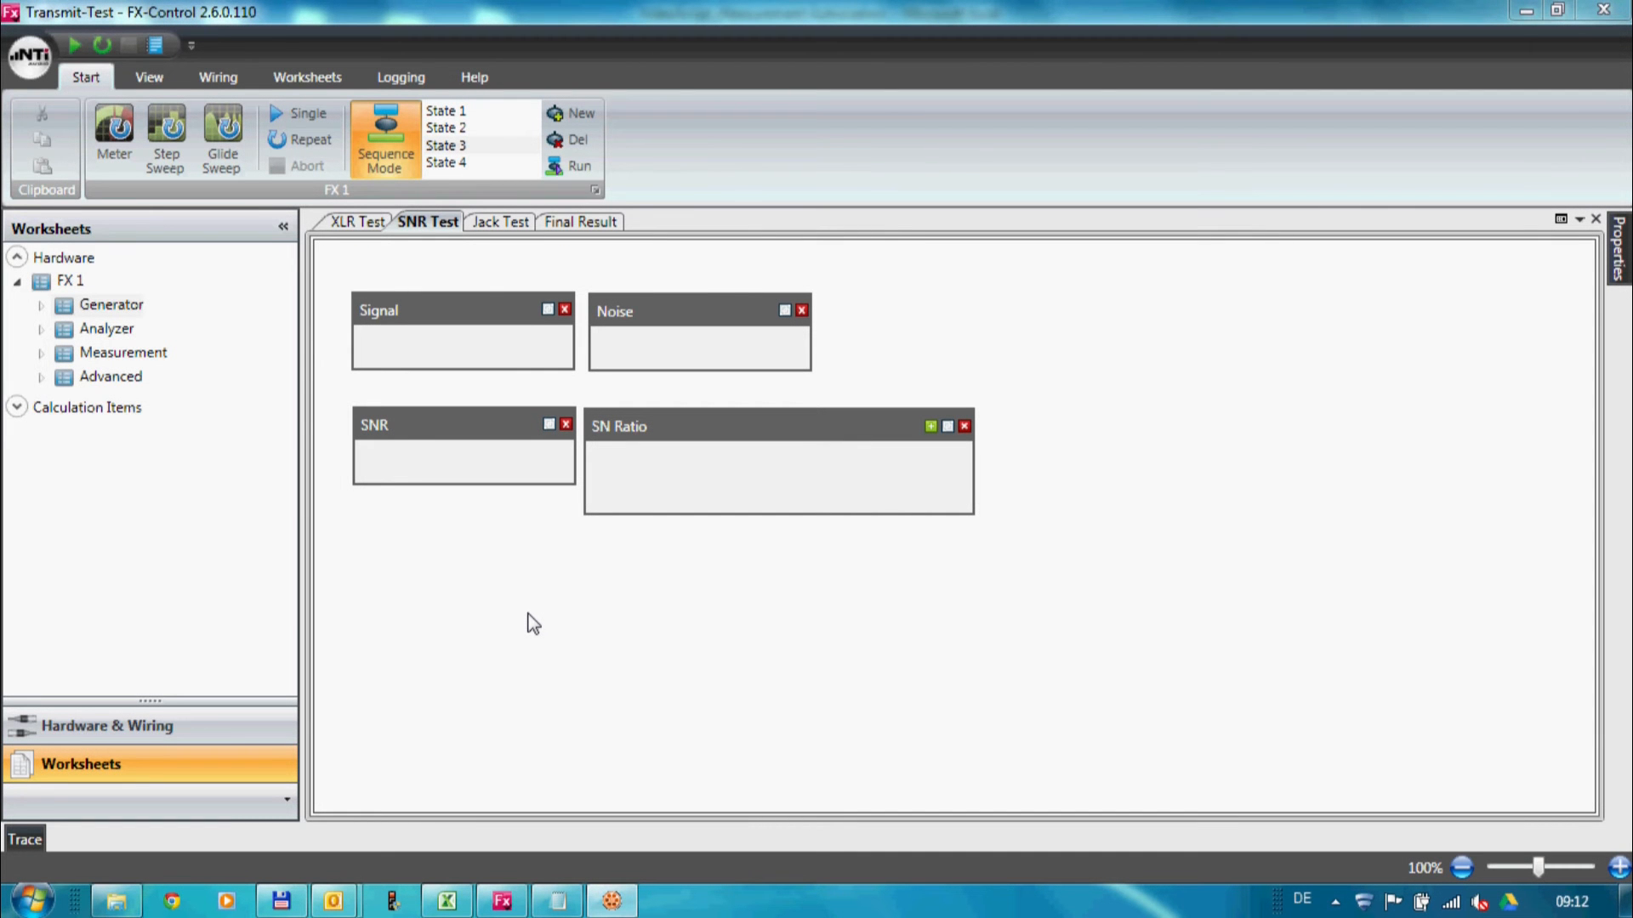
mouse_move(624, 246)
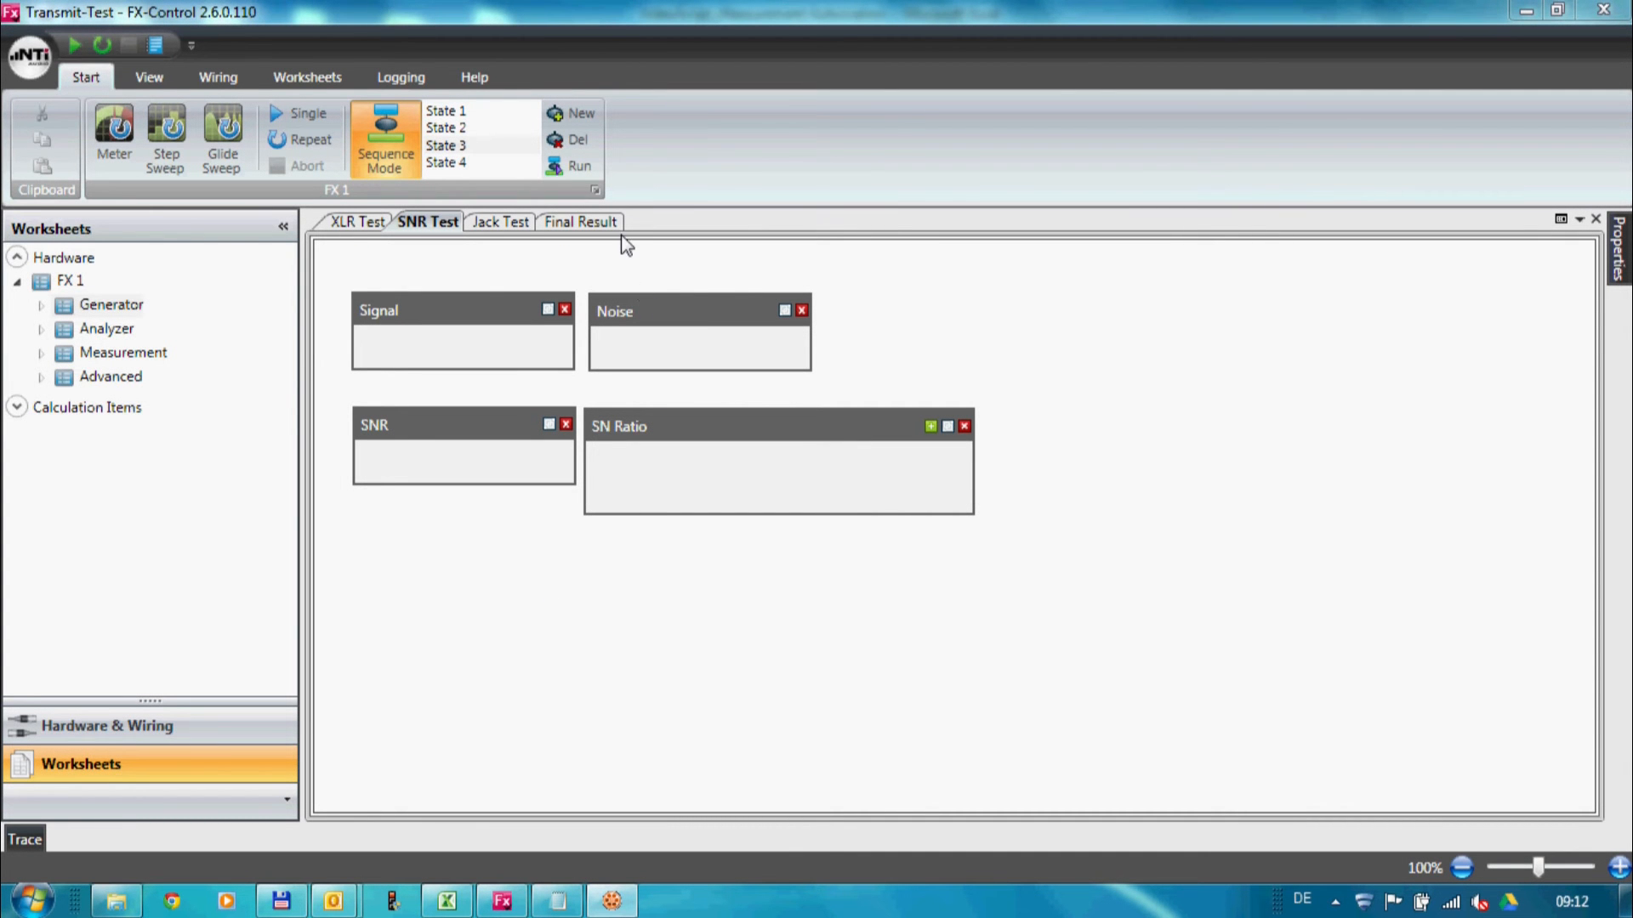
Open the Sequence Dialog listing States 1–4 and show the Add step-type list.
left_click(595, 192)
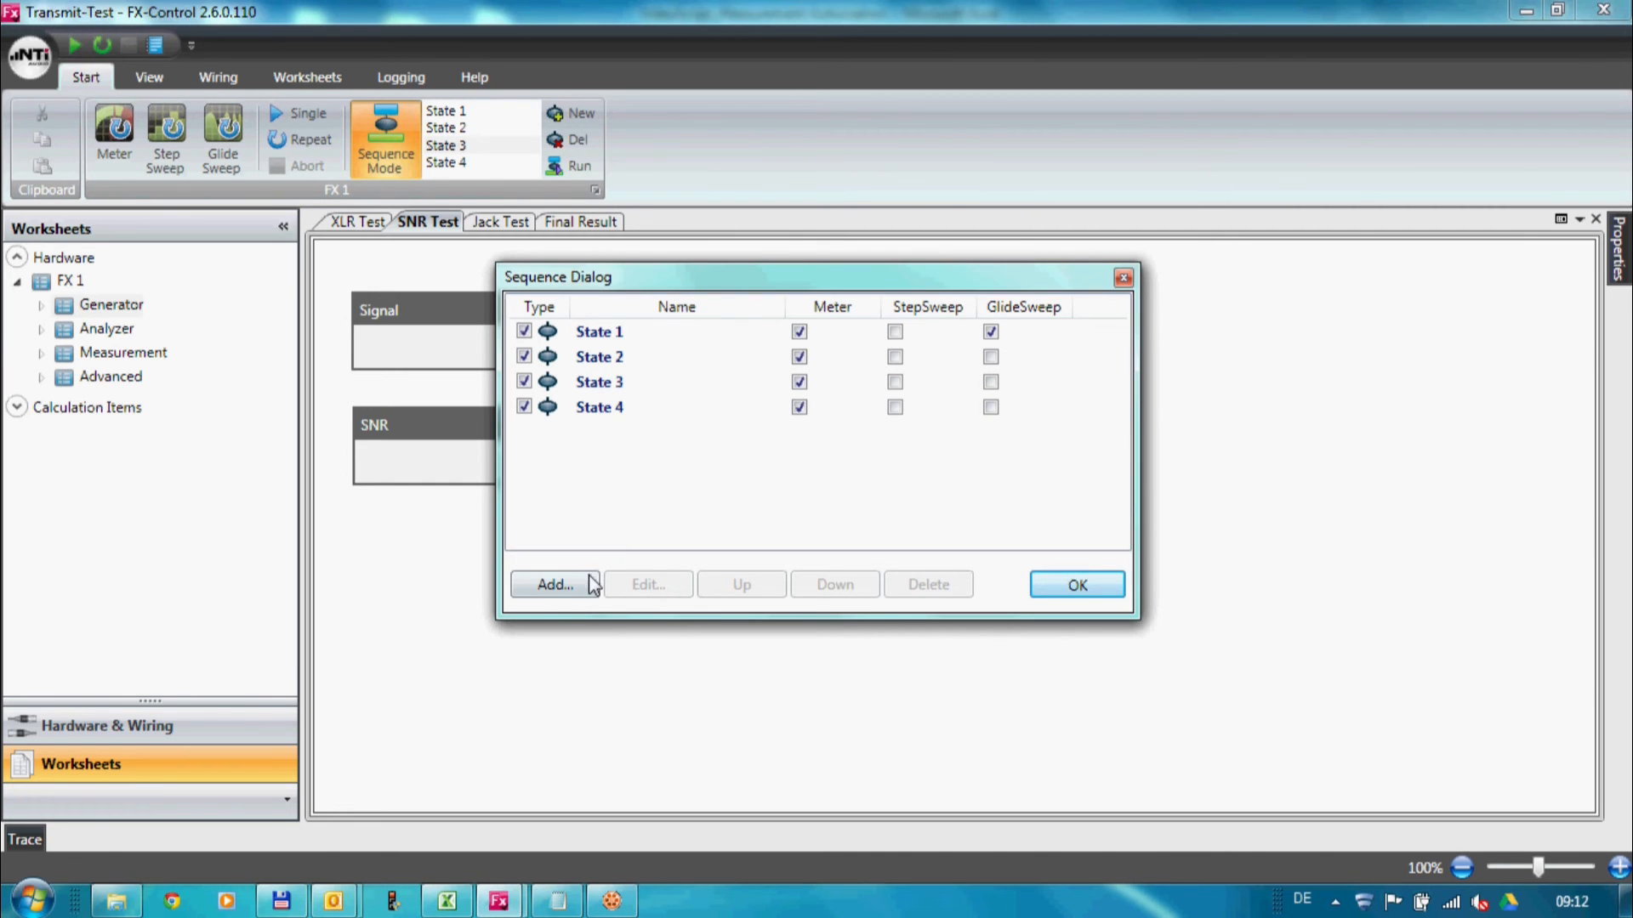
left_click(554, 583)
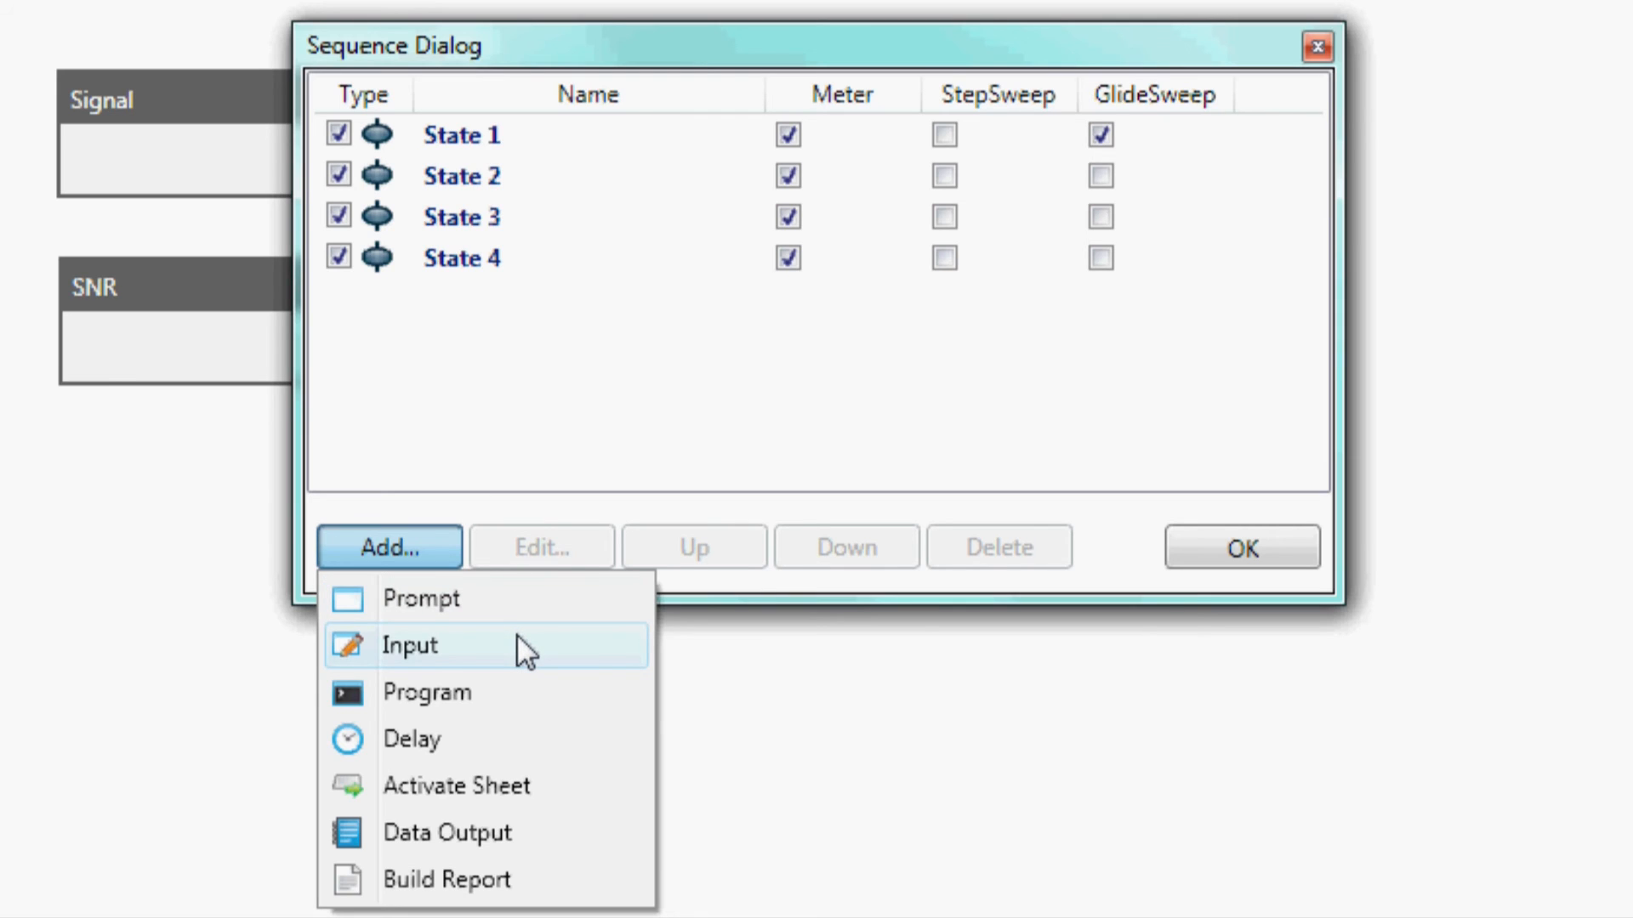
mouse_move(546, 698)
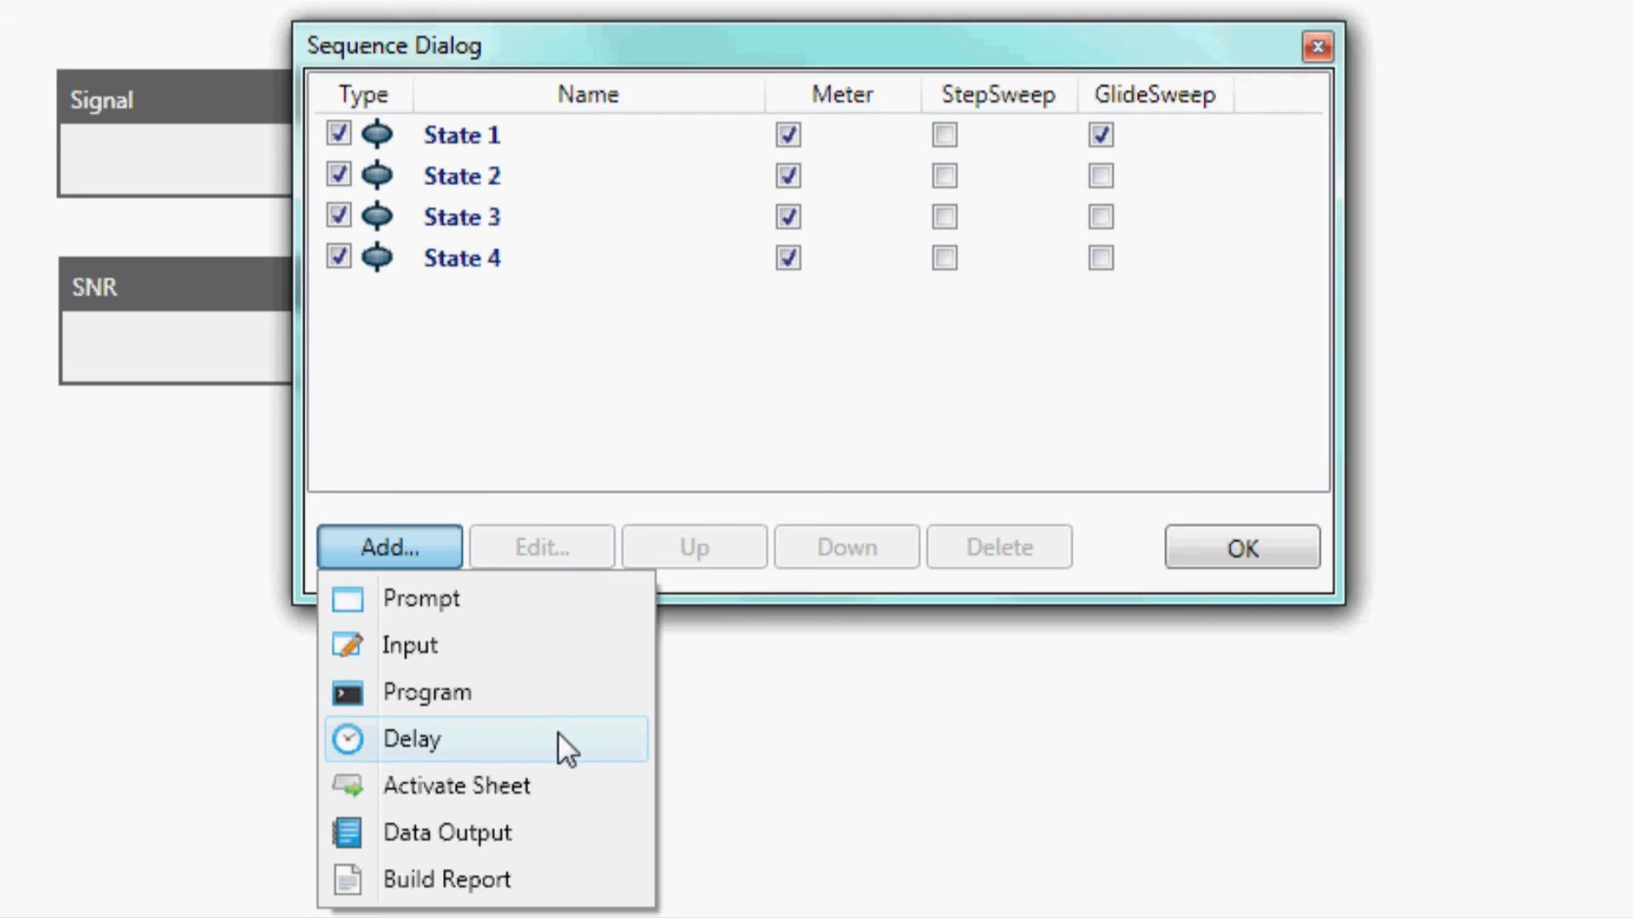
mouse_move(573, 775)
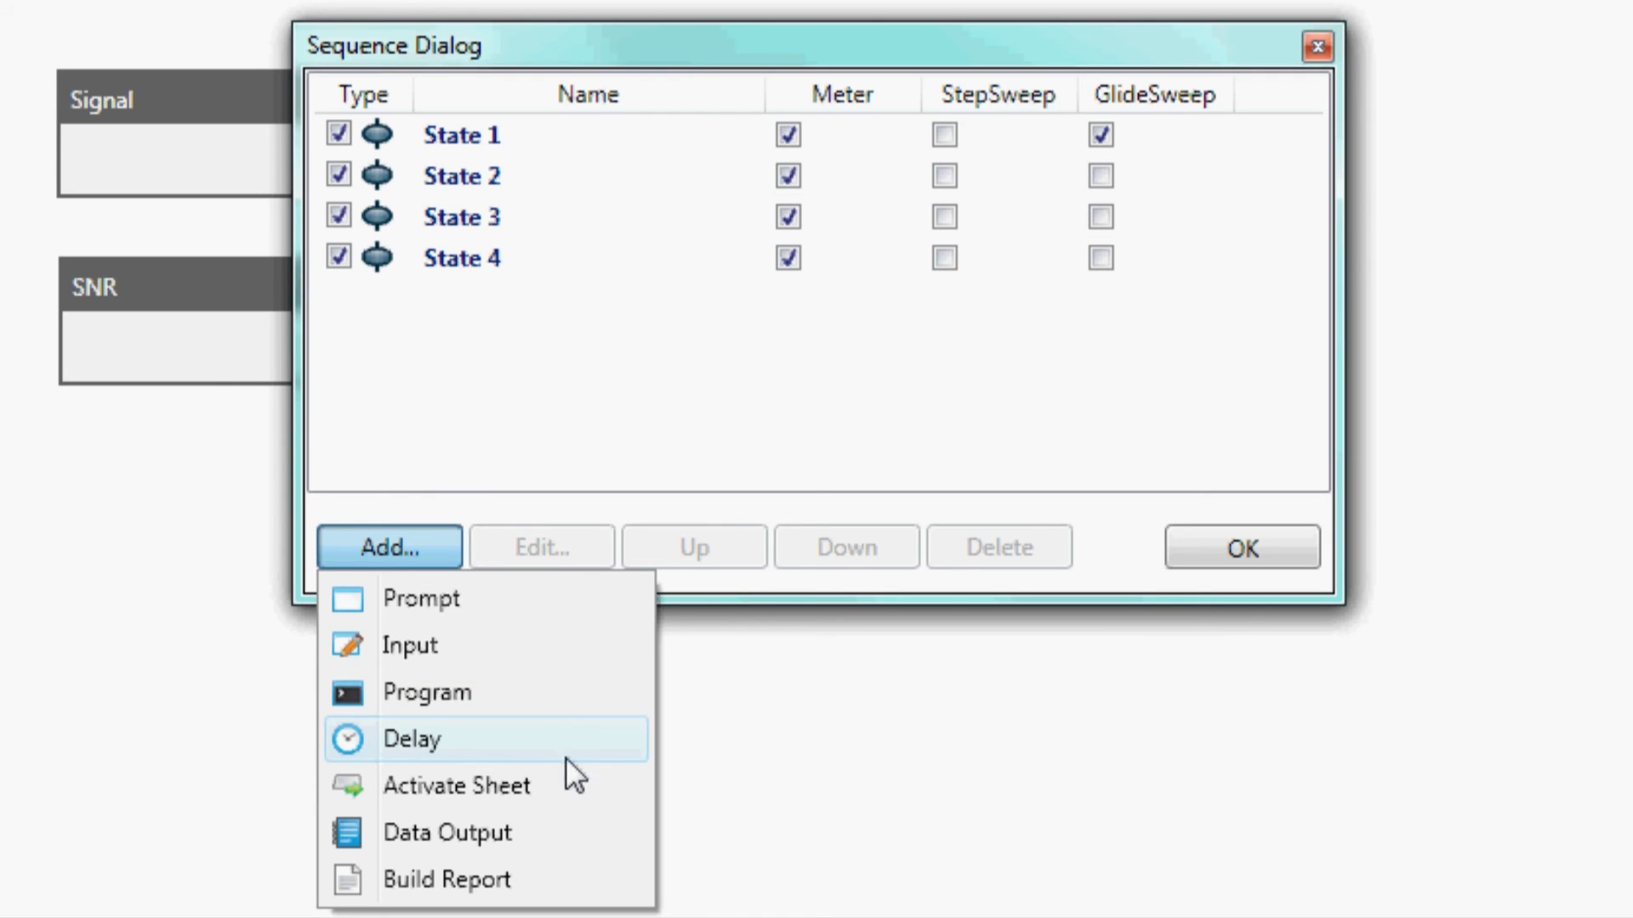
mouse_move(579, 786)
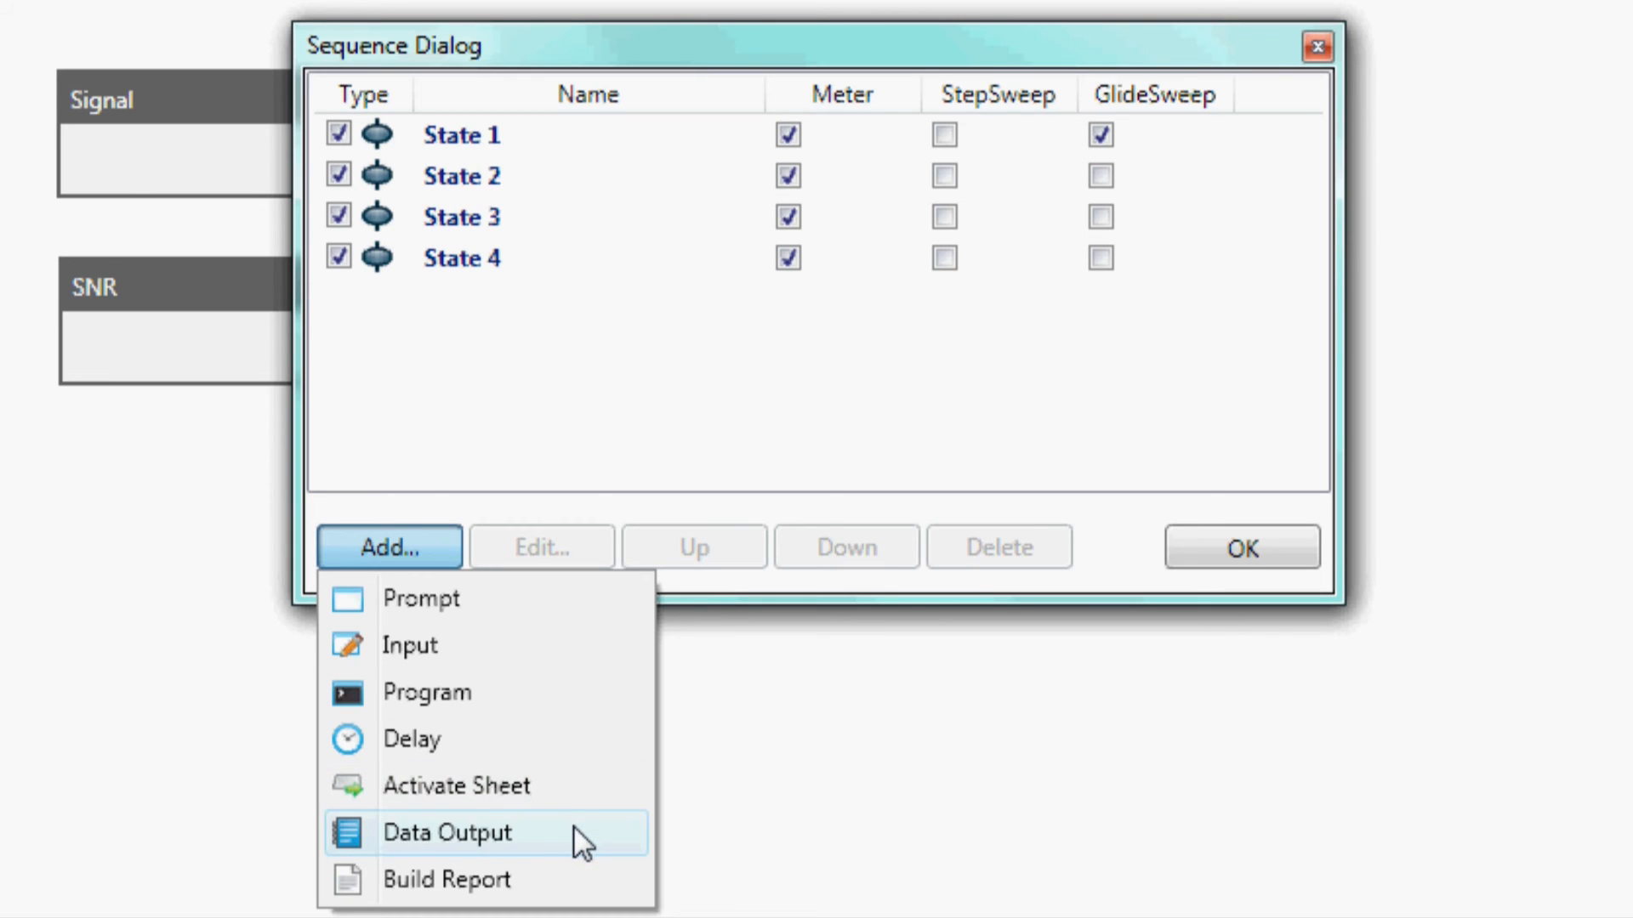
mouse_move(584, 879)
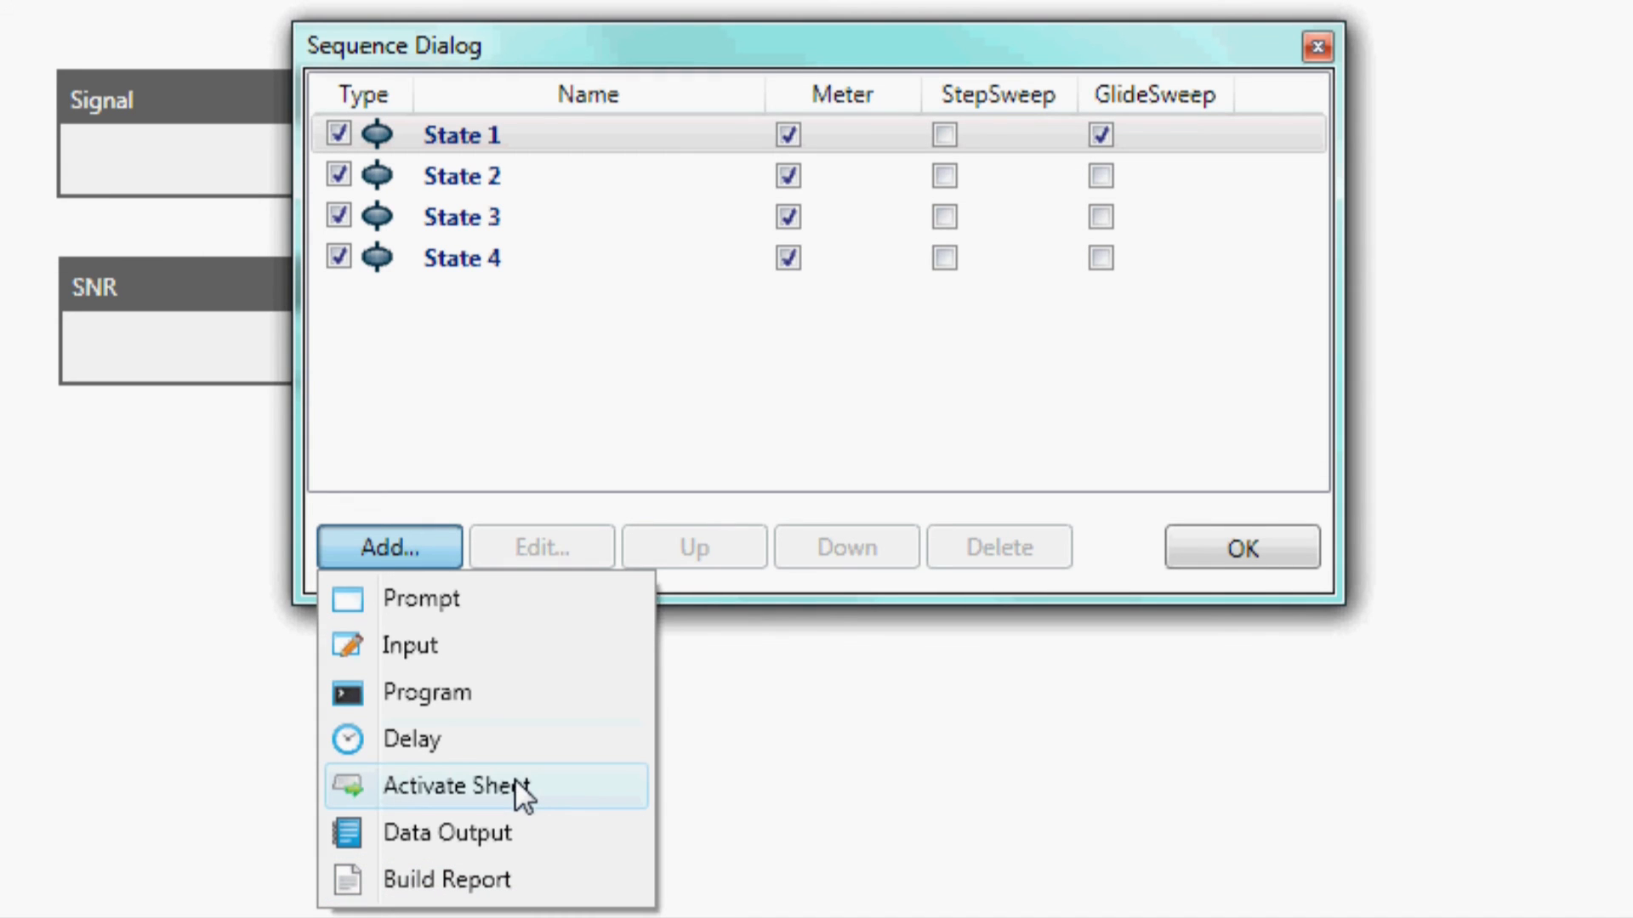
Add an Activate Sheet step named 'Show XLR Test Sheet' targeting the XLR Test worksheet.
left_click(456, 786)
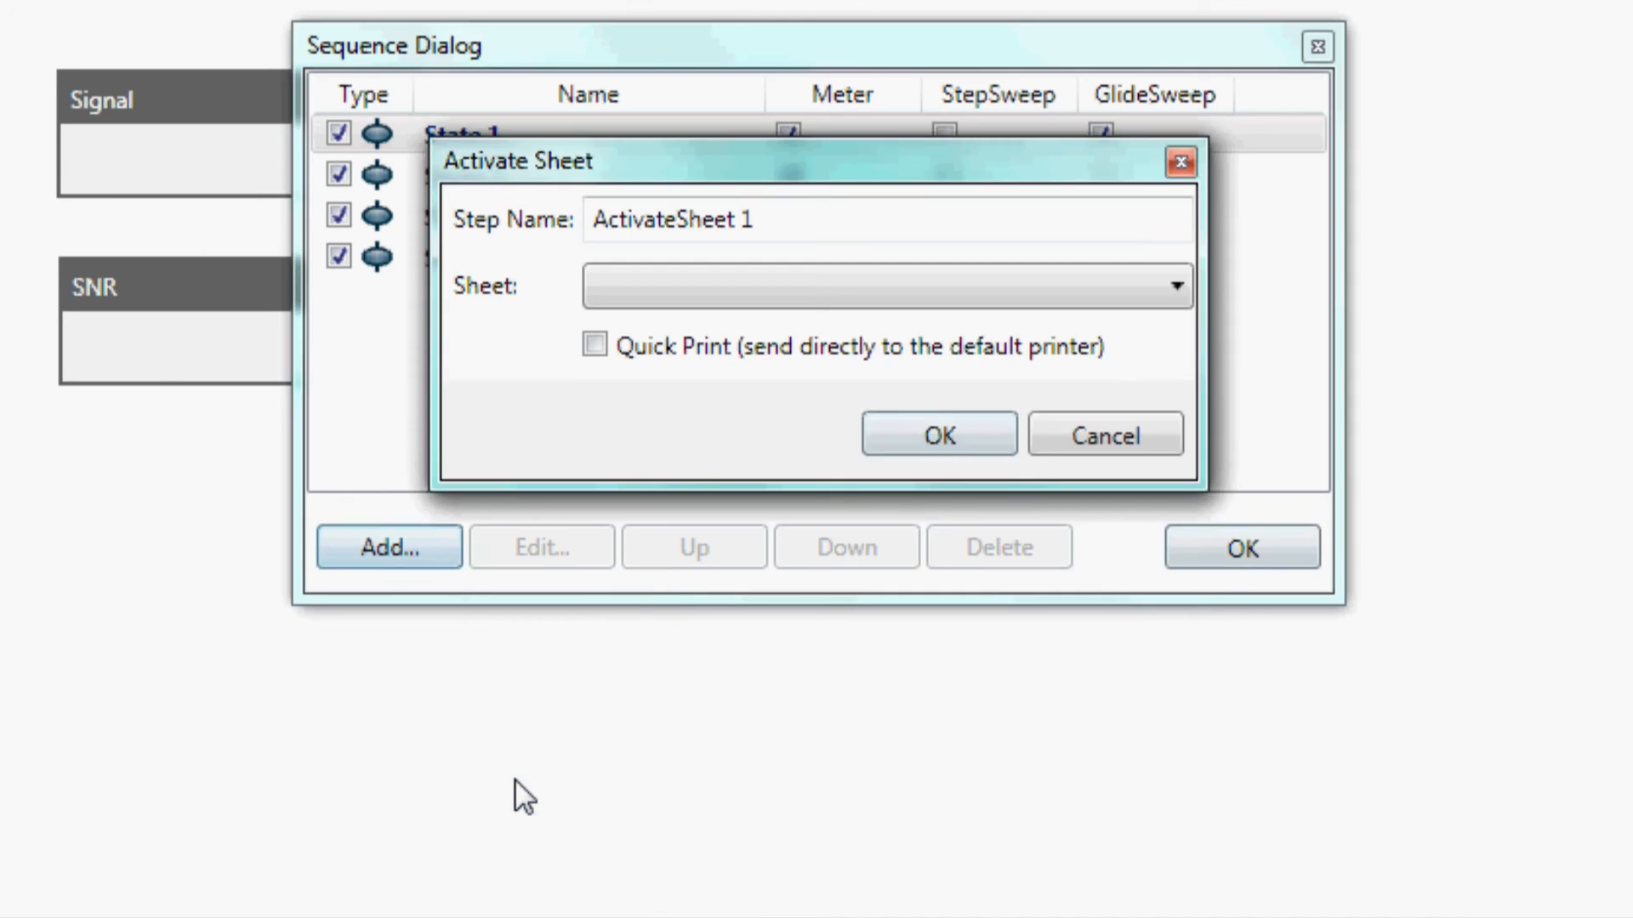
type("Show XLR Test Sheet")
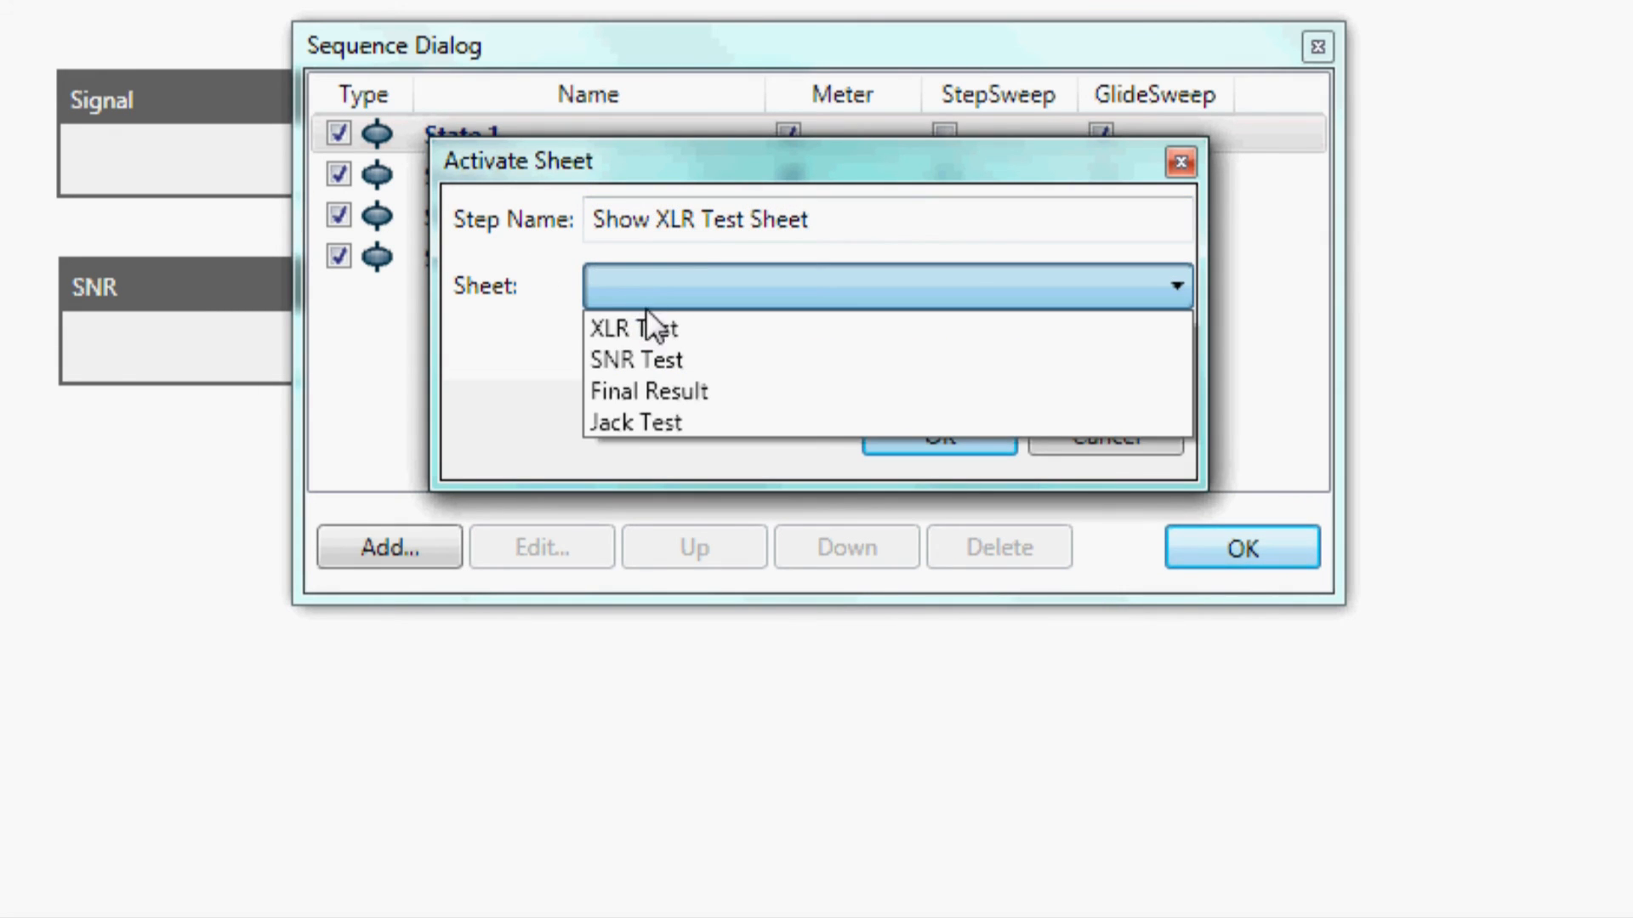
left_click(633, 328)
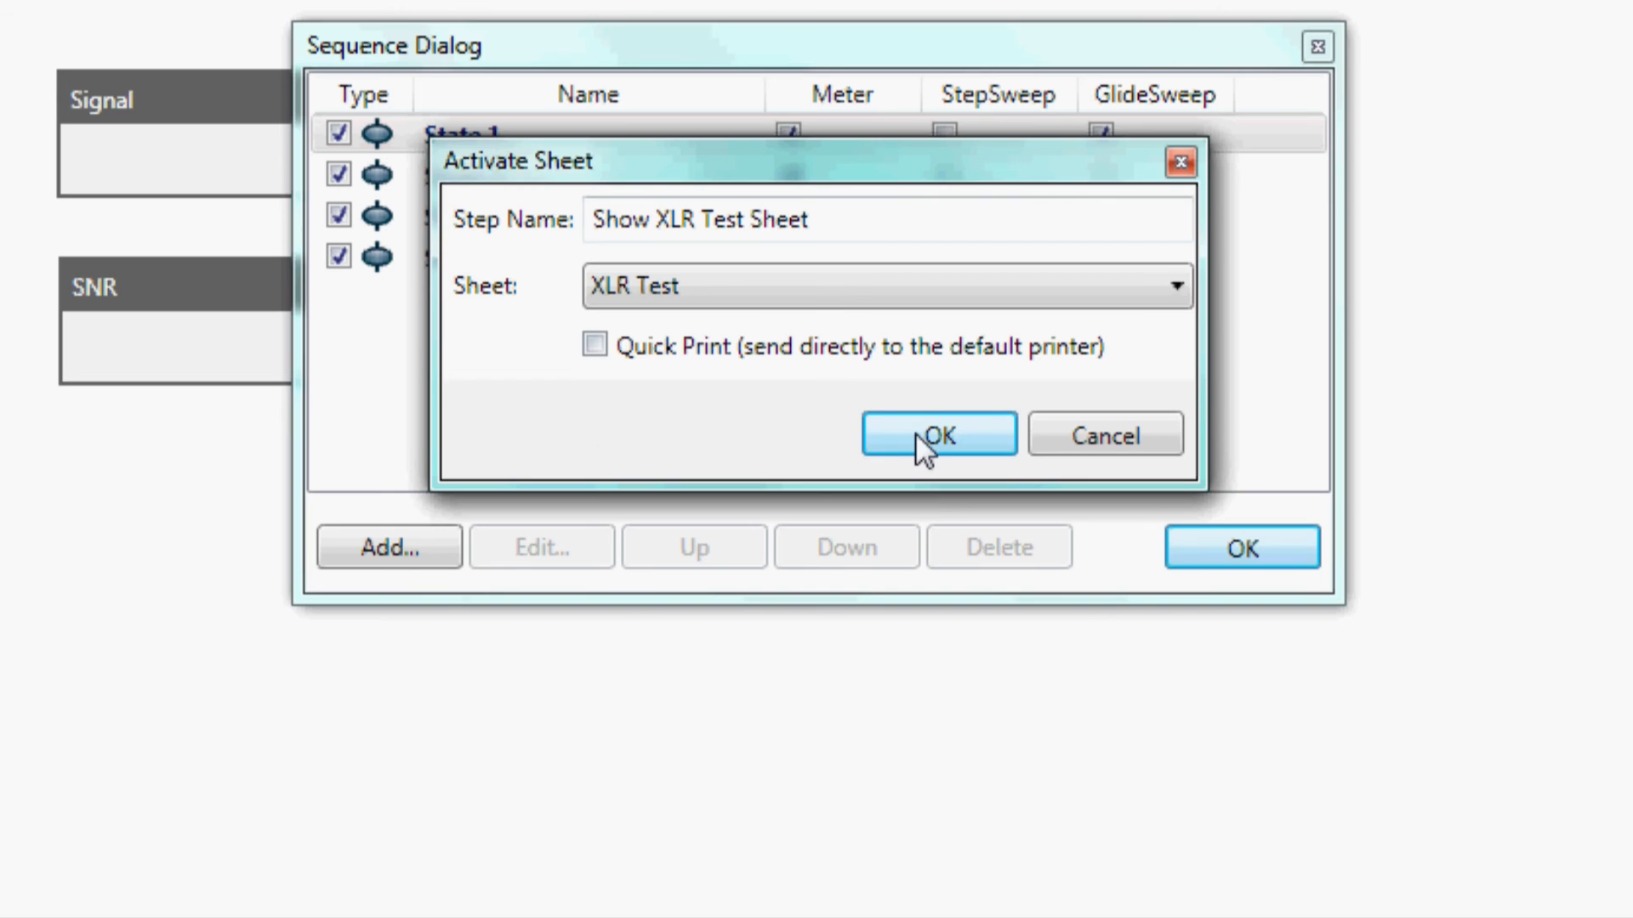
left_click(936, 434)
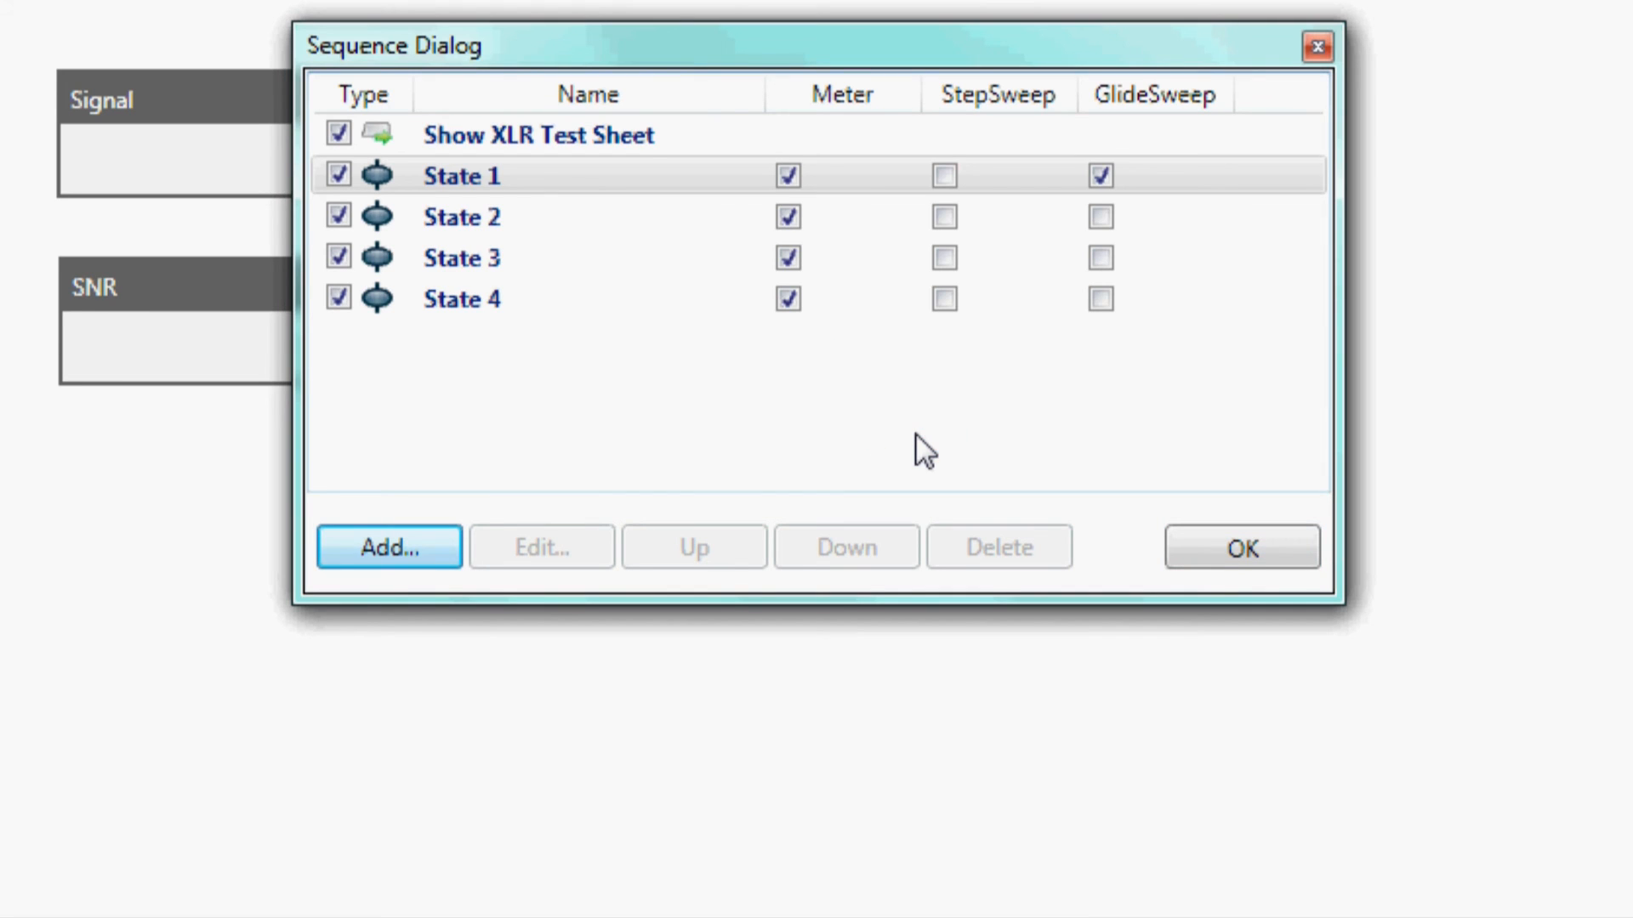
Add input step 'GetSerialNumber' with text 'Scan or type serial number of DUT' and enable it.
left_click(388, 546)
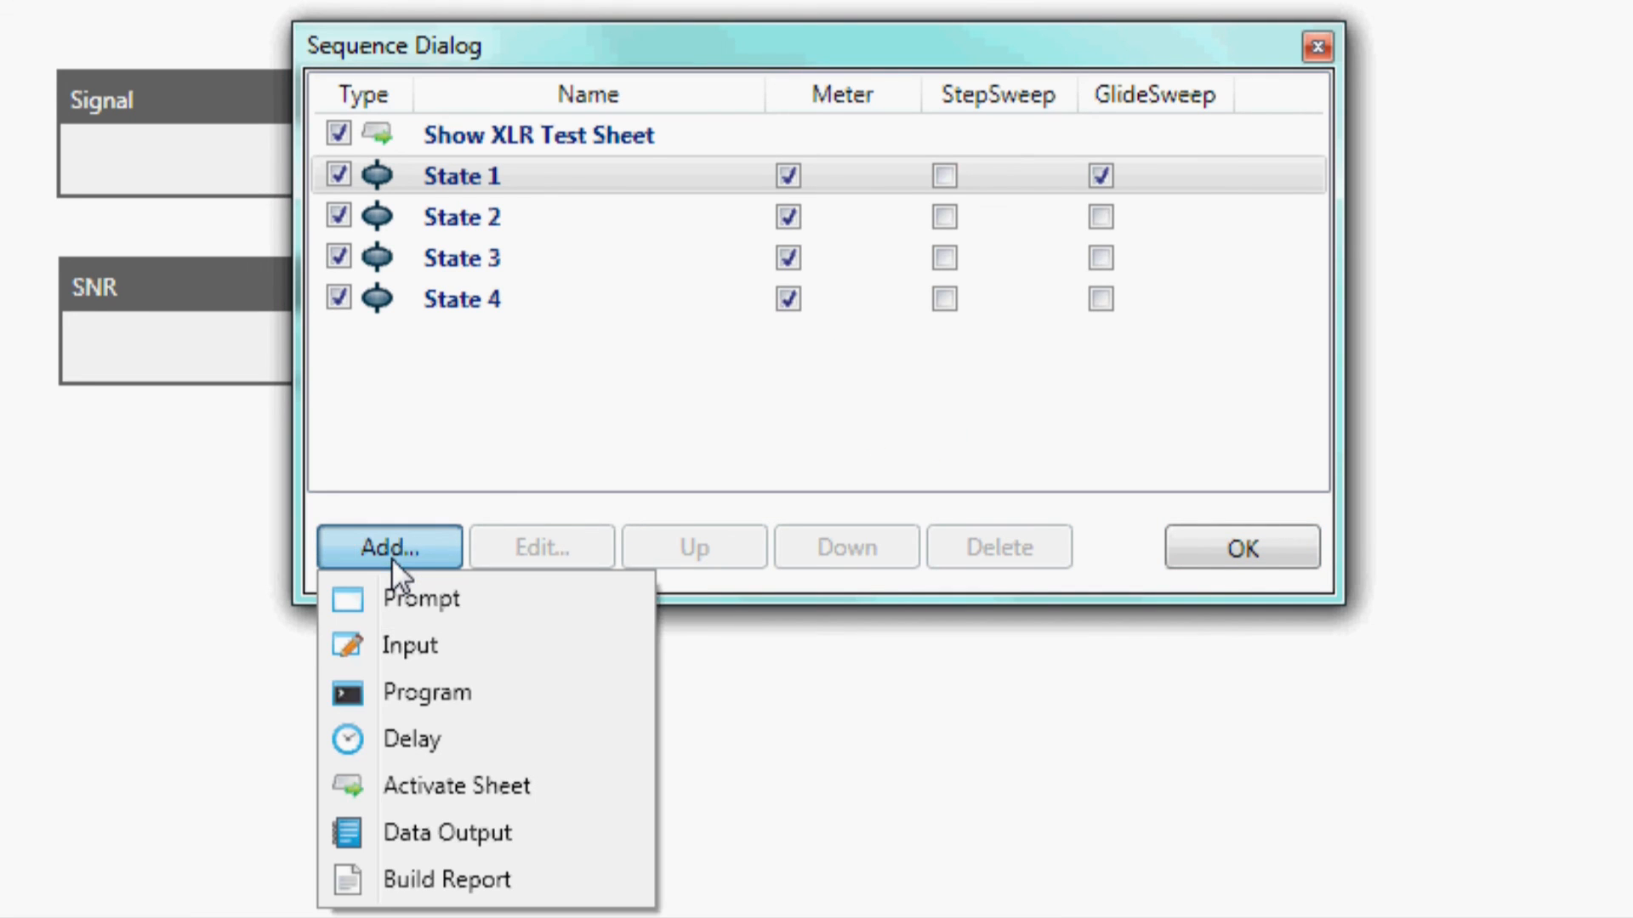
mouse_move(410, 646)
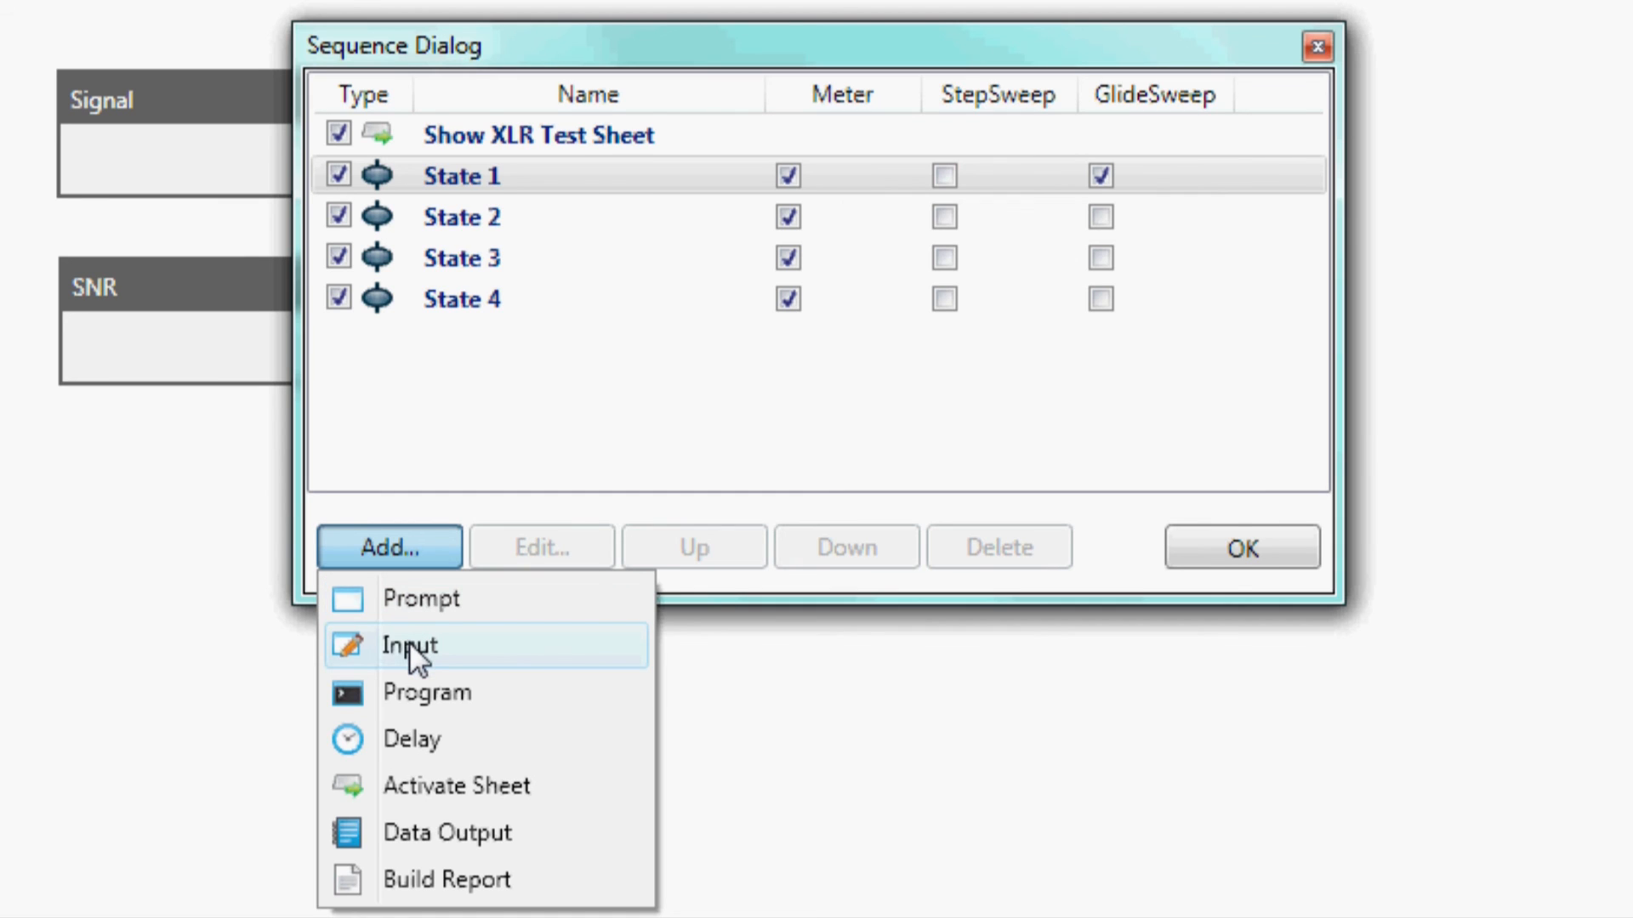
left_click(408, 645)
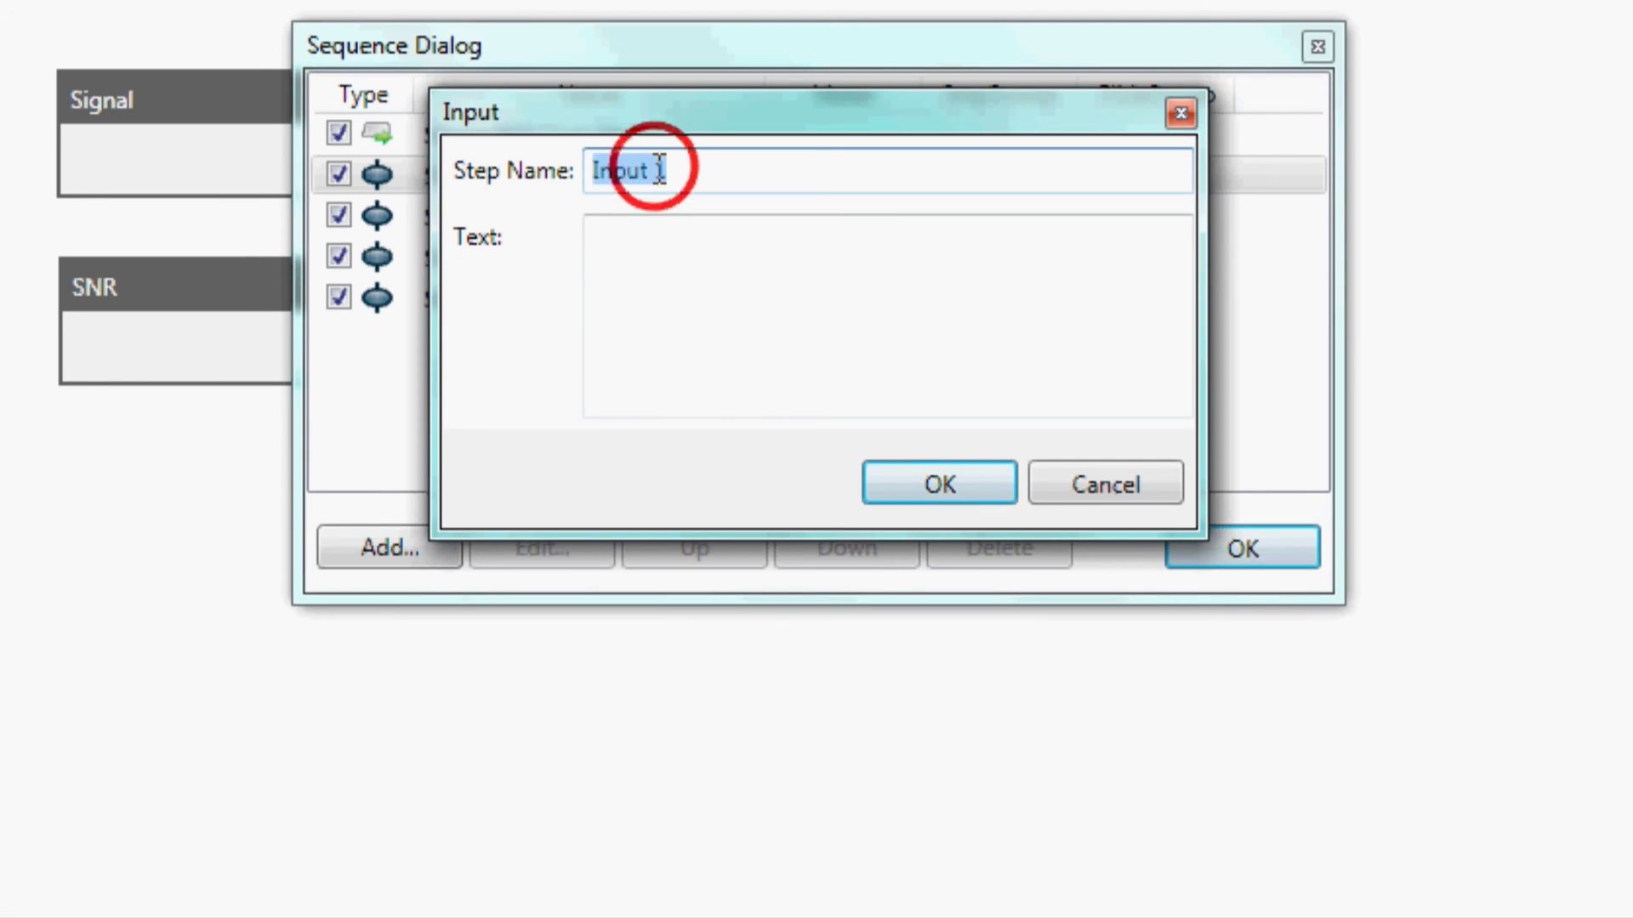
type("GetSerialNumber")
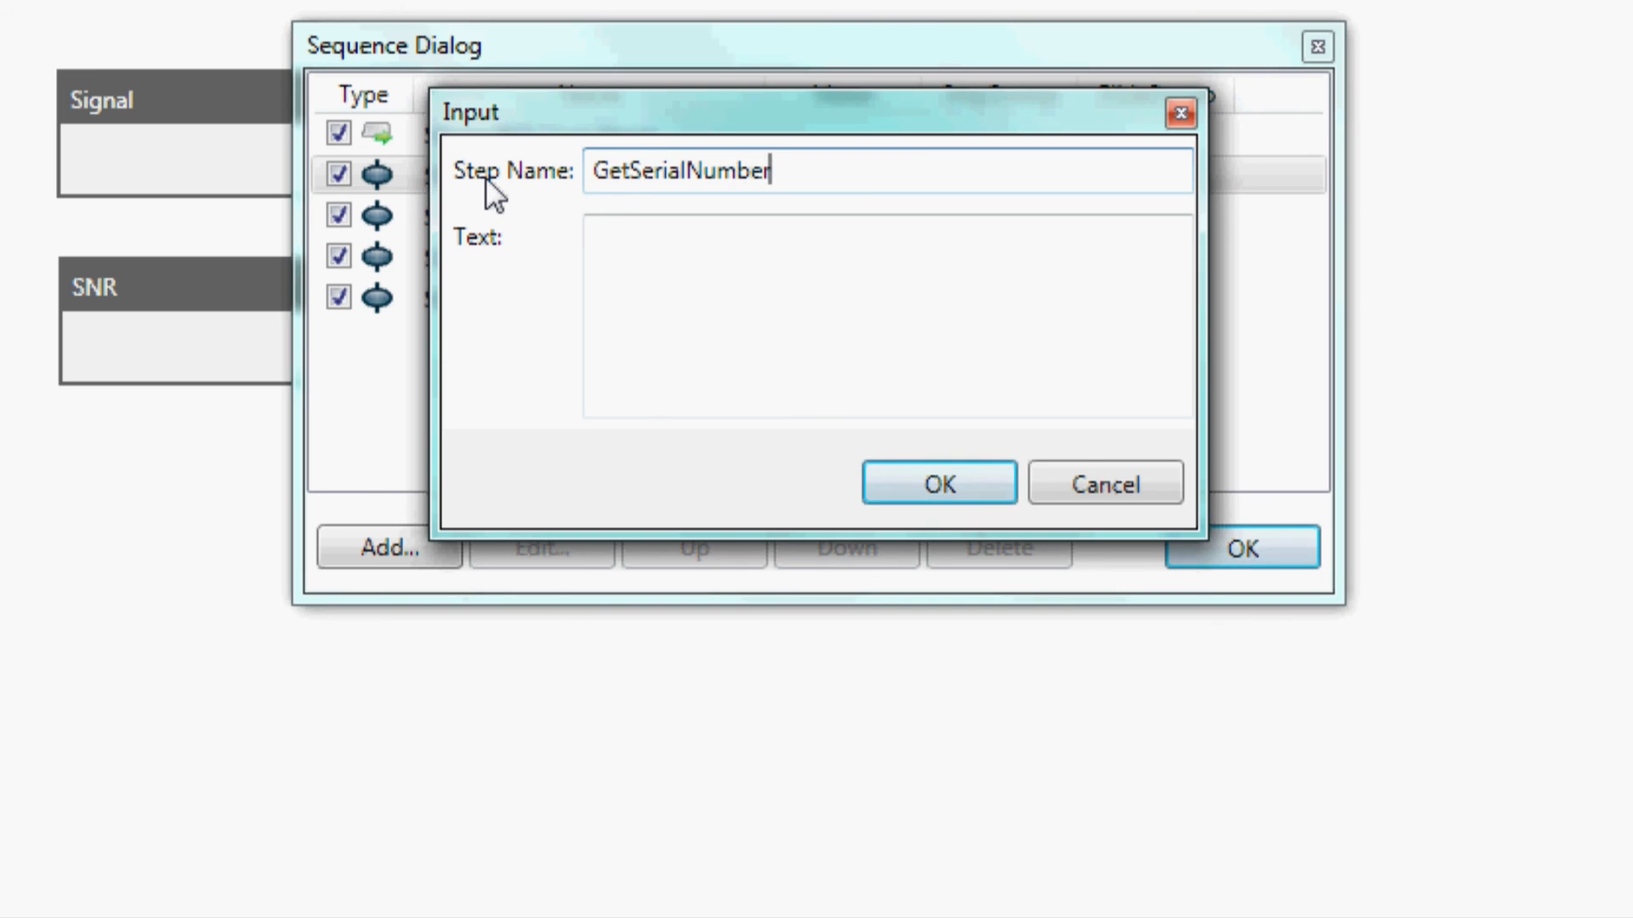
type("Scan or type serial number of DUT")
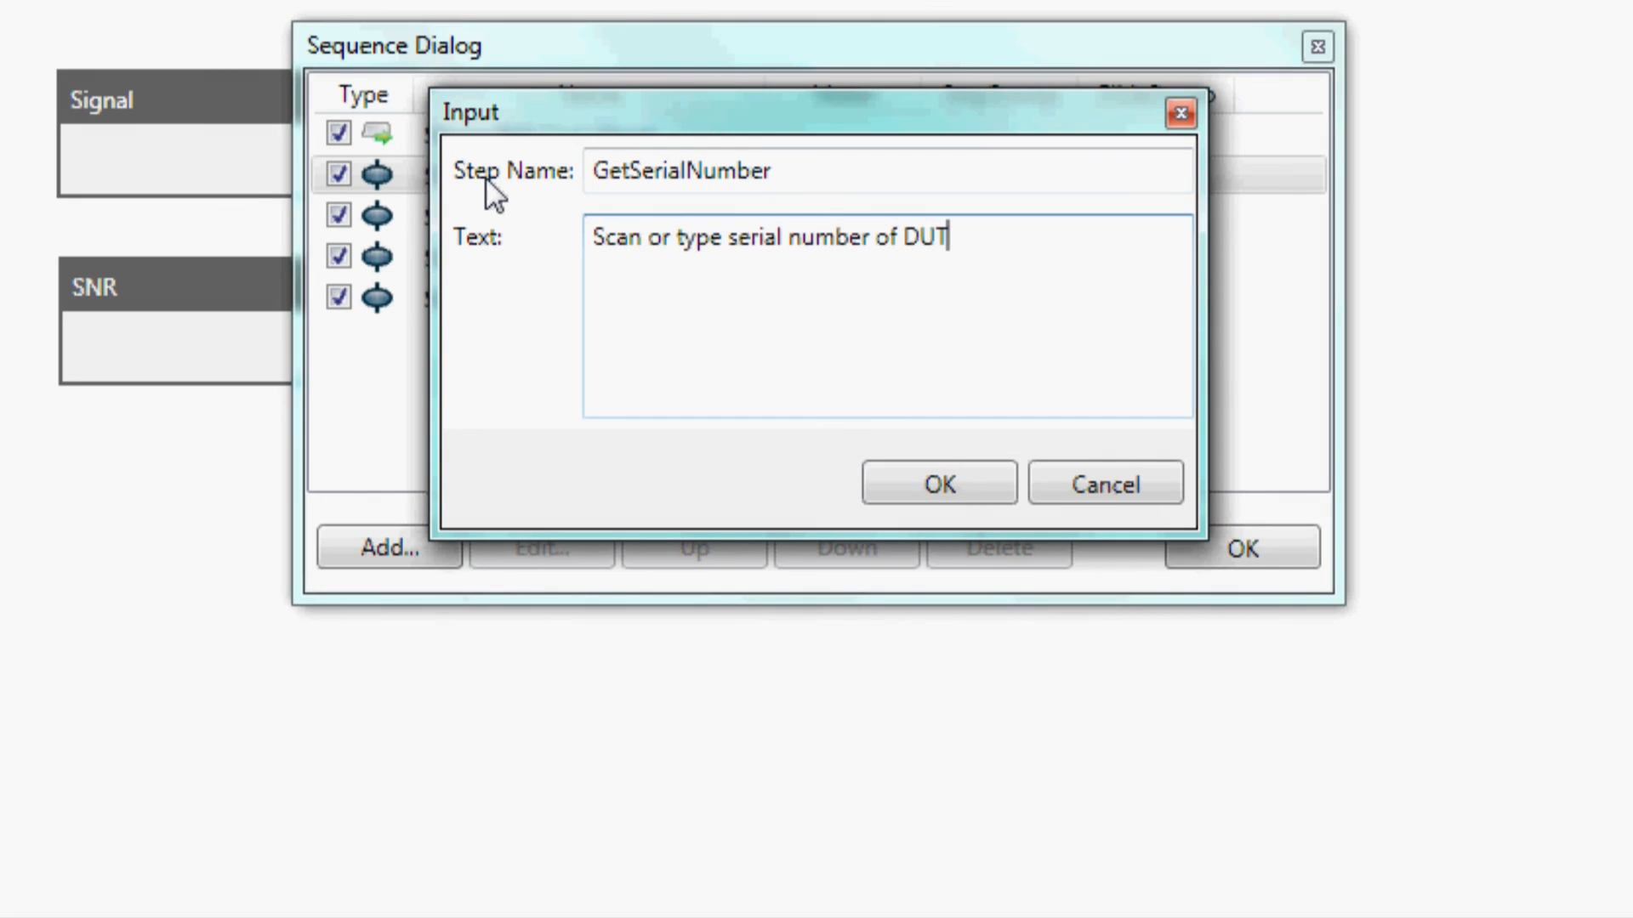
left_click(935, 483)
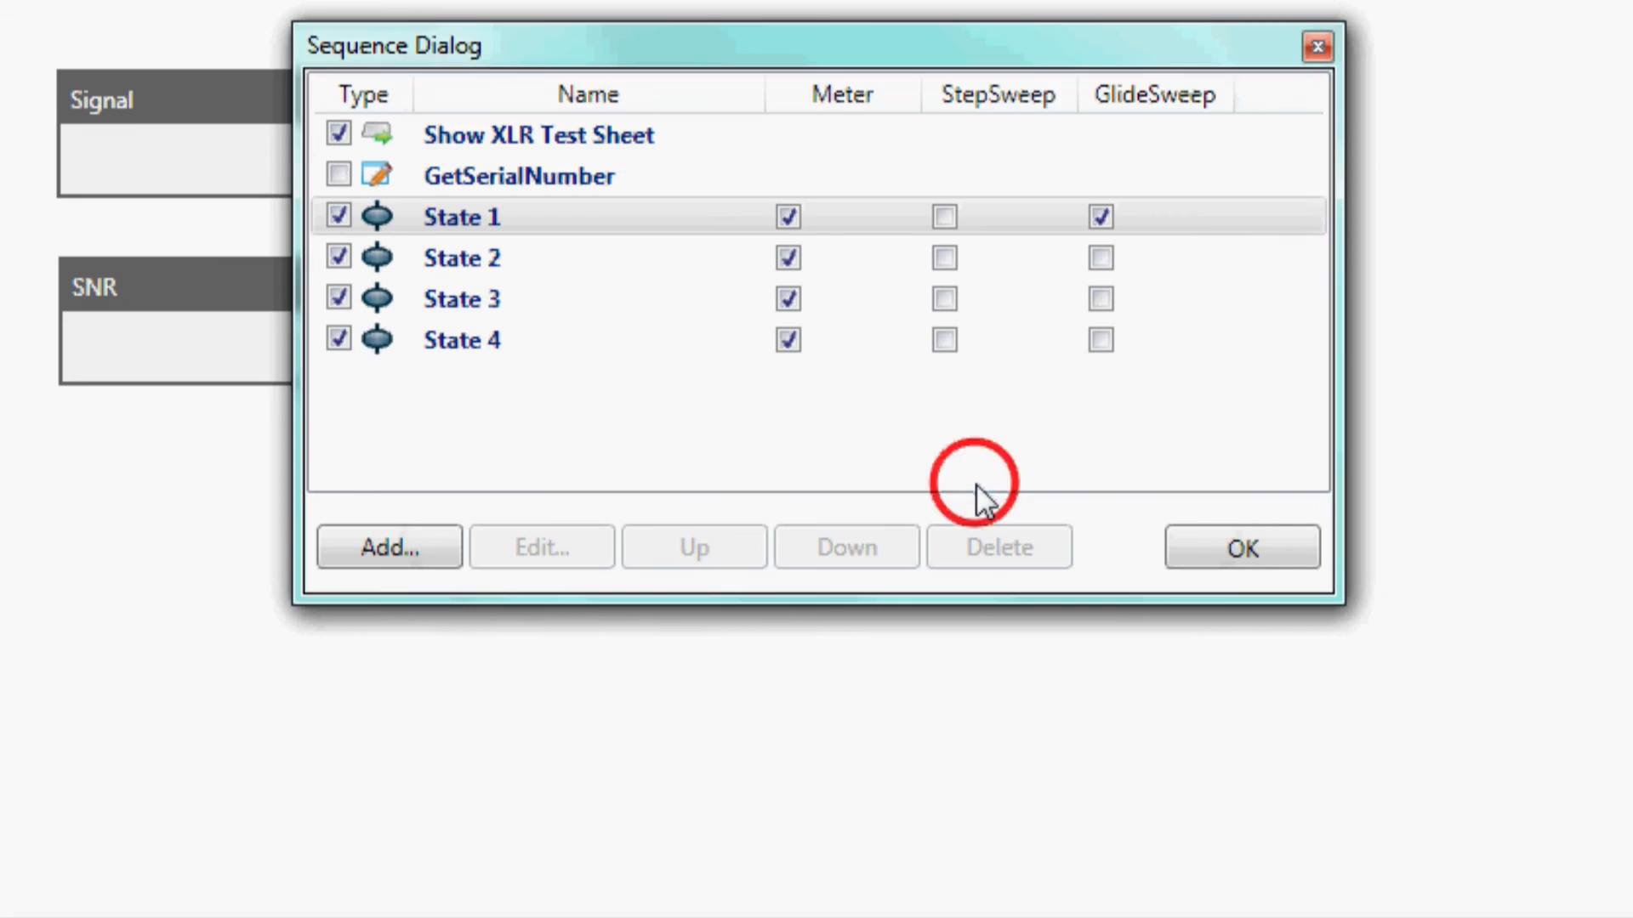
left_click(336, 174)
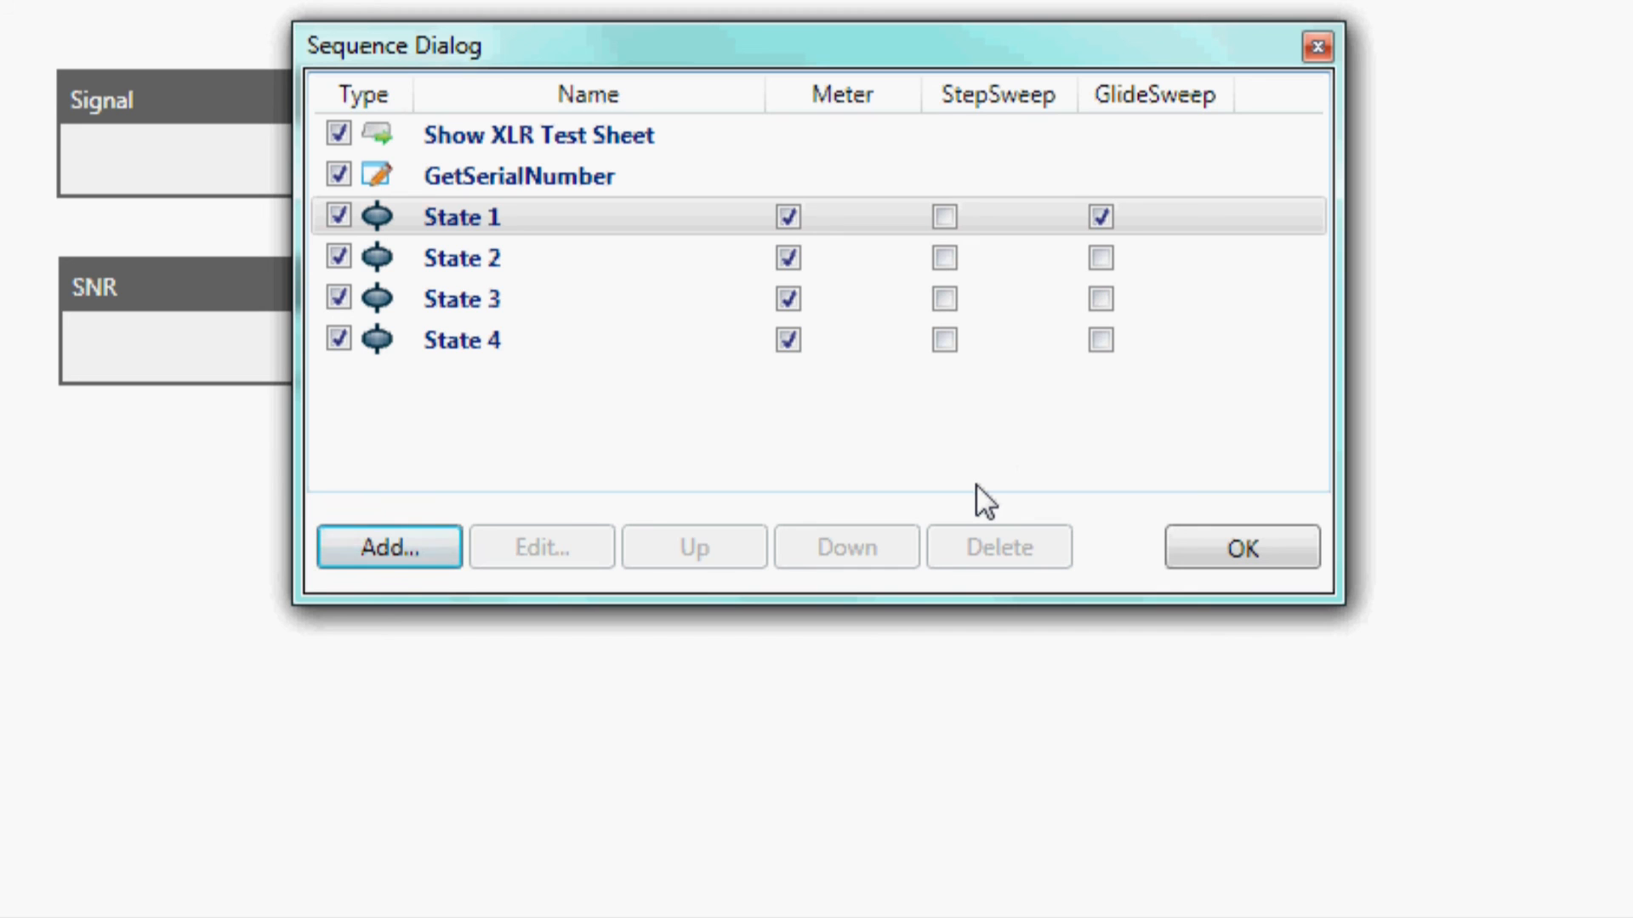
Add a prompt step with link, power and connect instructions for the transmit device.
left_click(387, 546)
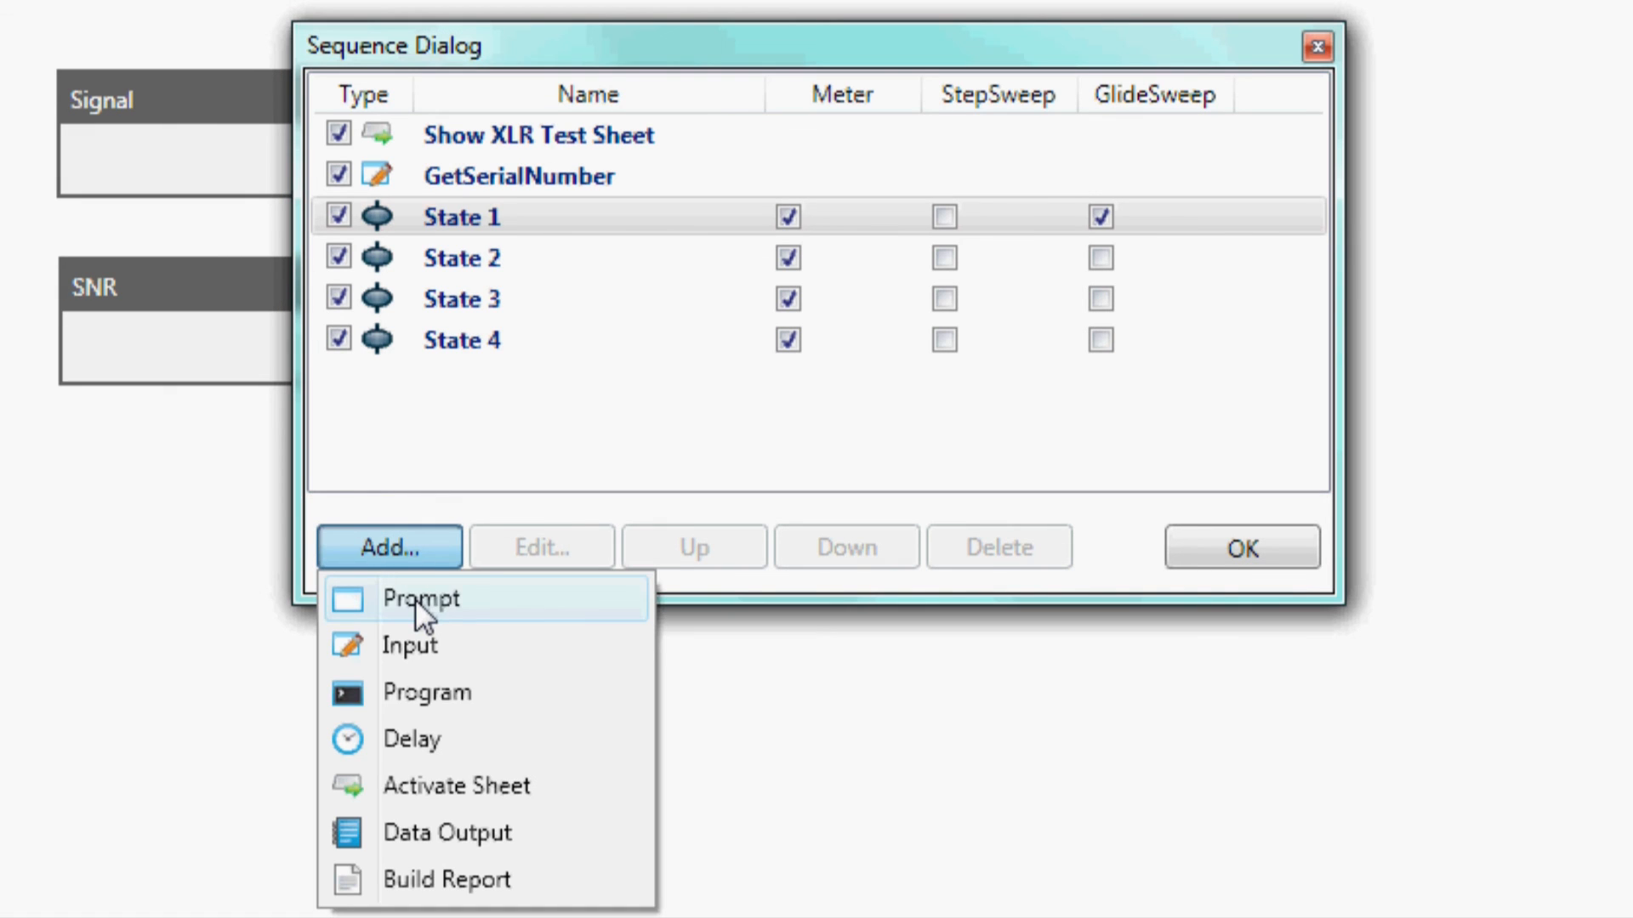
left_click(420, 598)
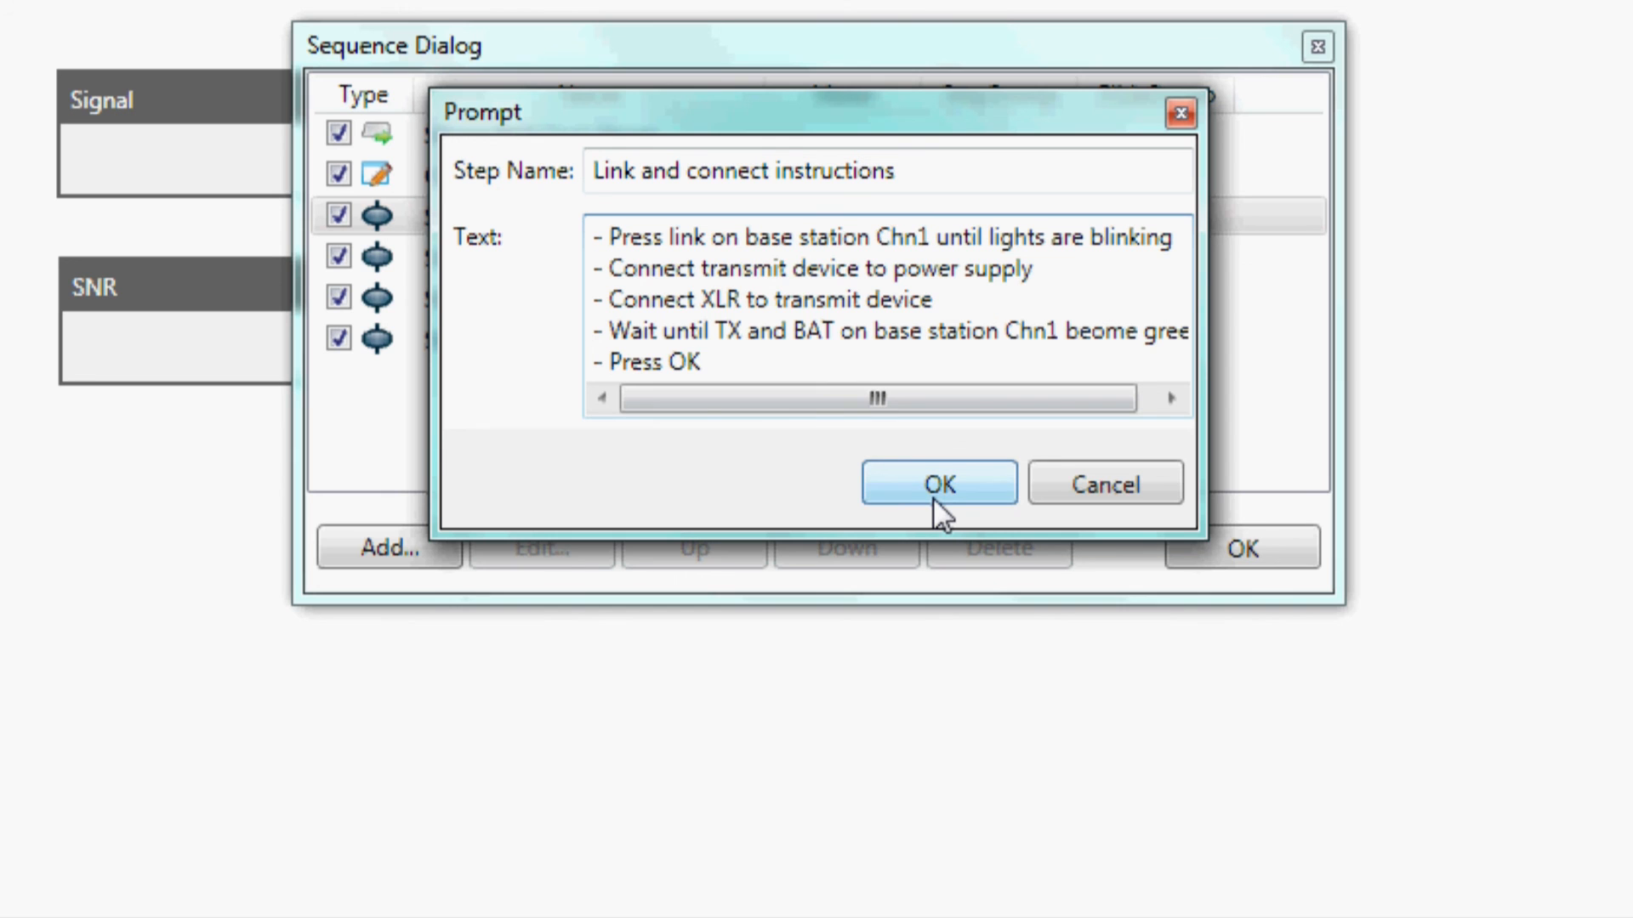
left_click(935, 481)
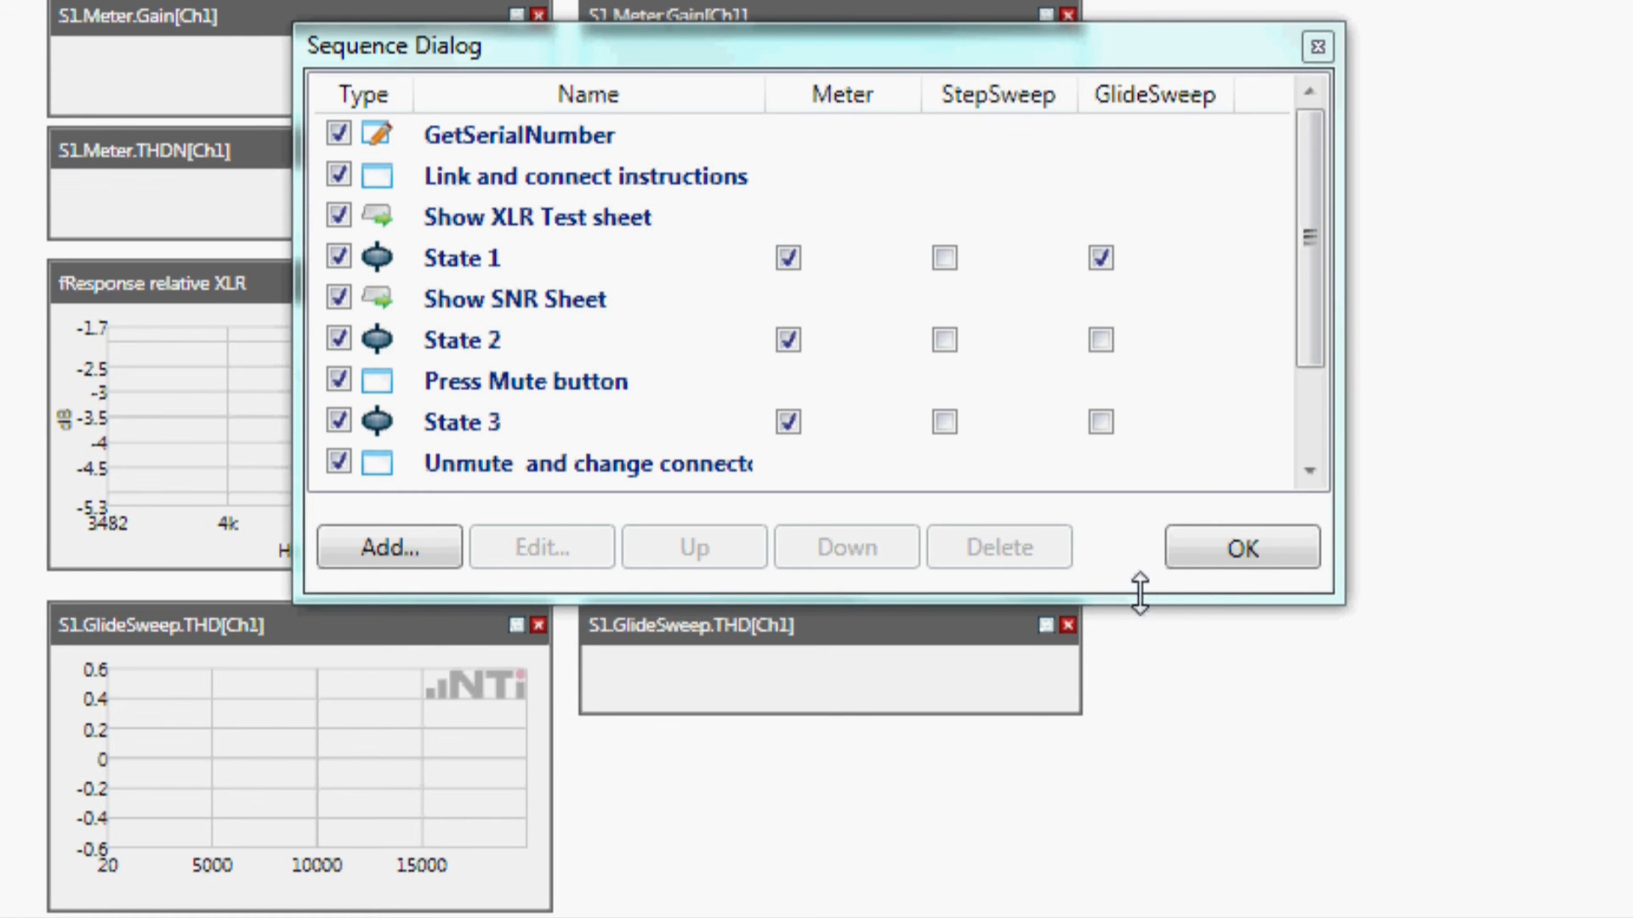